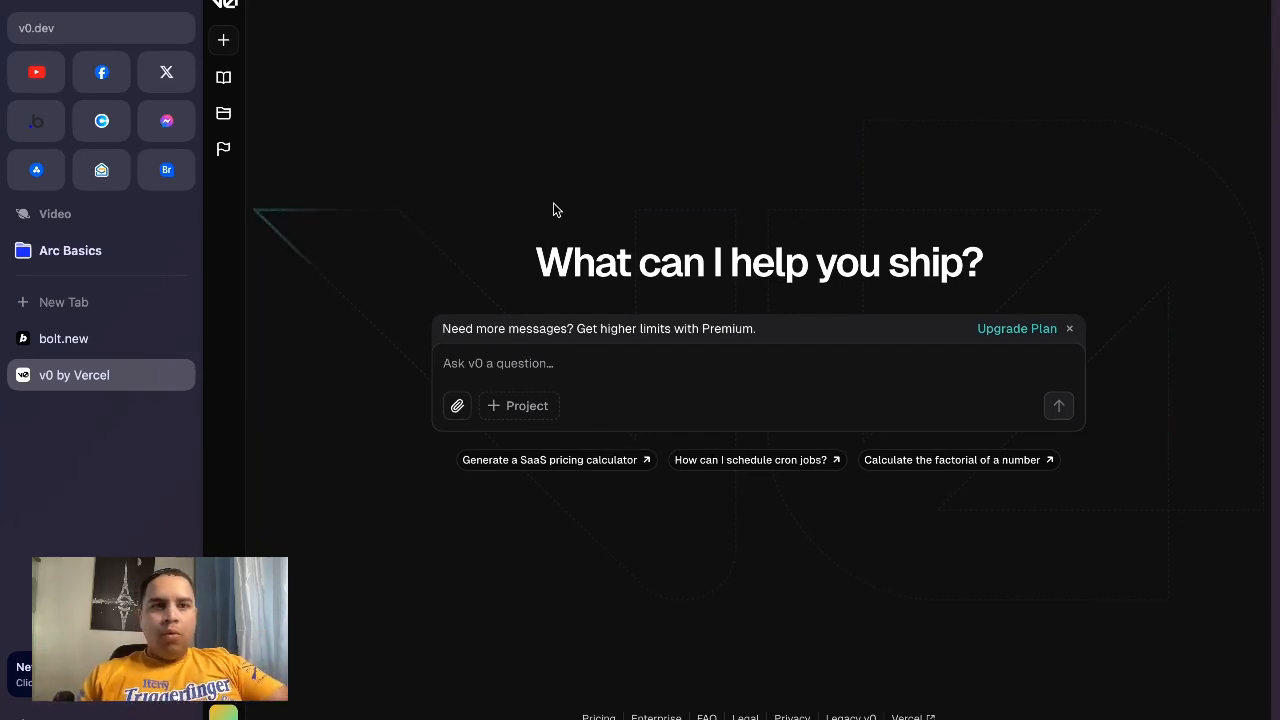
Step: Write a prompt requesting a Tailwind CSS super admin dashboard for an ecommerce SaaS like Gumroad and Lemonsqueezy
click(223, 78)
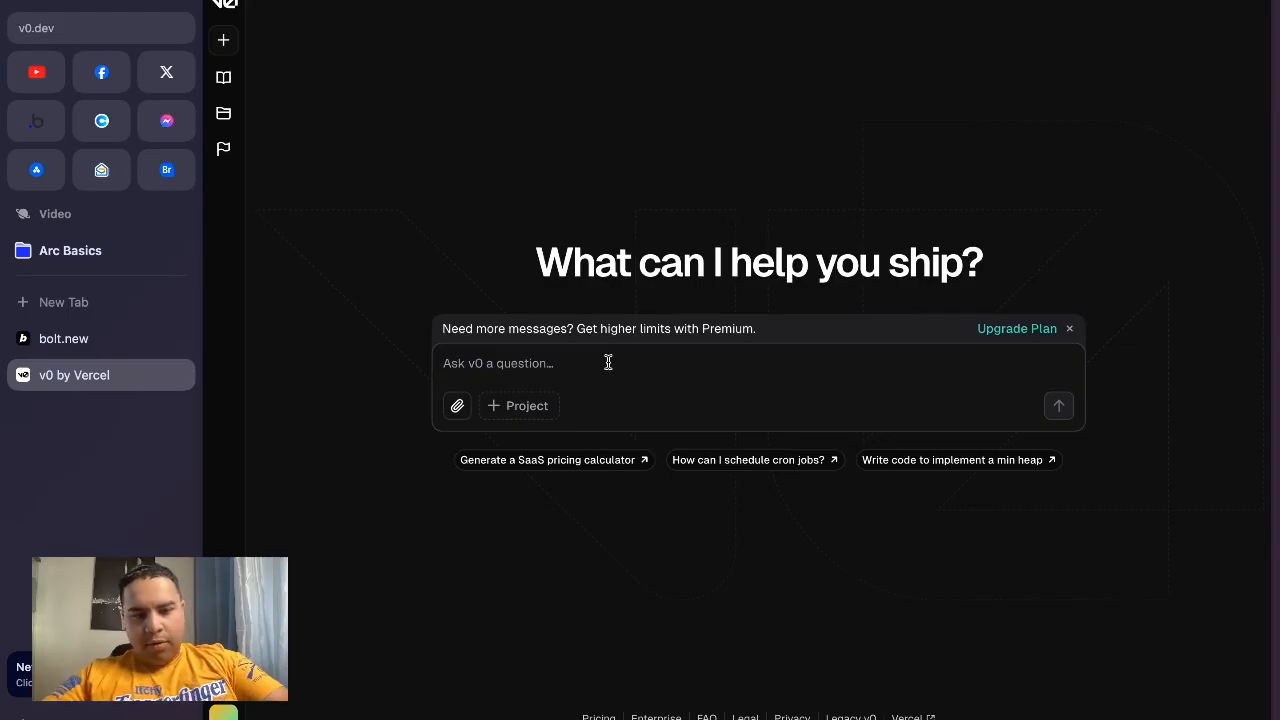
text(Create)
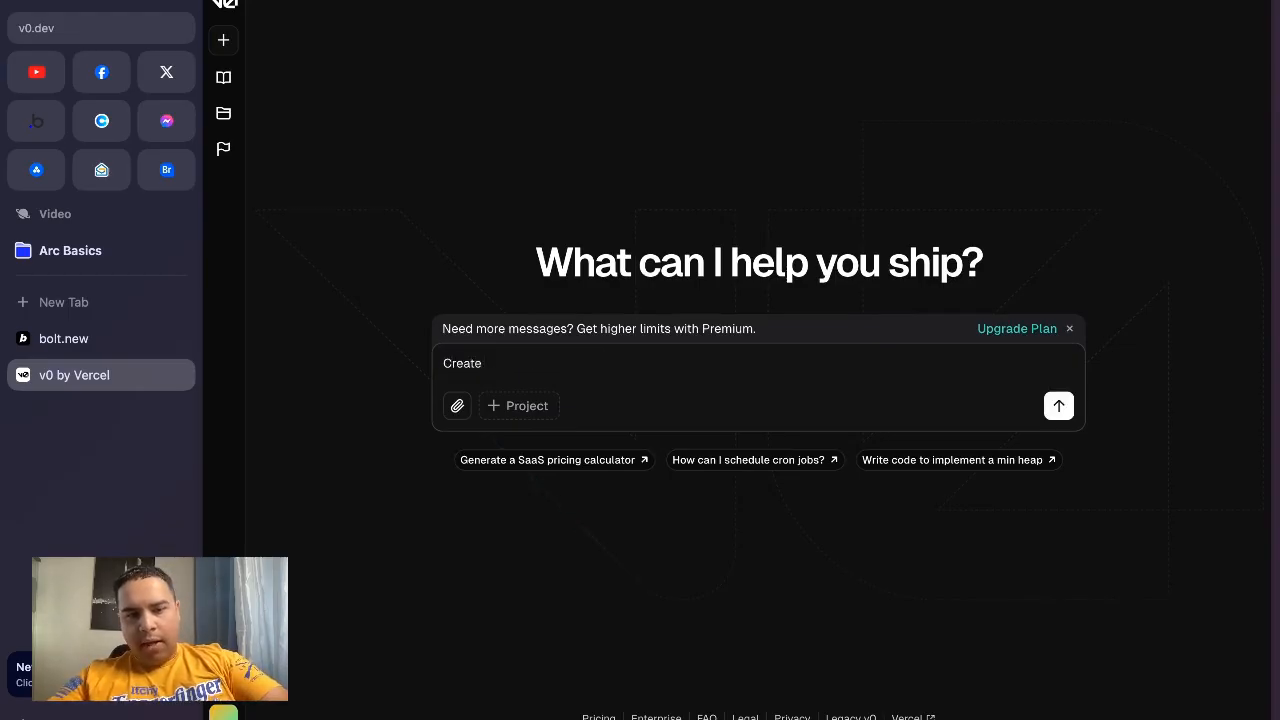
text(a super adm)
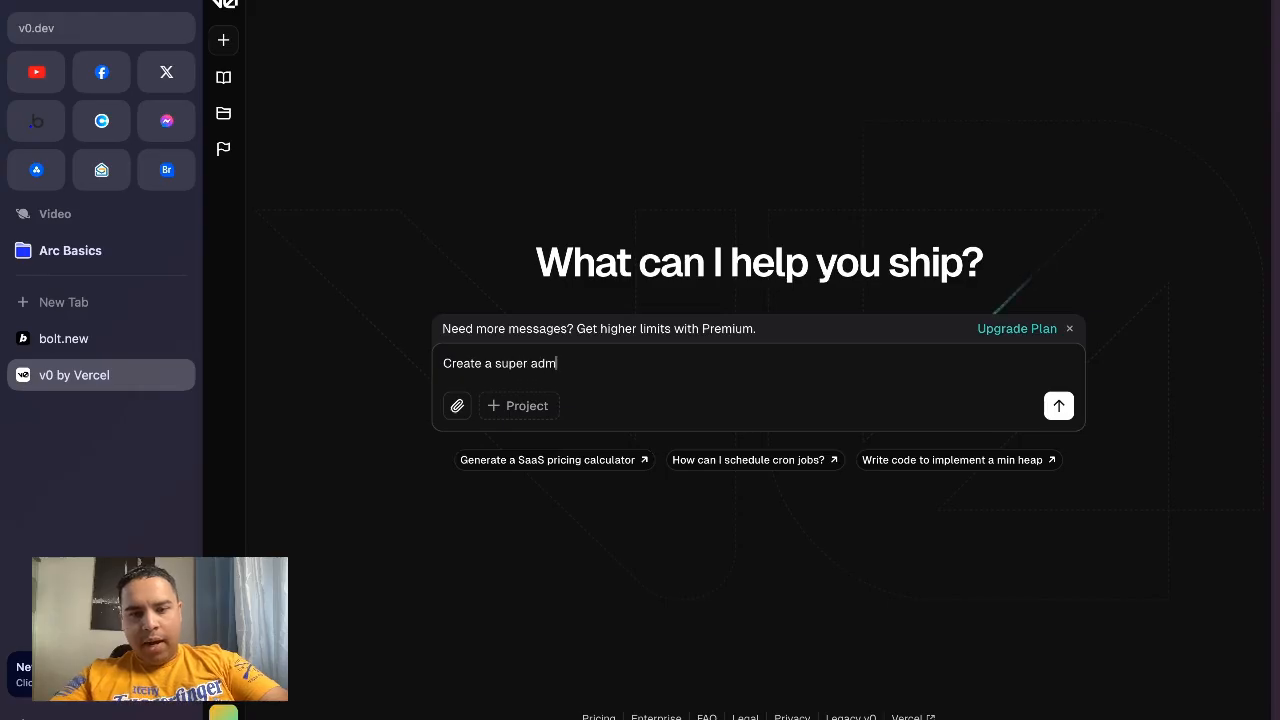
text(in dashboard for an application similar to)
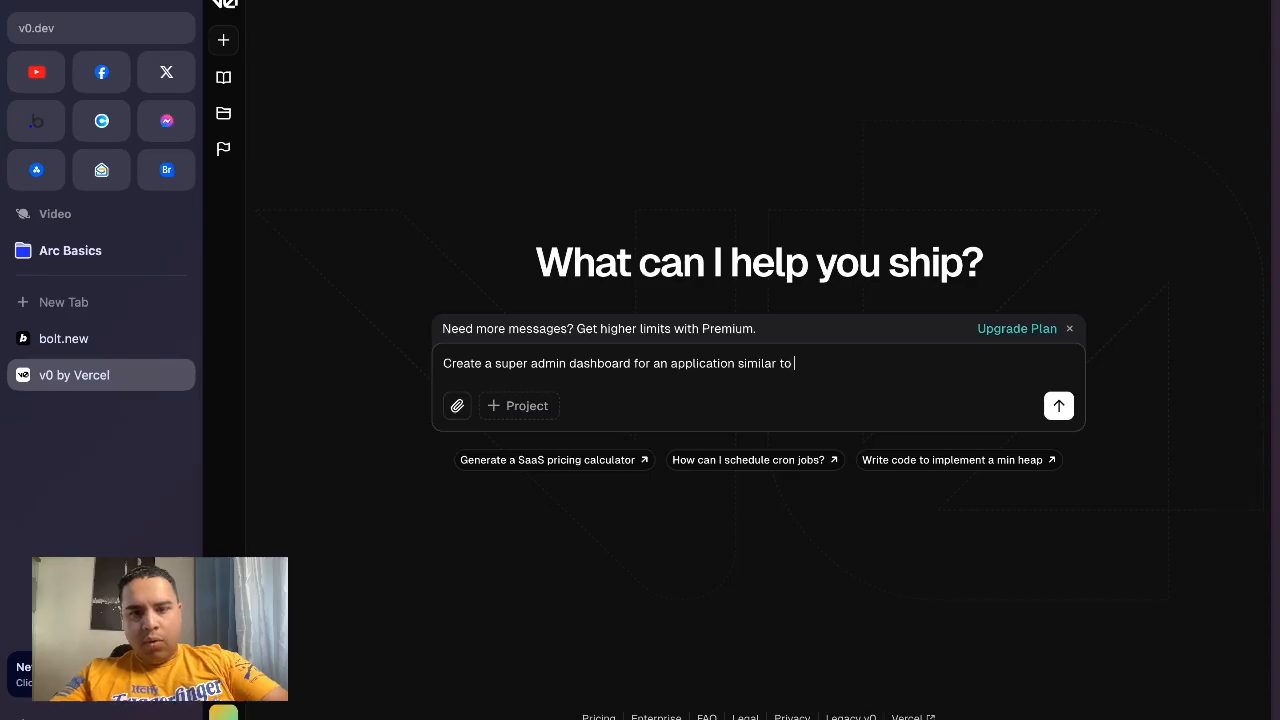
text(Gum)
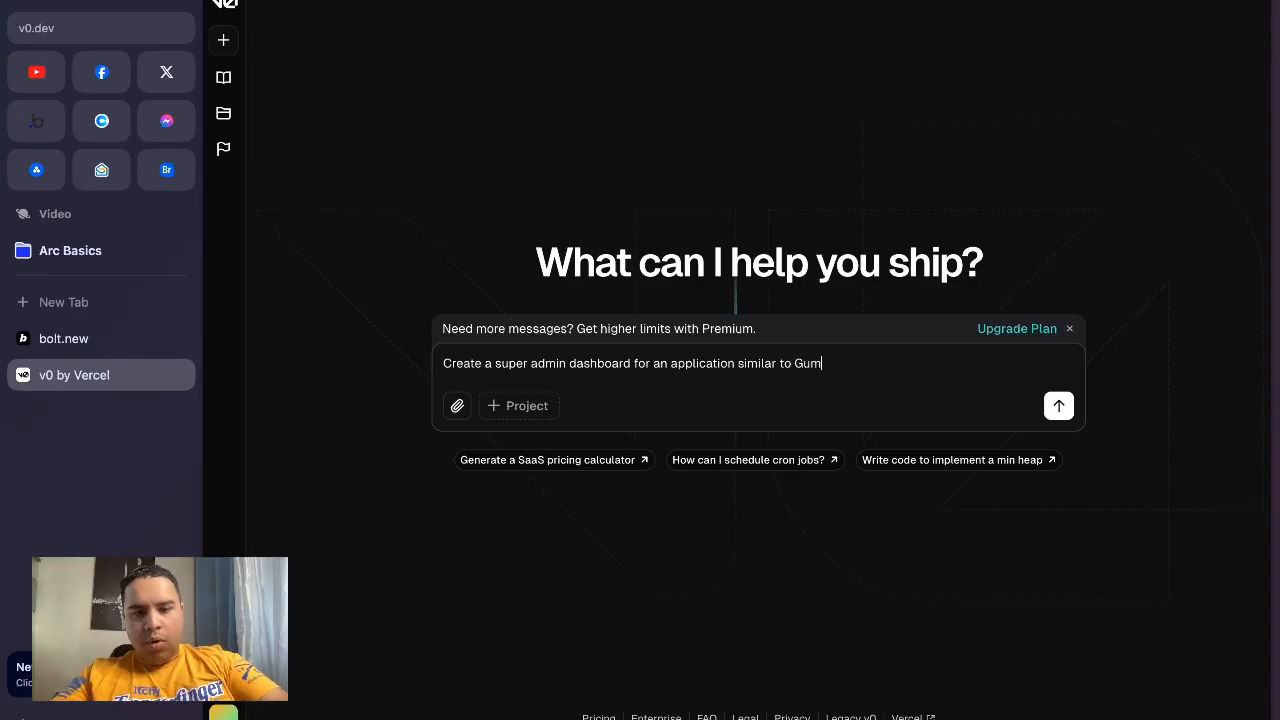
text(road and Lemon)
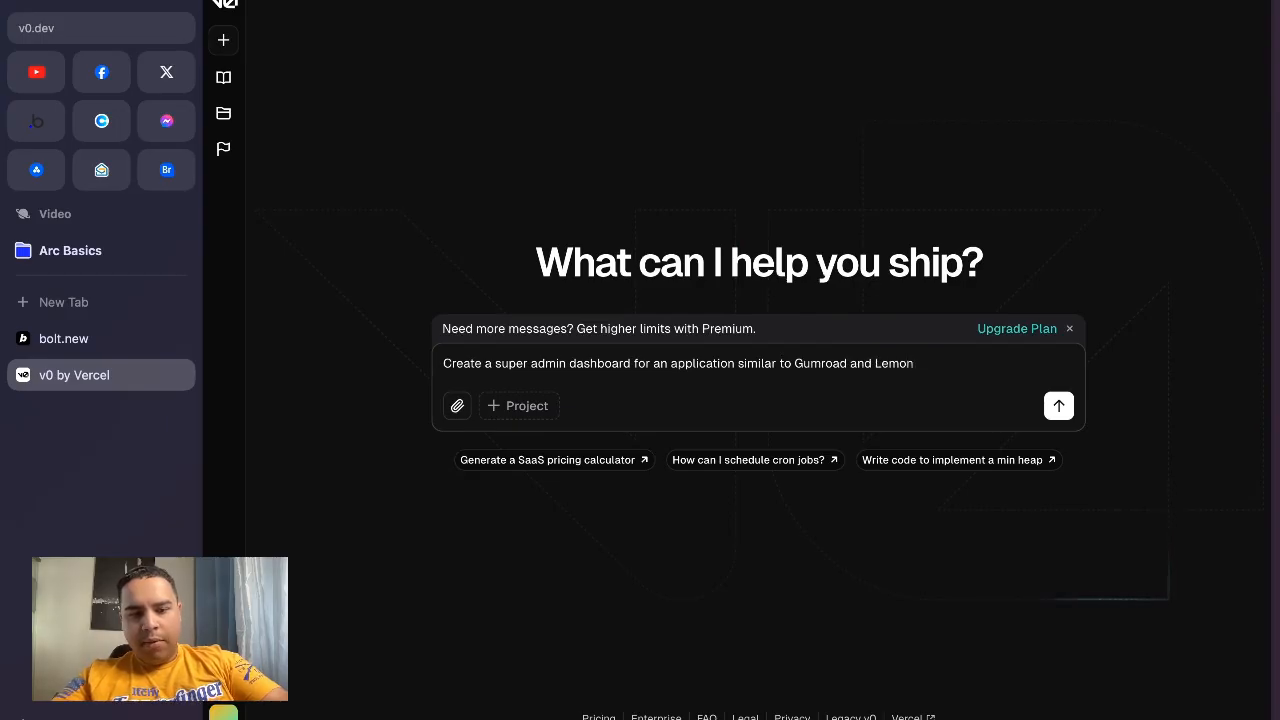
text(squeezy.)
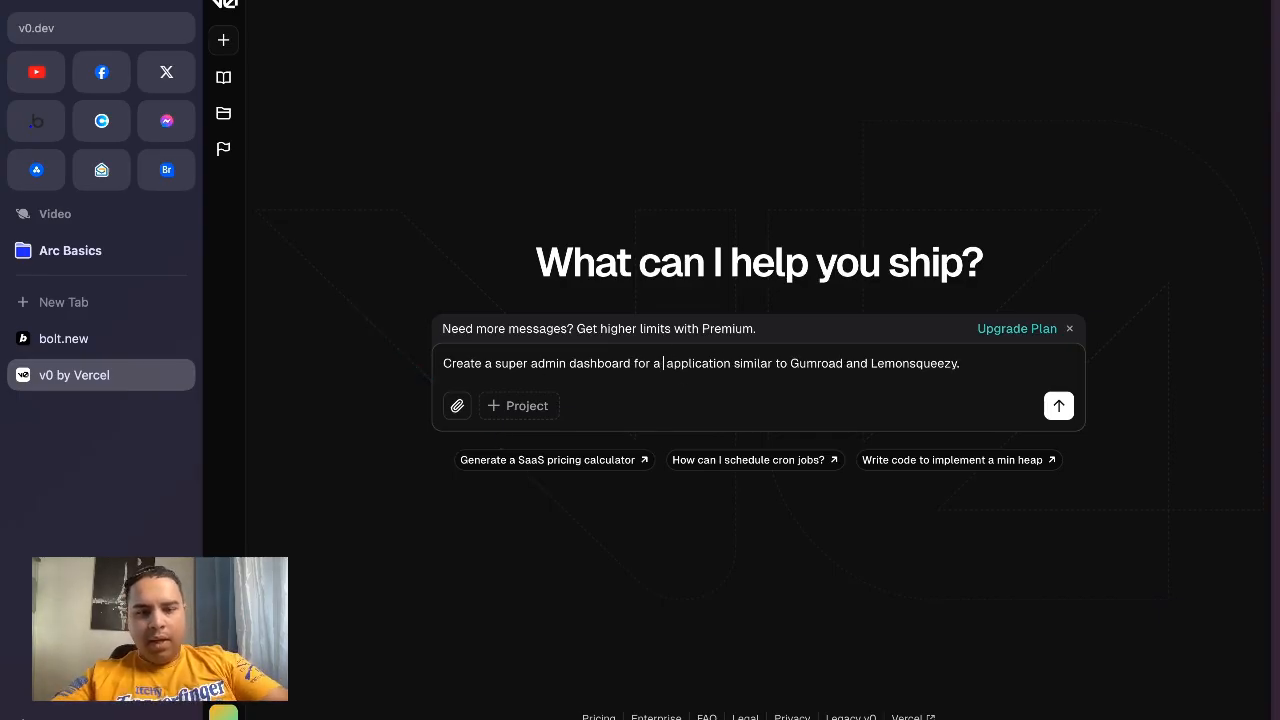
text(SaaS)
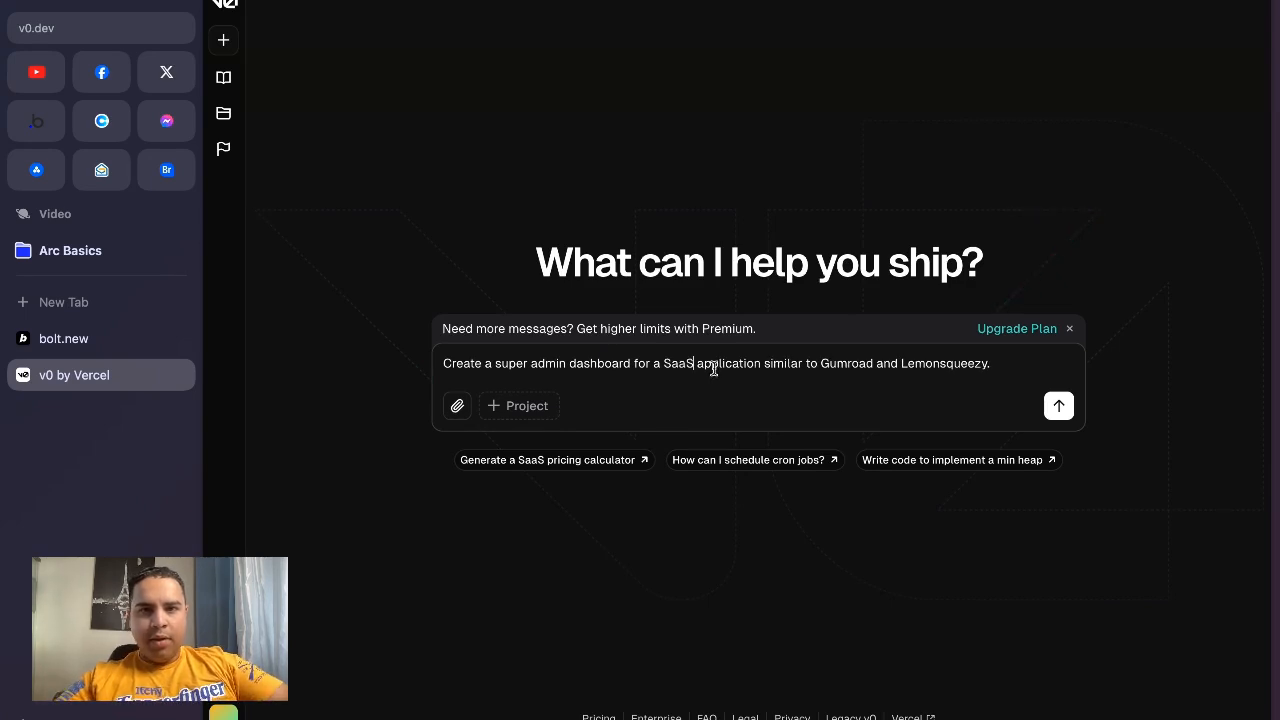
mouse_move(752, 402)
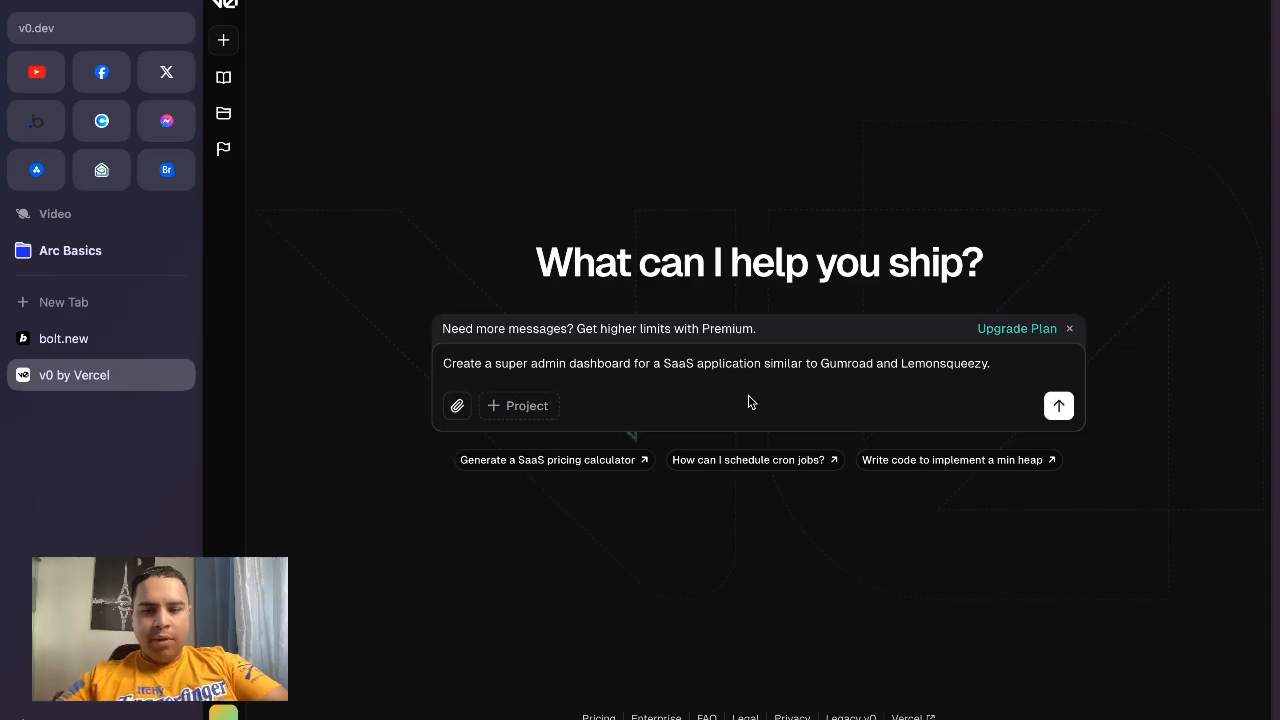
text(an e)
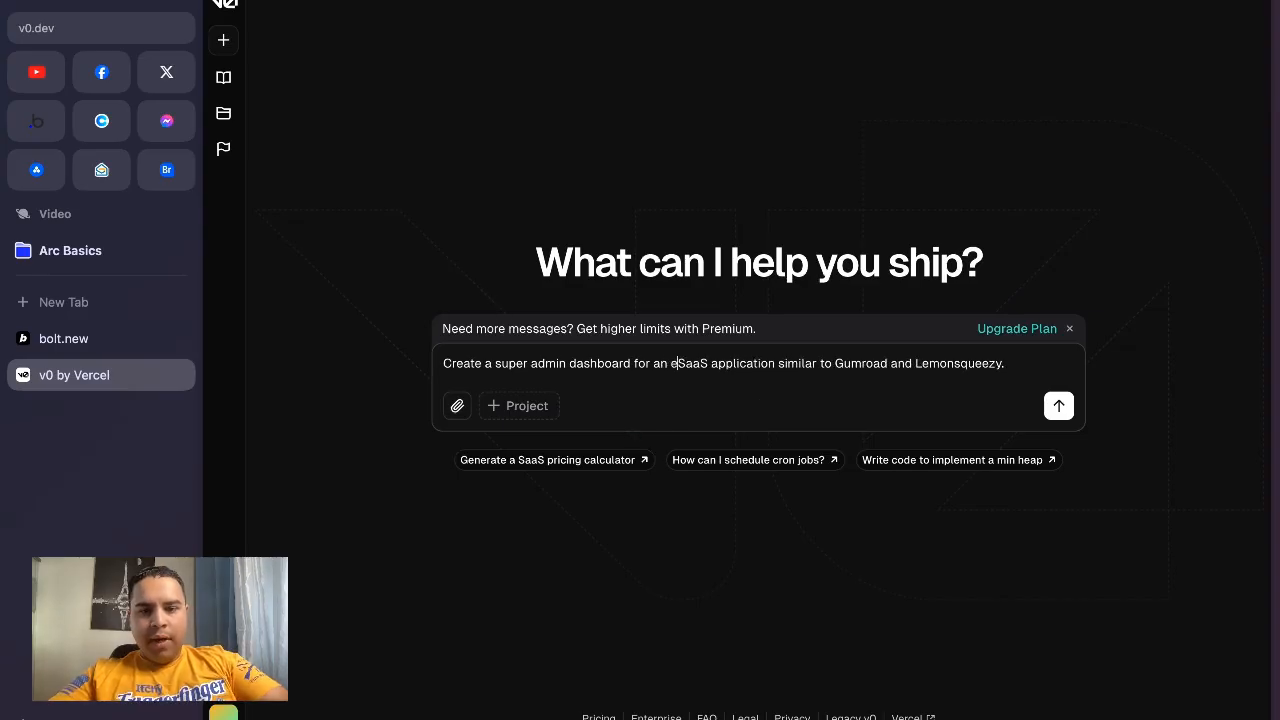
text(commerce)
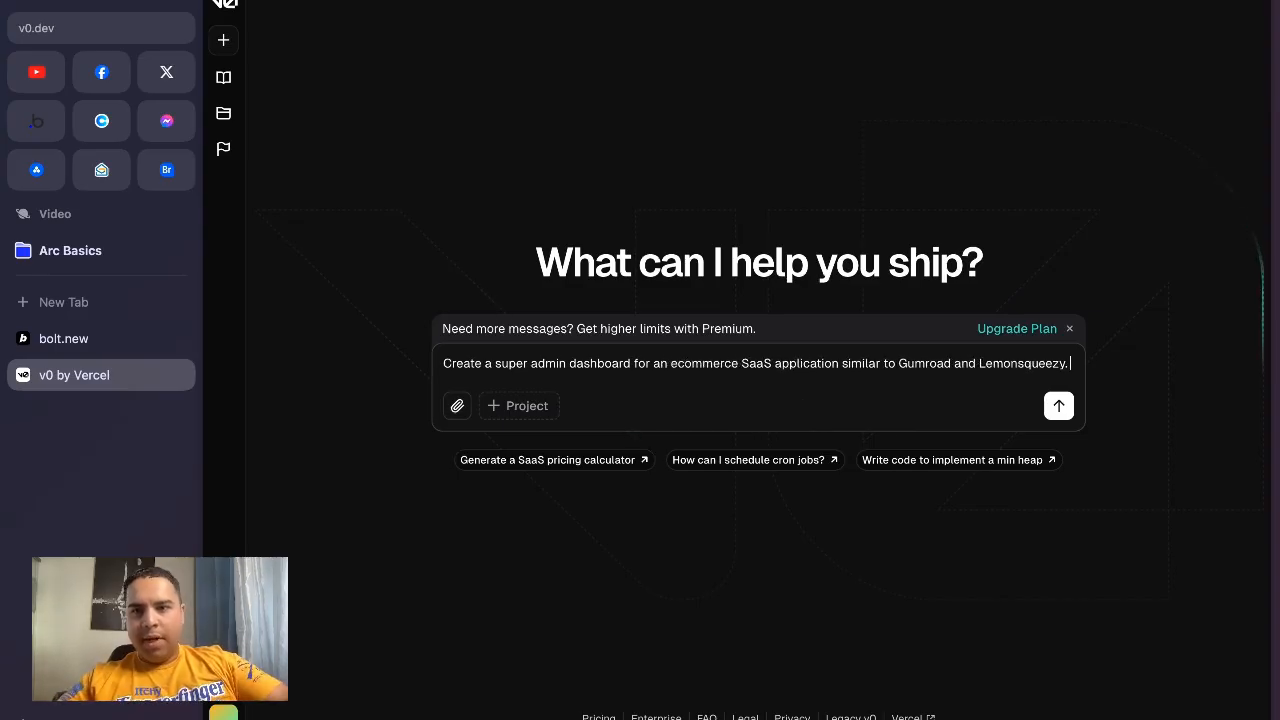
text(This)
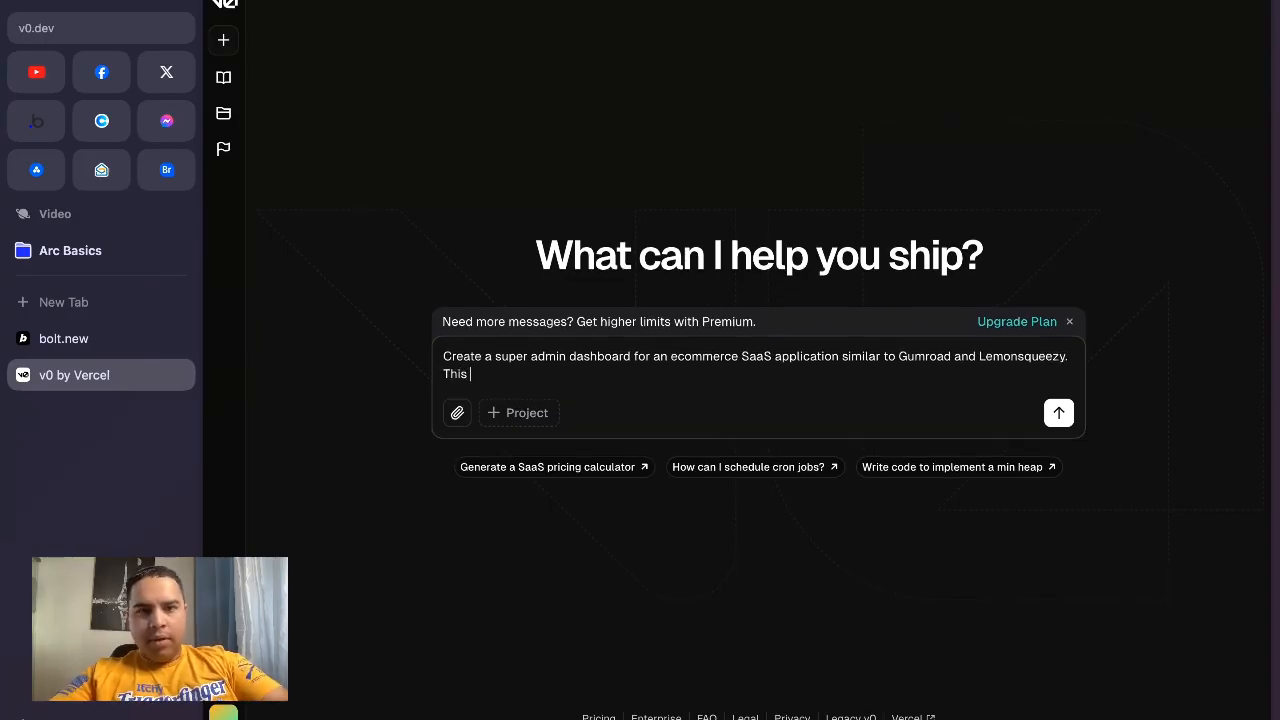
text(dashboard will help the SaaS owner)
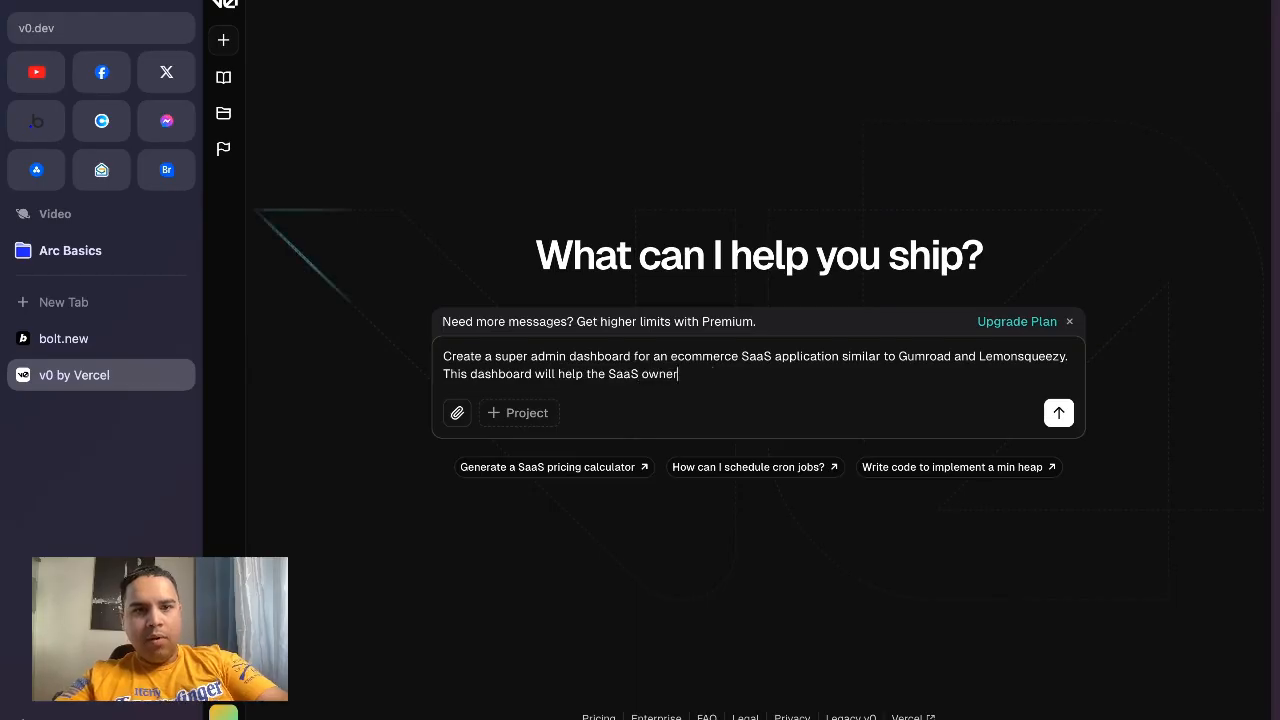
text(manage the)
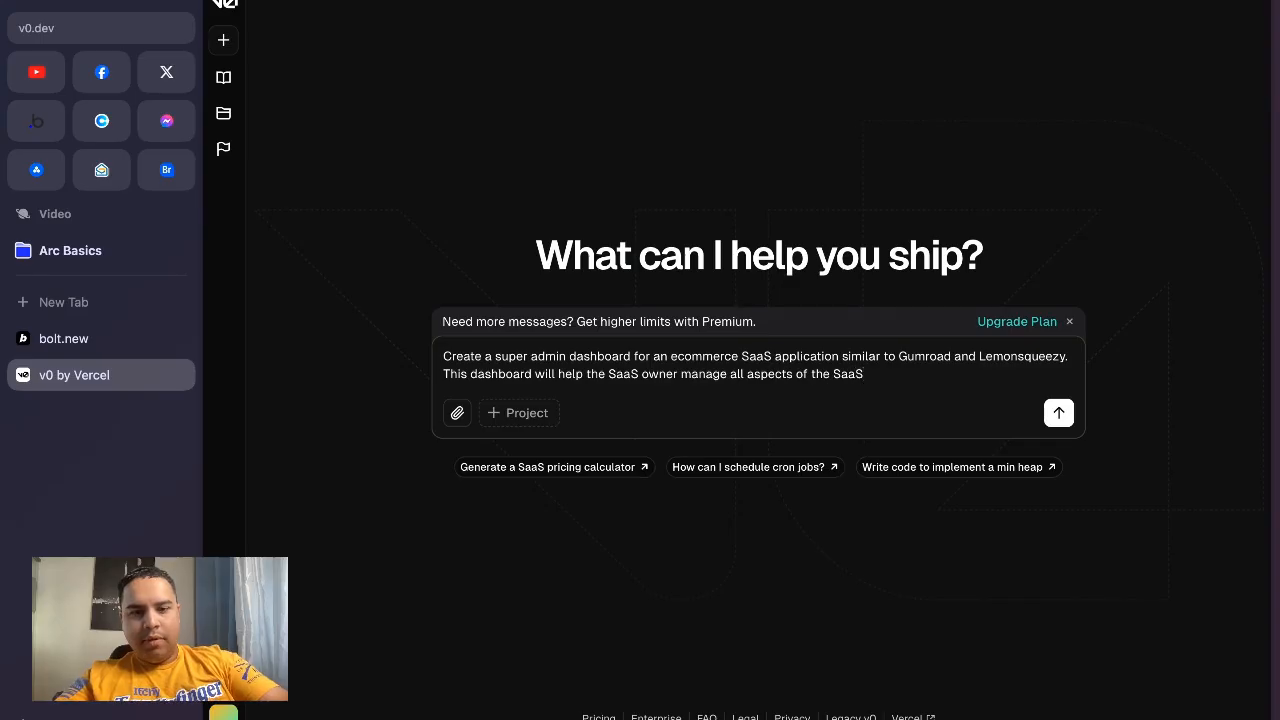
text(from within it. It should use Tailwind)
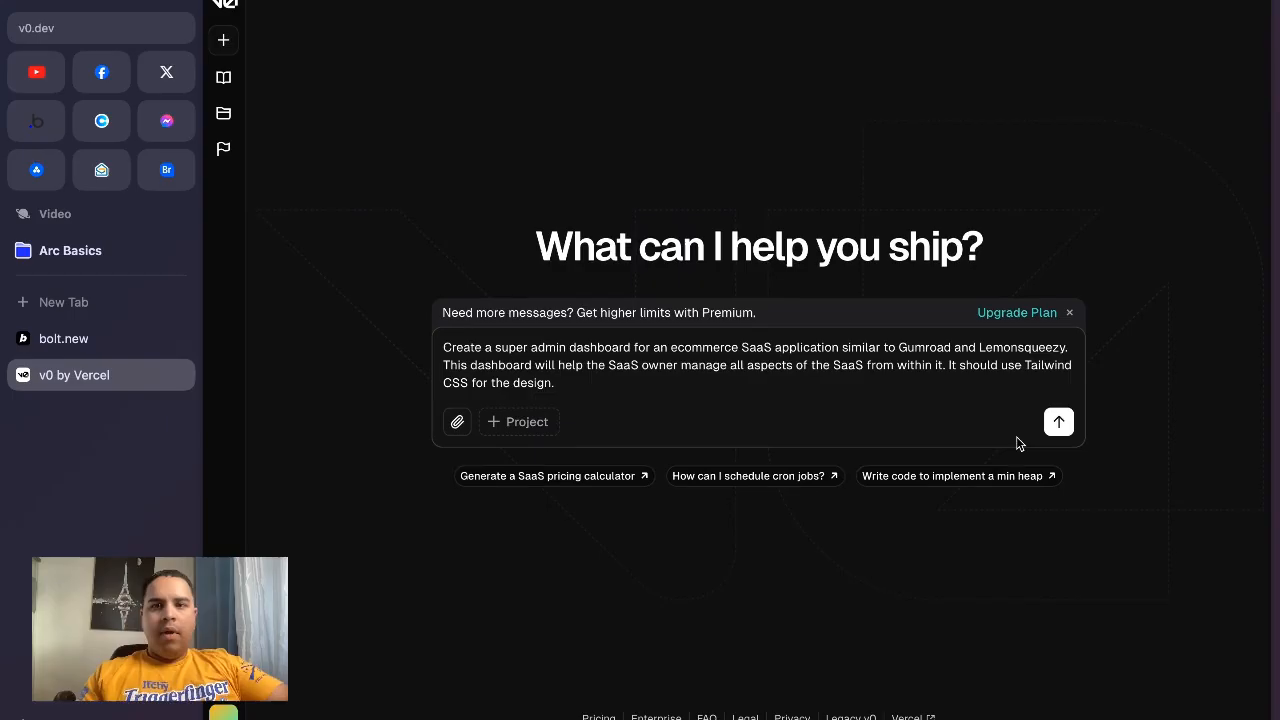
Step: Send the request and review the generated admin-dashboard.tsx code and its rendered preview
click(1058, 421)
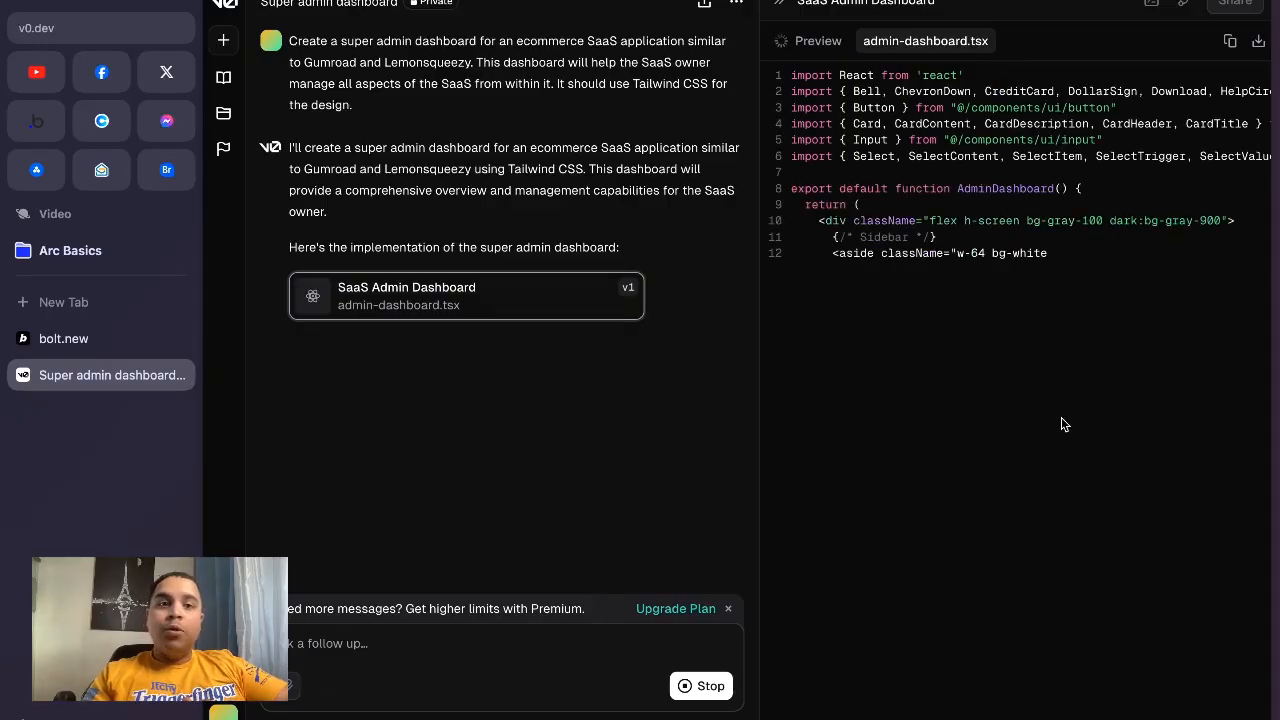
click(807, 41)
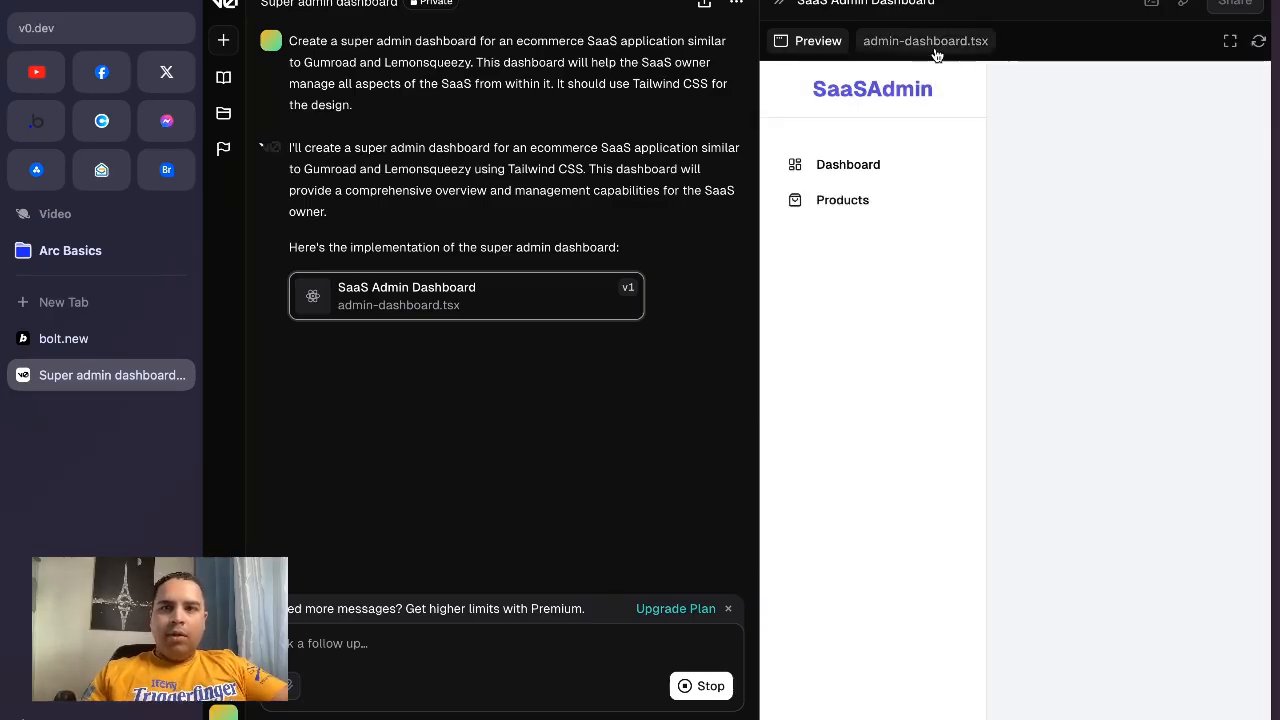
click(924, 41)
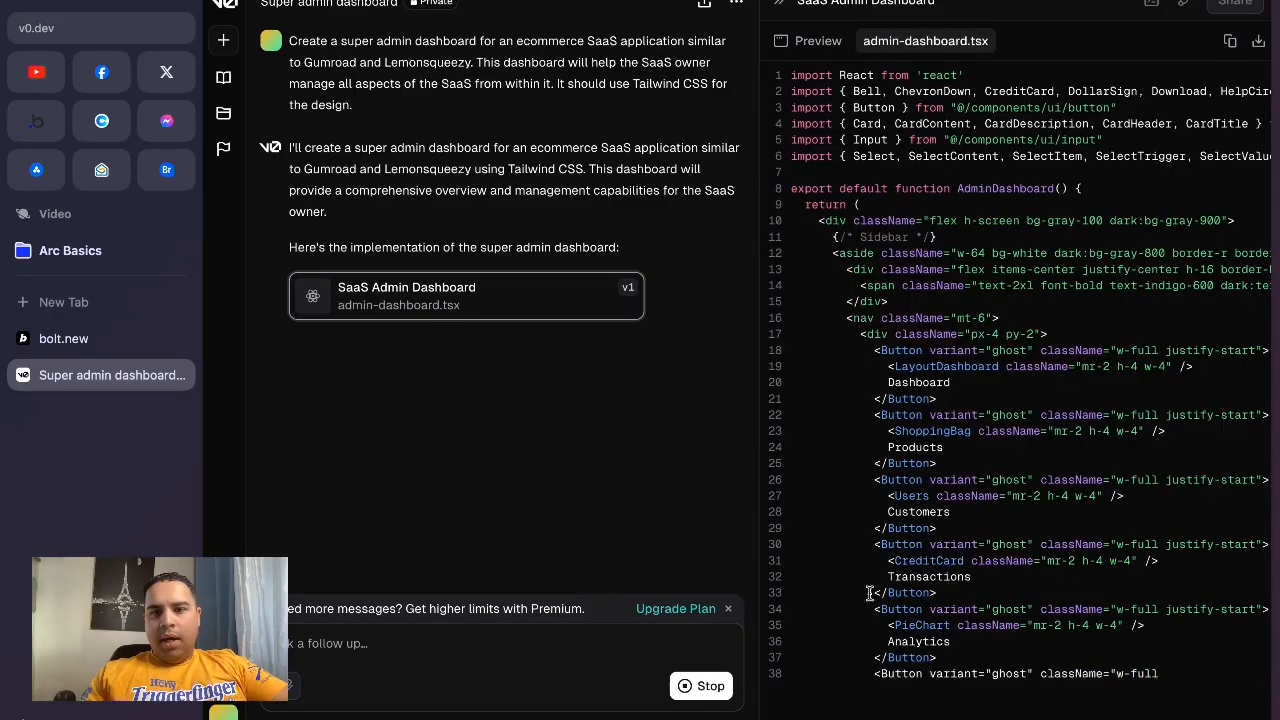
scroll(down, 3)
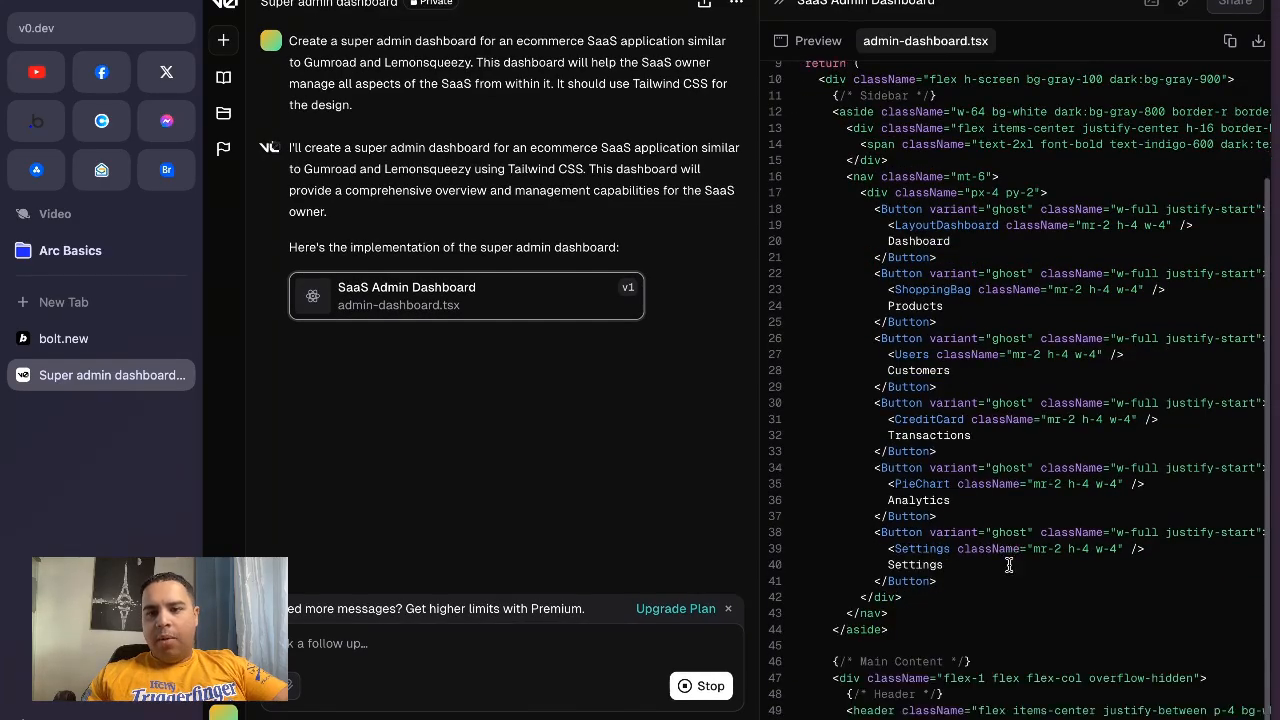
scroll(down, 3)
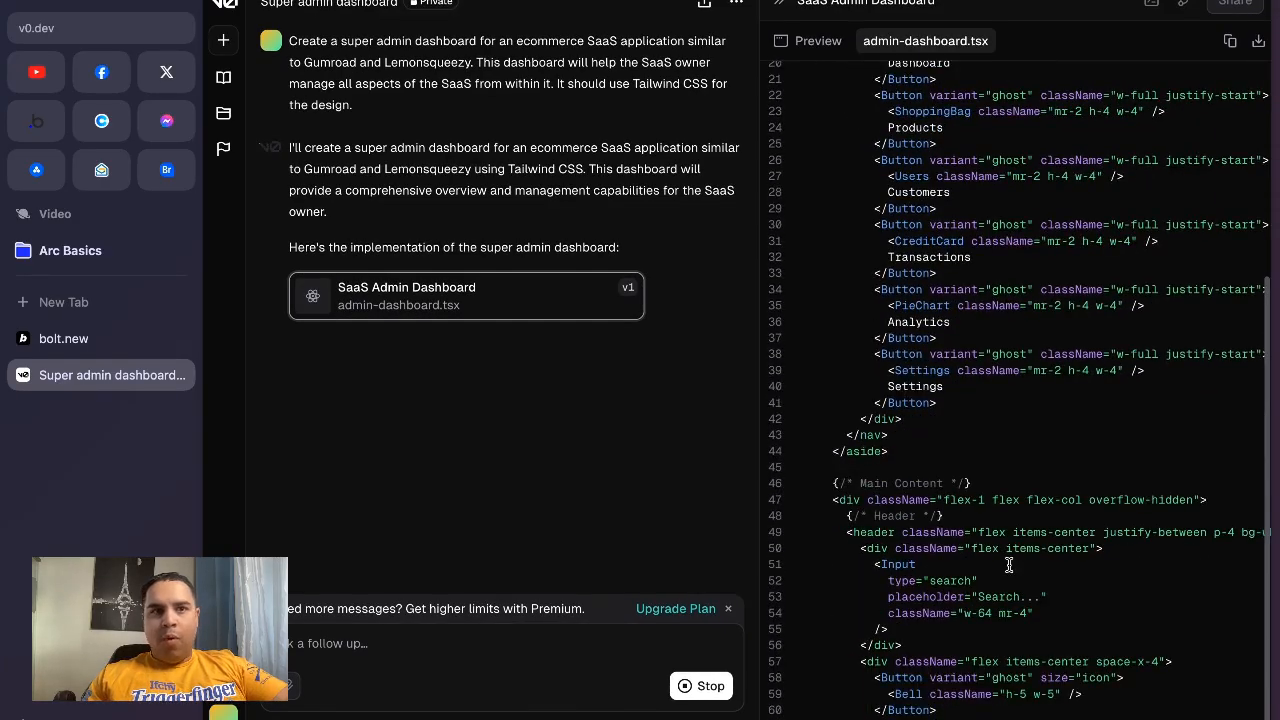
scroll(down, 3)
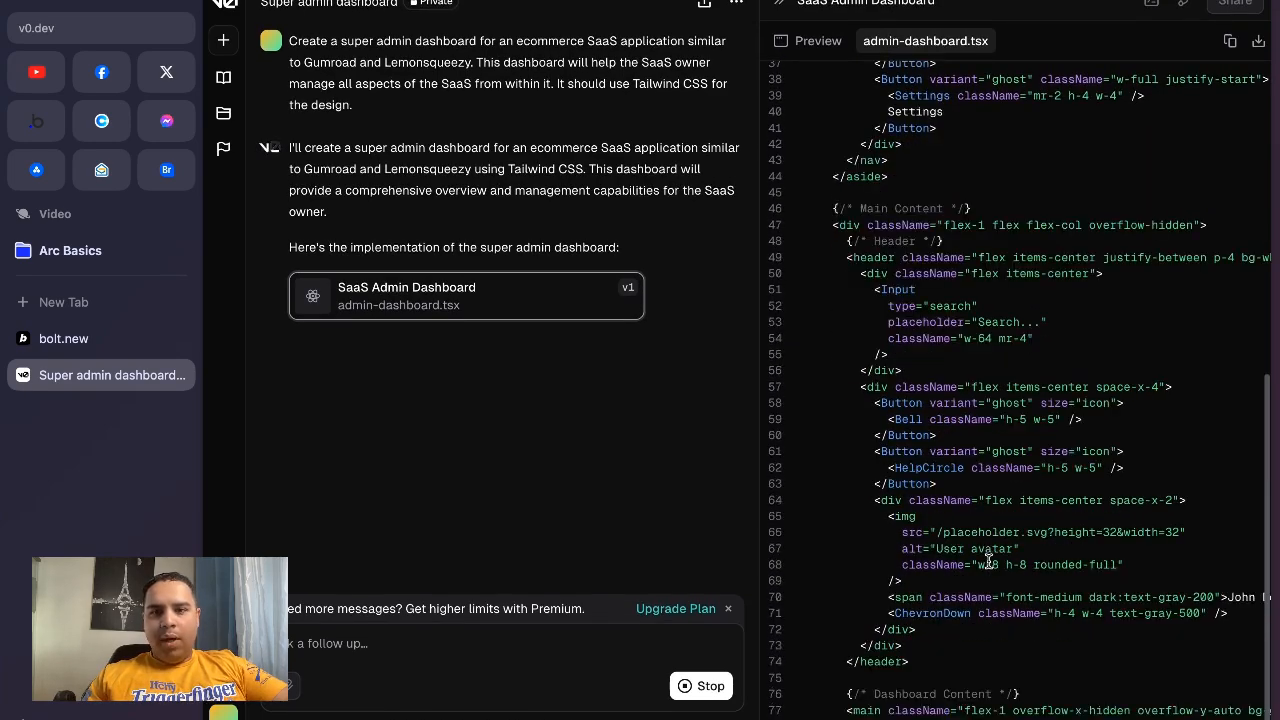
click(808, 41)
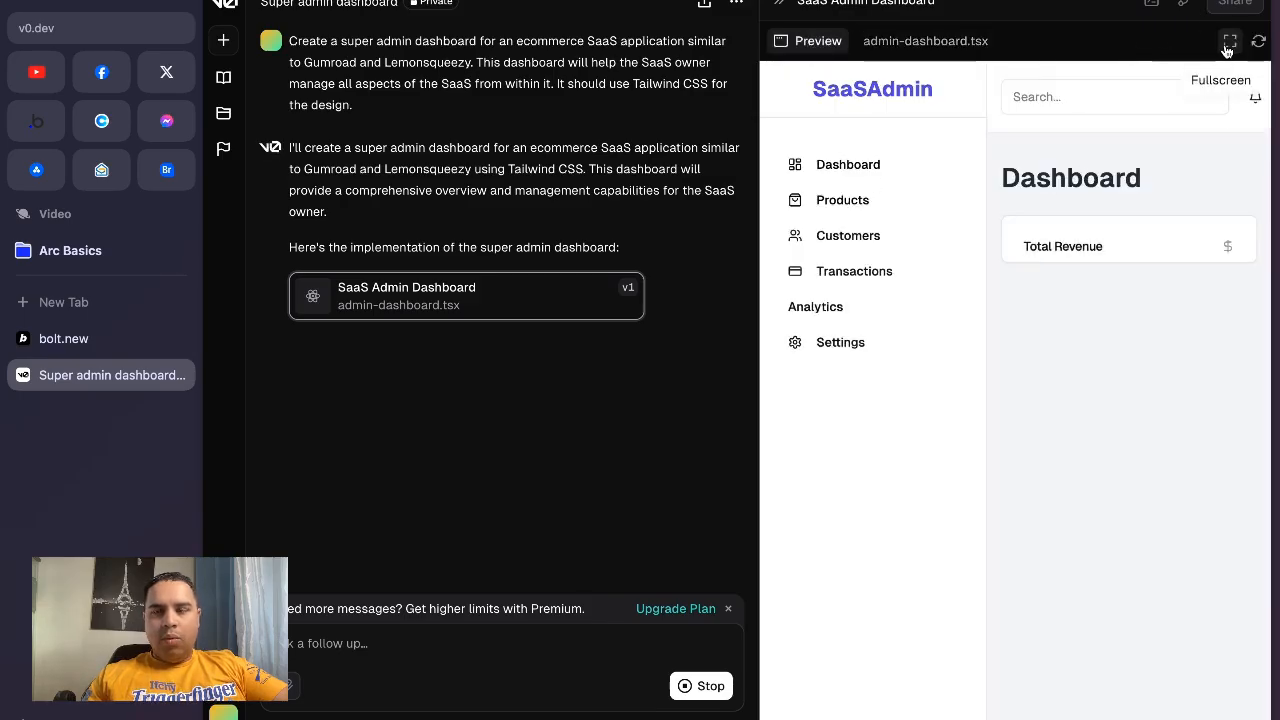
Step: Expand the dashboard preview and read through v0's written feature breakdown
click(1229, 41)
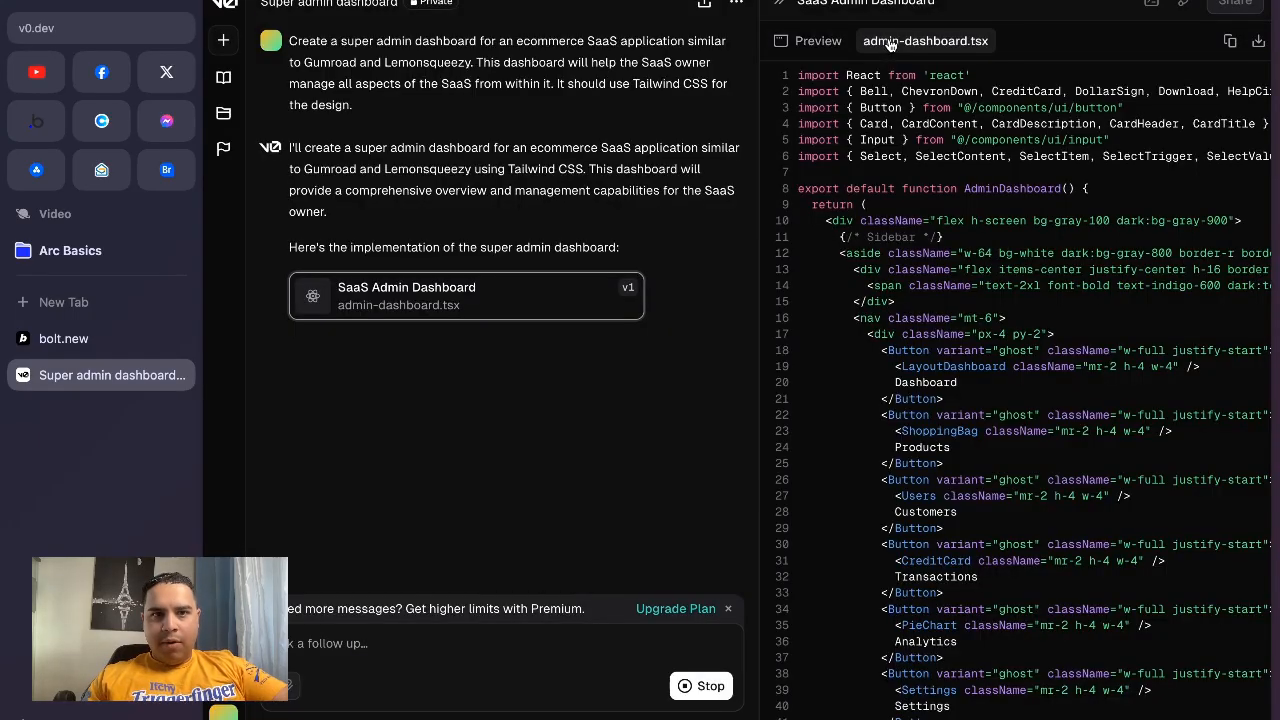
scroll(down, 3)
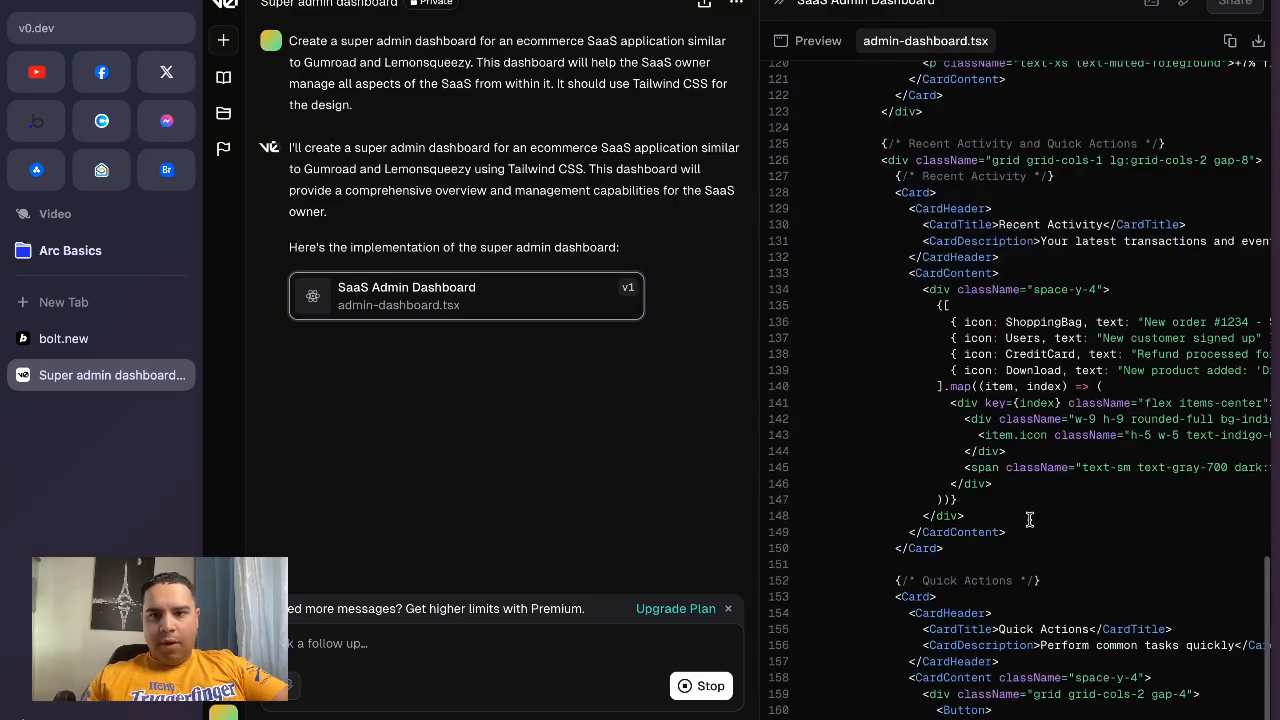
scroll(down, 3)
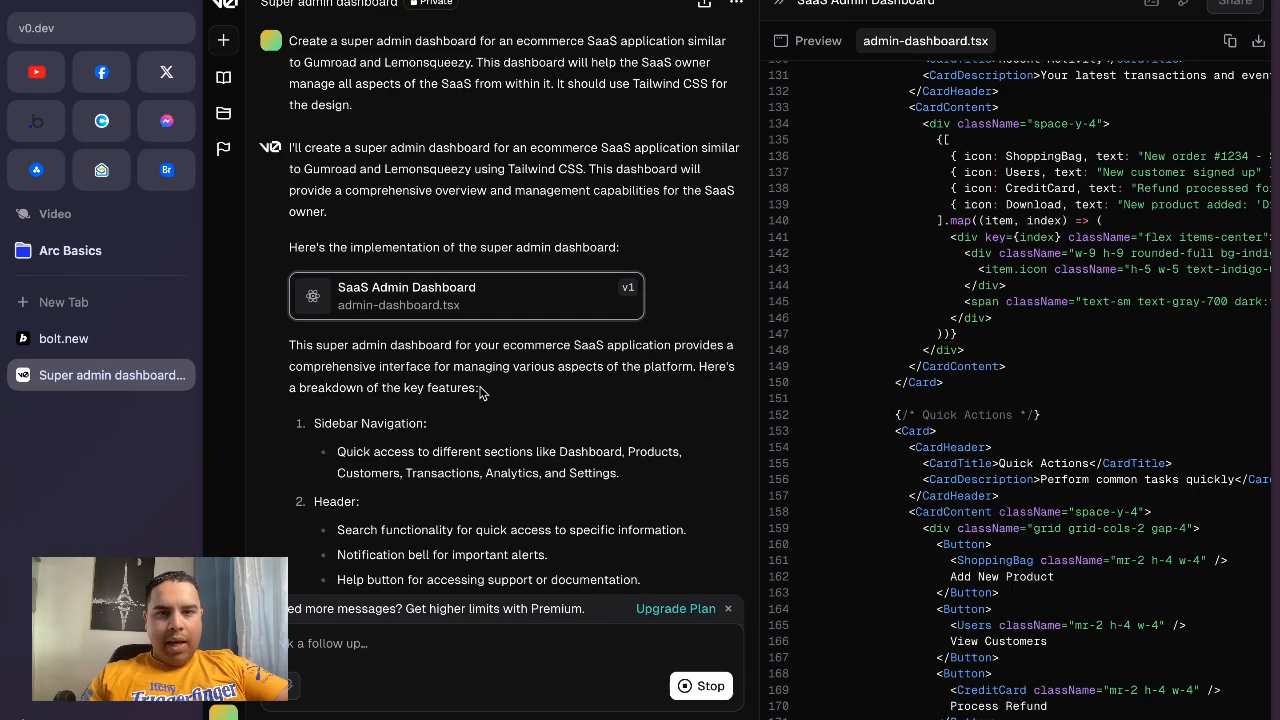
scroll(down, 3)
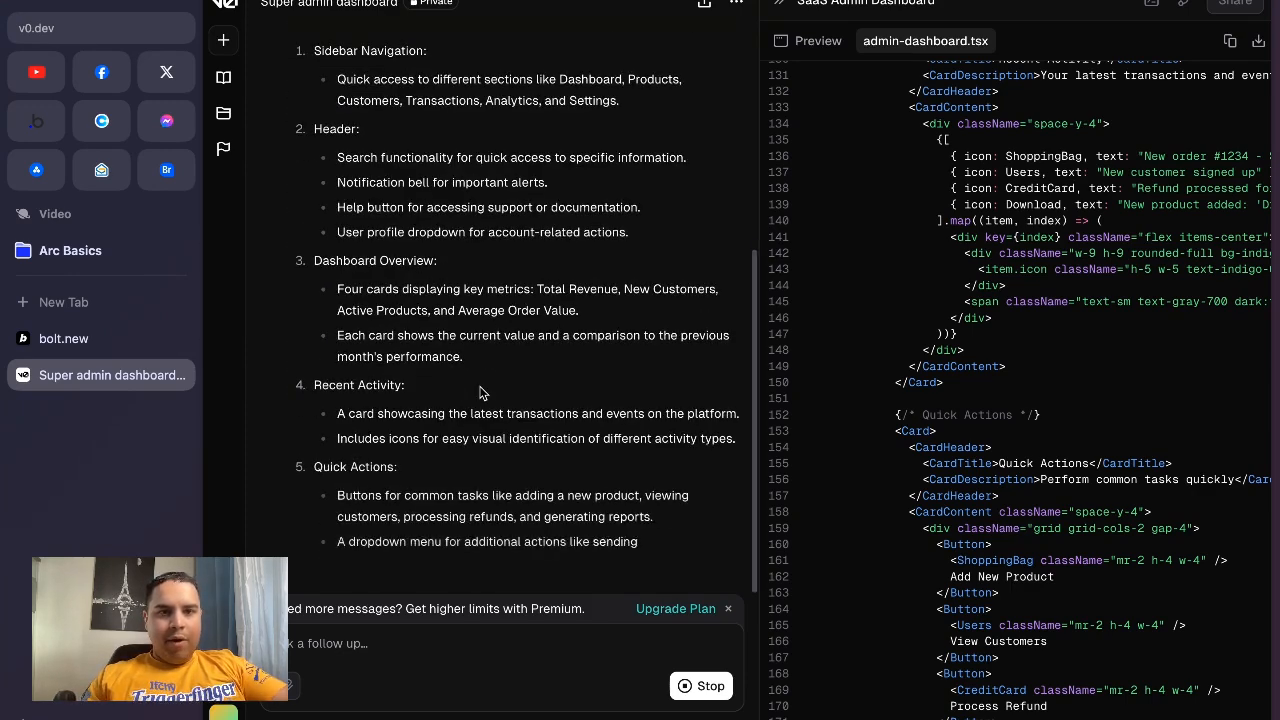
scroll(down, 3)
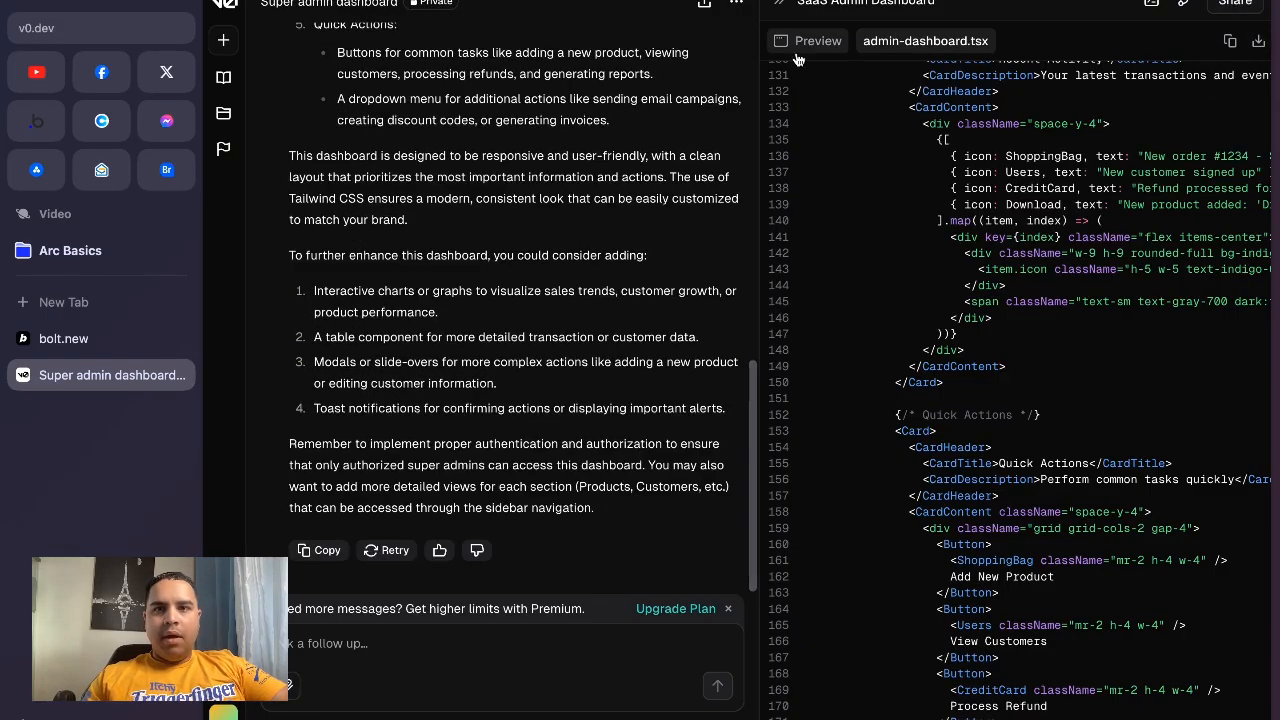
Step: Show the rendered dashboard preview with its metric cards, recent activity and quick actions
click(817, 41)
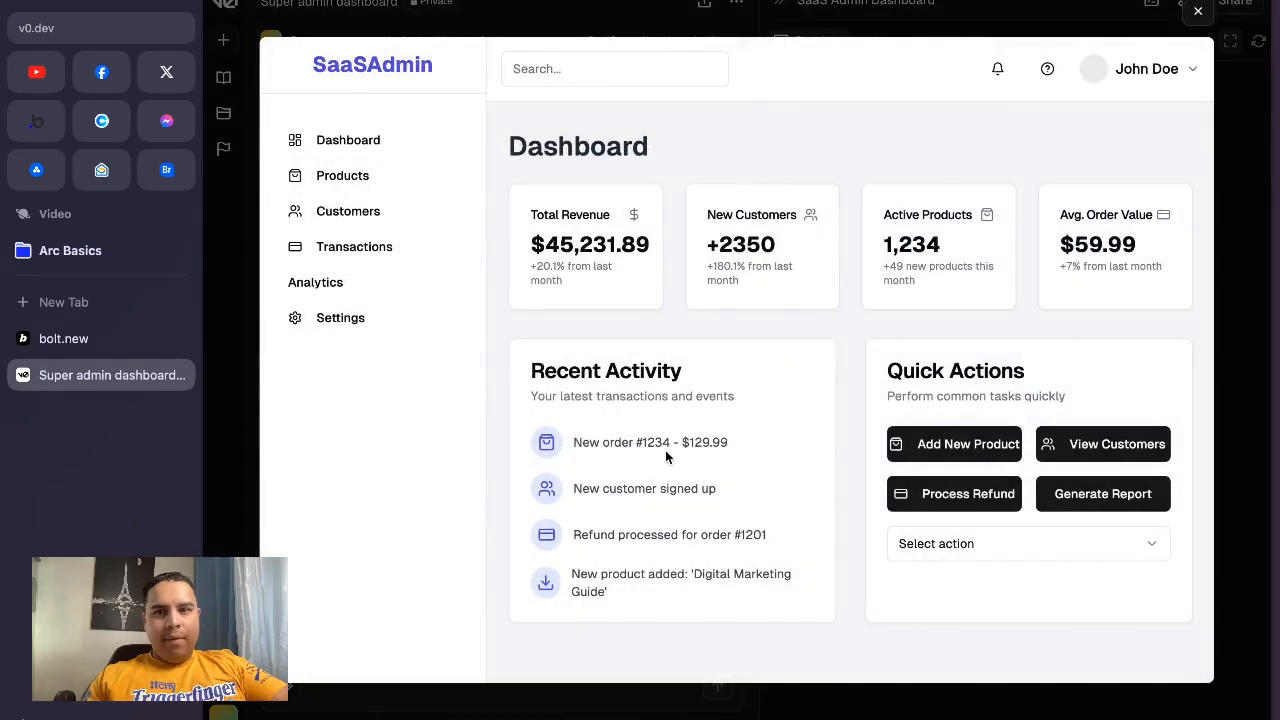
mouse_move(1230, 464)
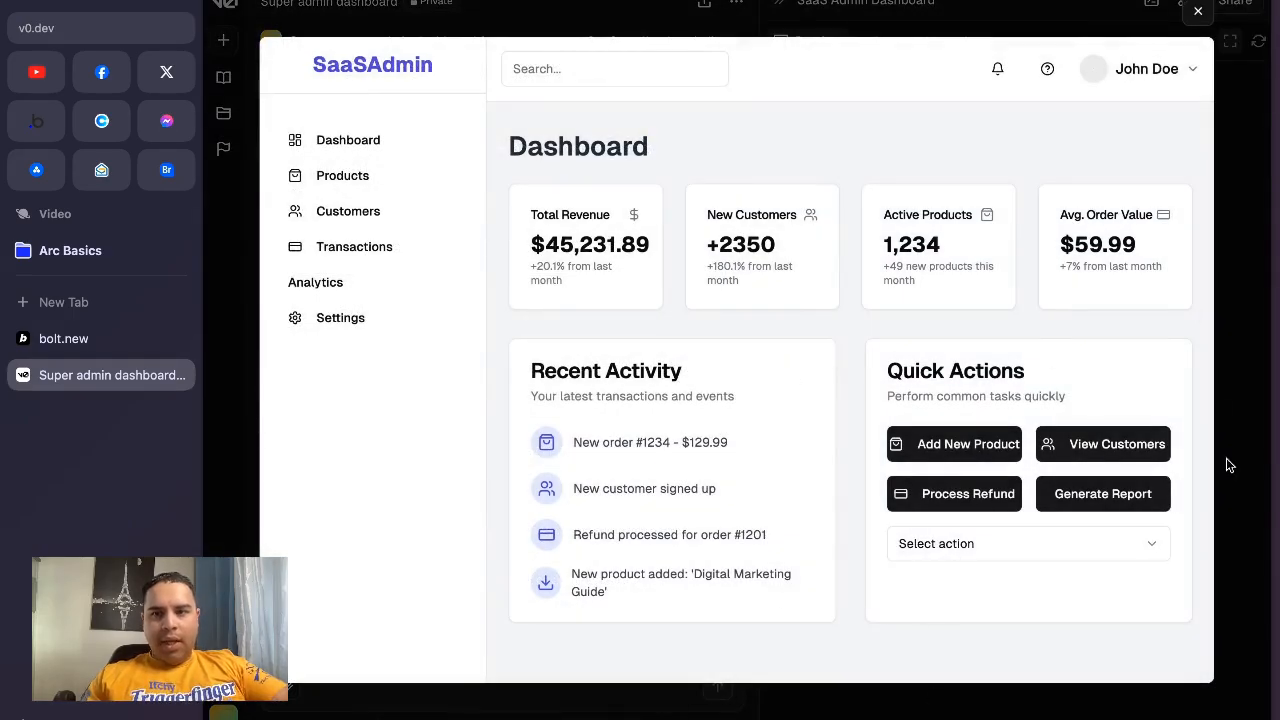
mouse_move(622, 285)
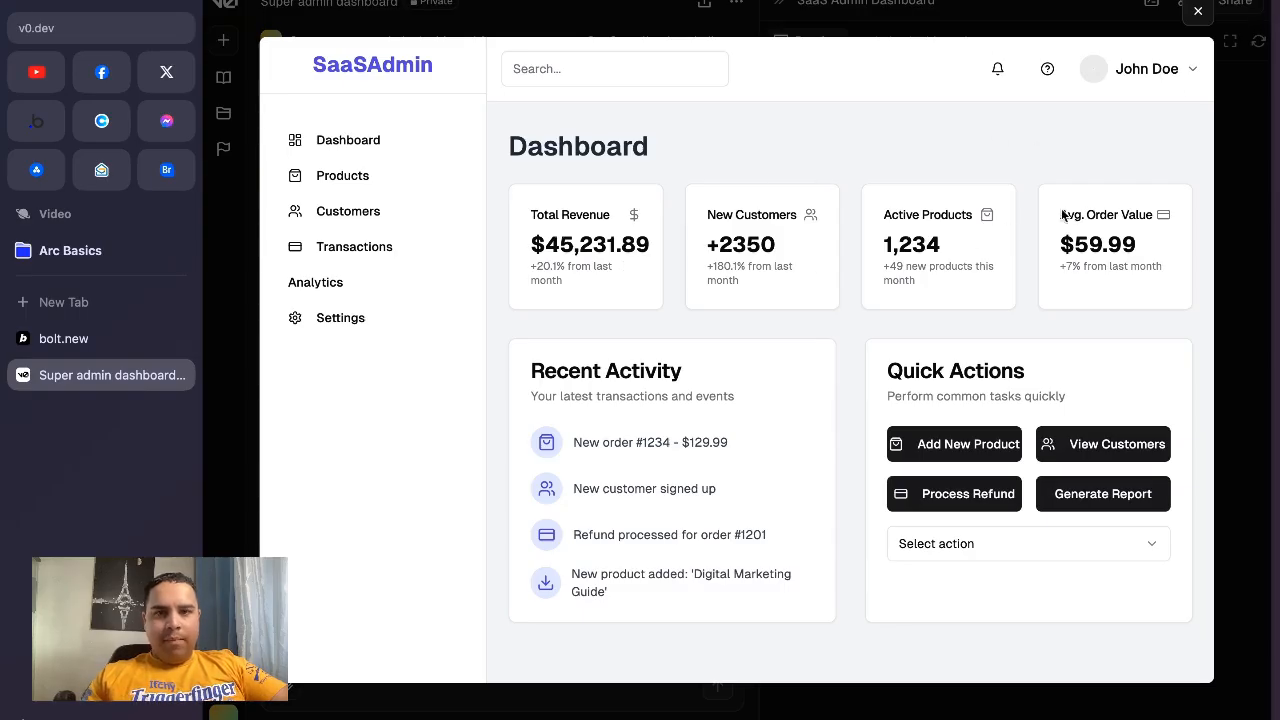
mouse_move(1013, 233)
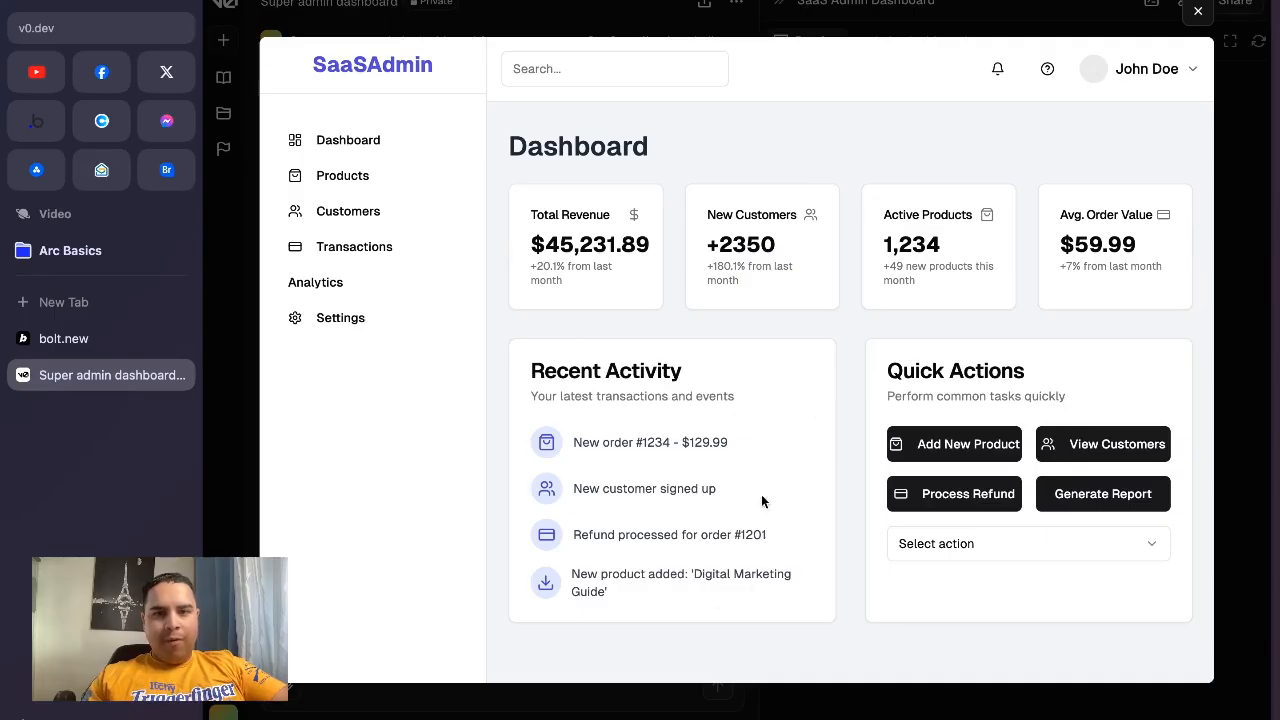
mouse_move(1188, 507)
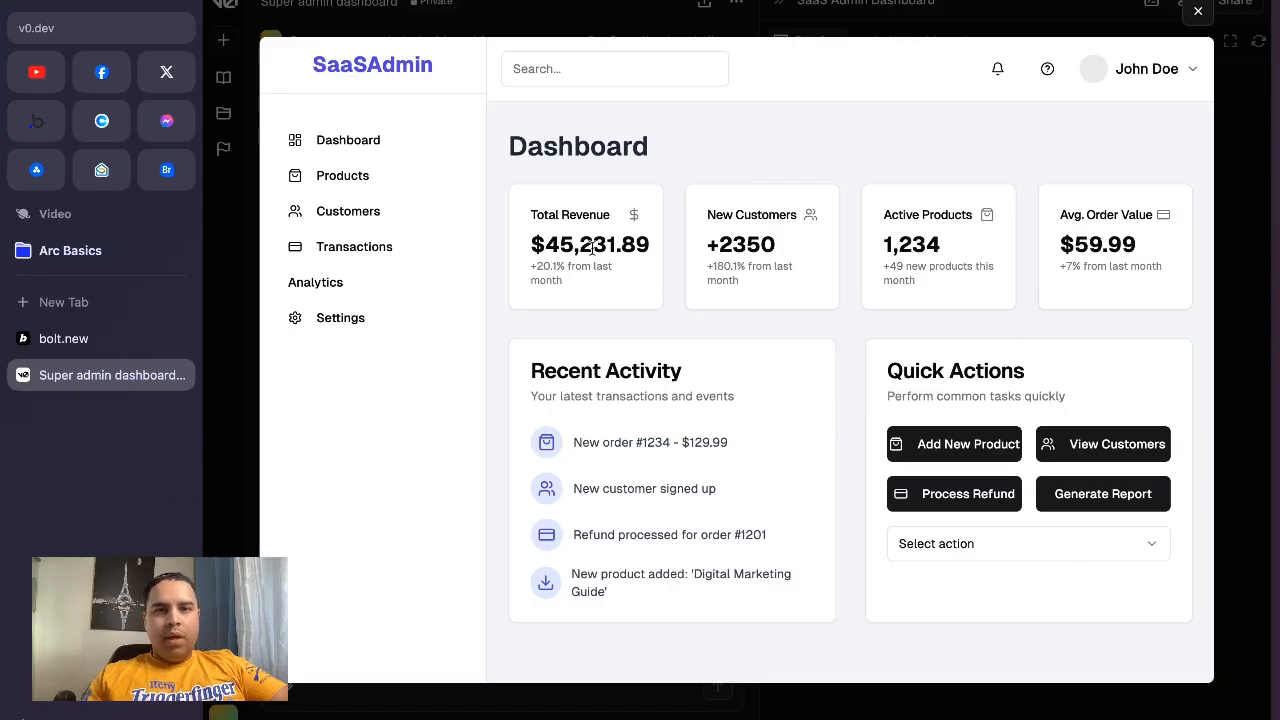
mouse_move(1092, 340)
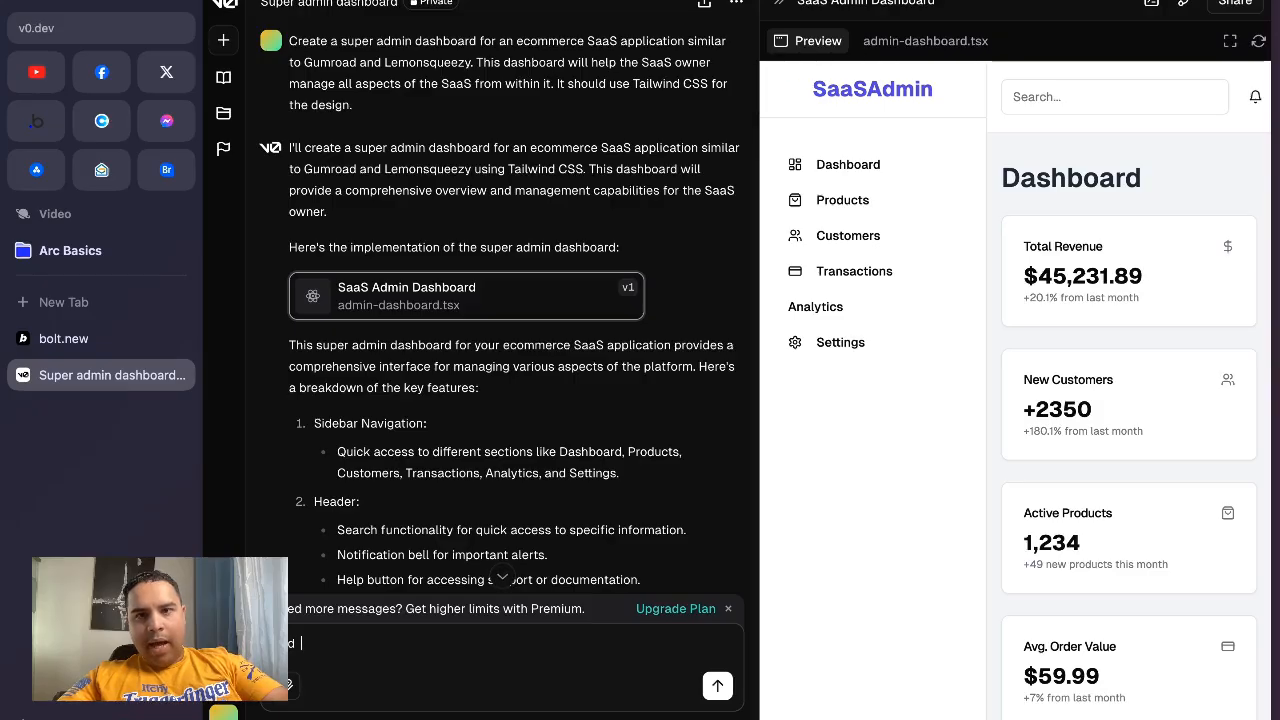
Step: Send the follow-up 'Add a screen for the products' and look through the generated products.tsx code
text(a s)
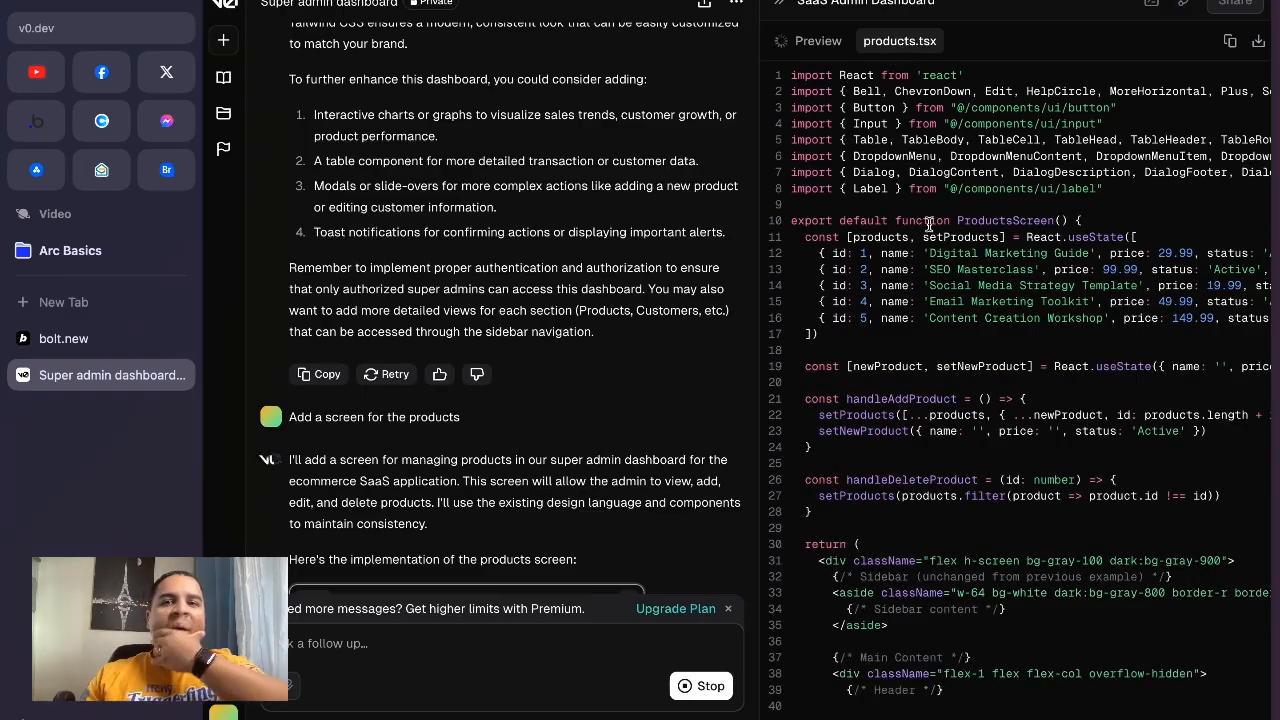
click(817, 41)
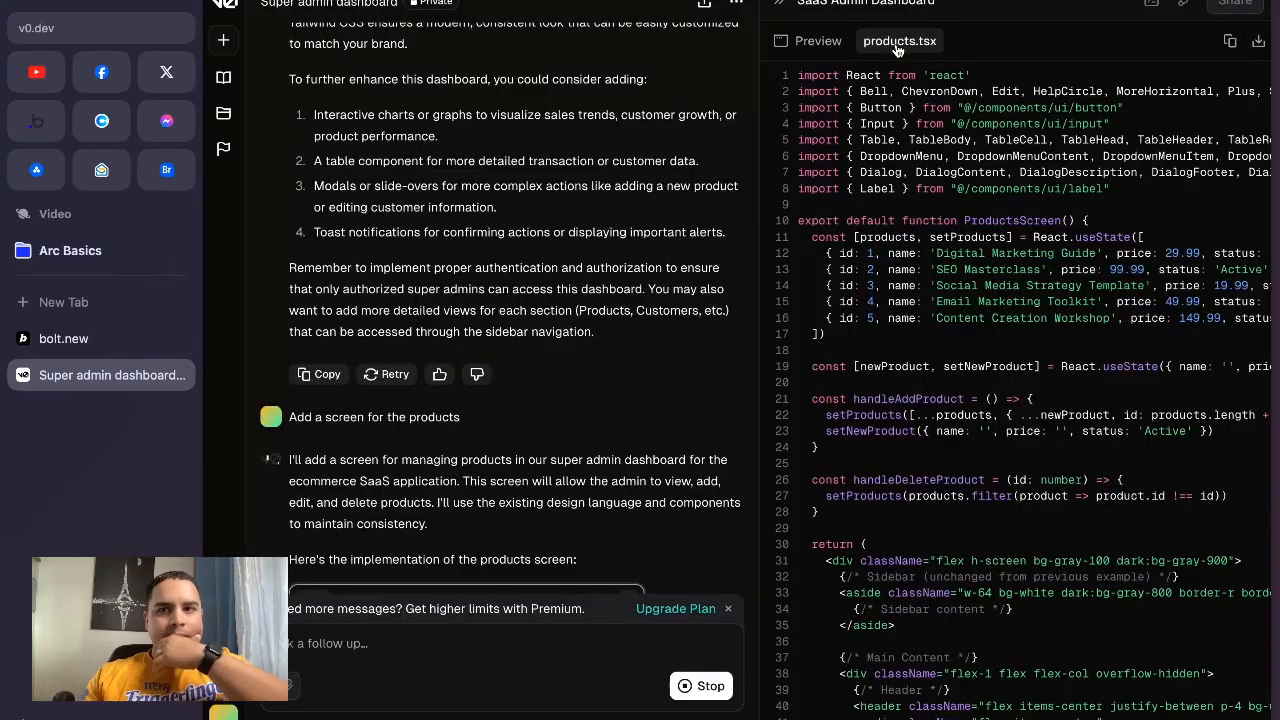
scroll(down, 3)
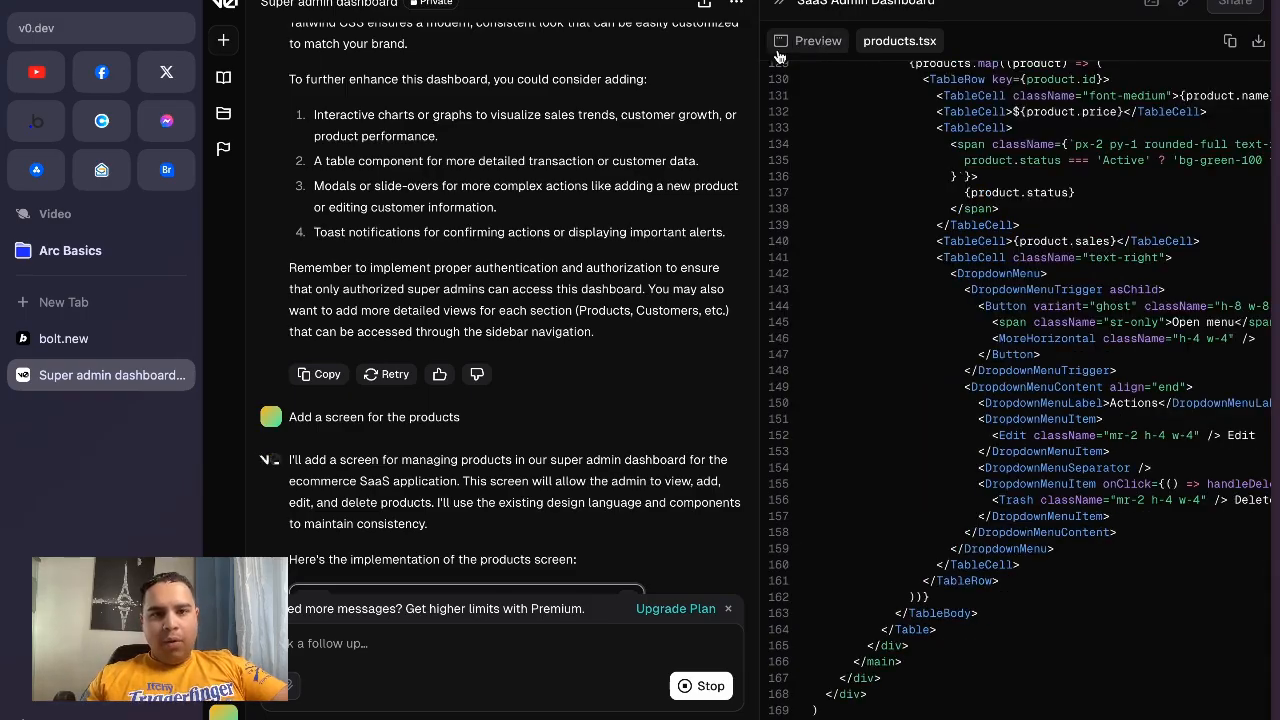
scroll(down, 3)
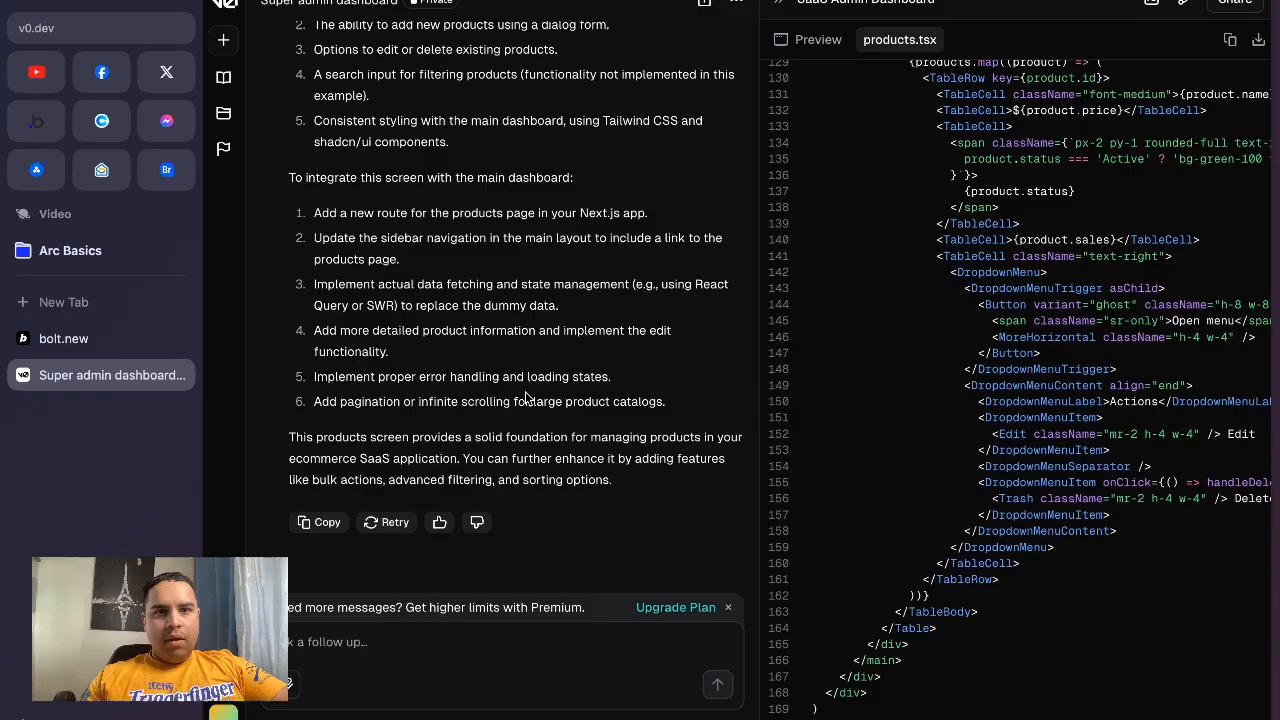
Step: Preview products.tsx and ask v0 to integrate it with the main dashboard and link the Products menu option
click(808, 40)
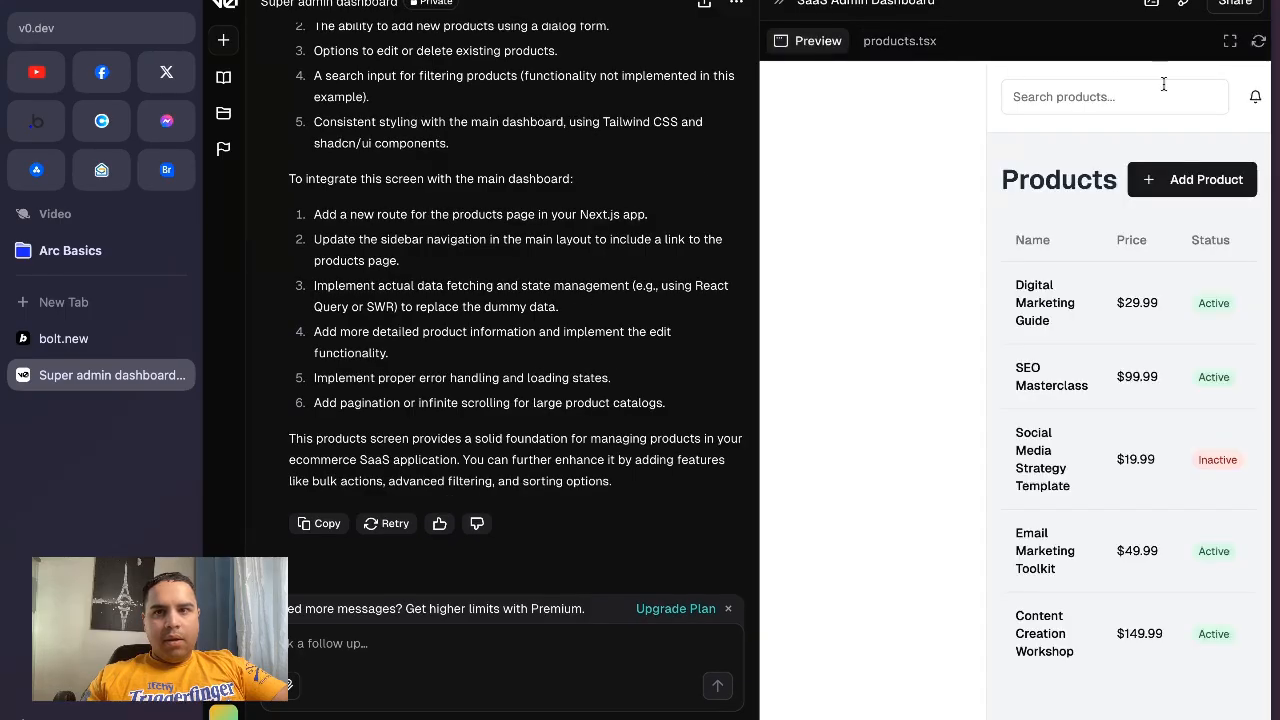
click(1230, 41)
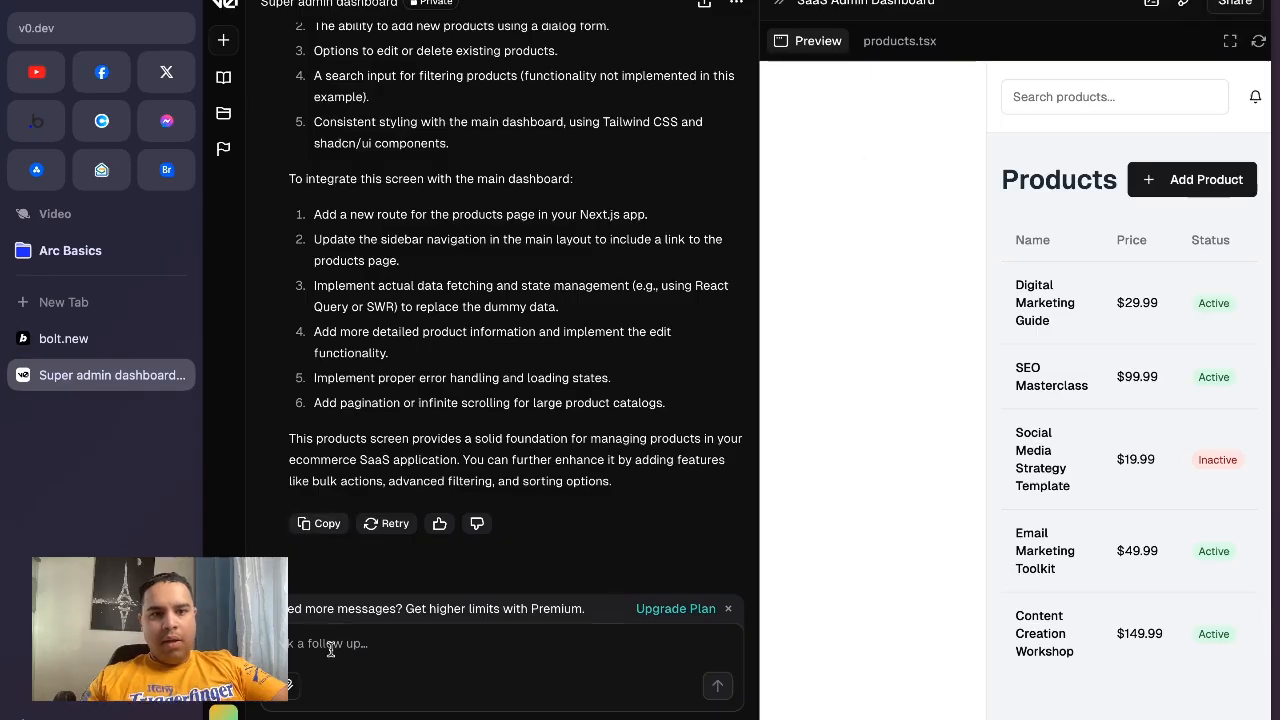
text(egrate this screen with the main dashboard)
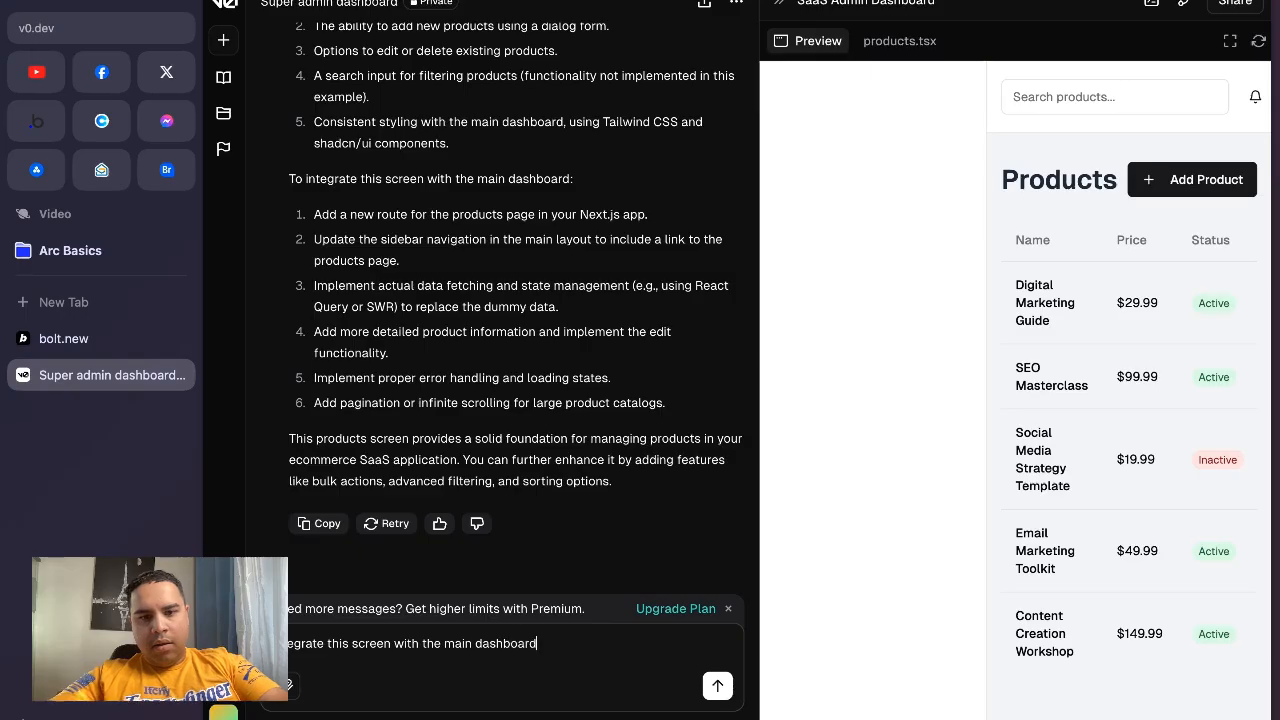
text(and link the)
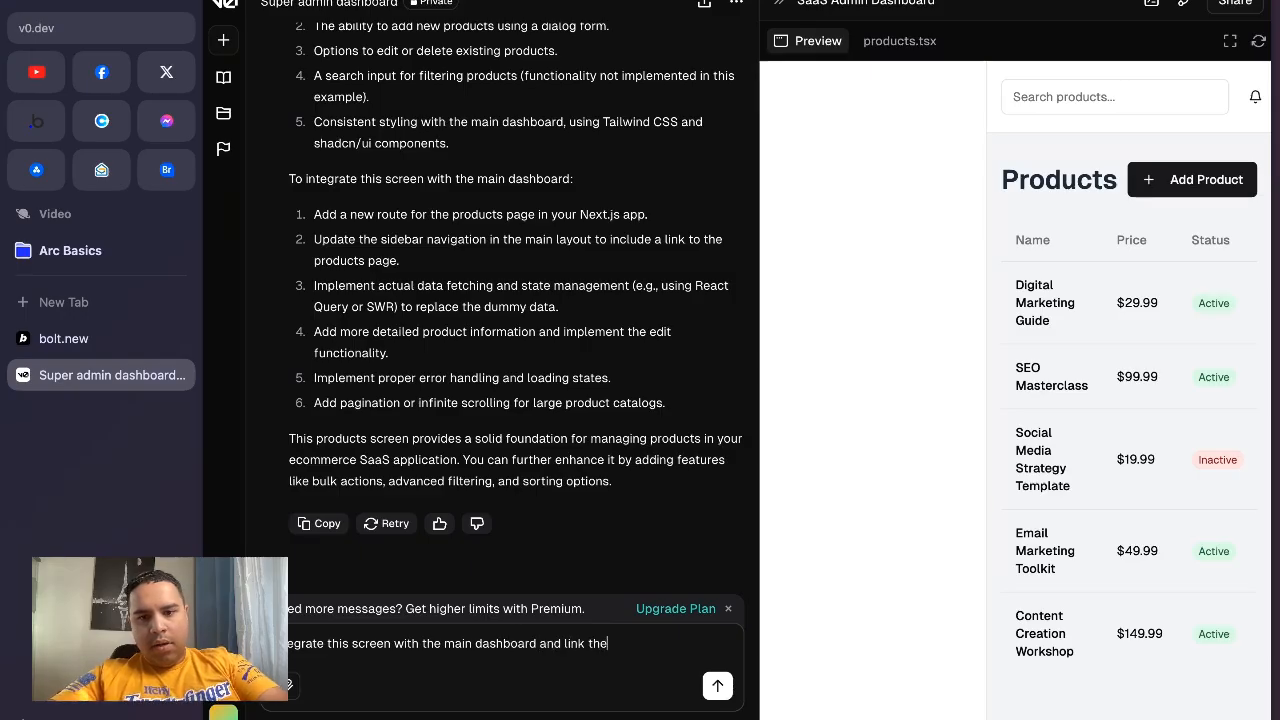
text(menu op)
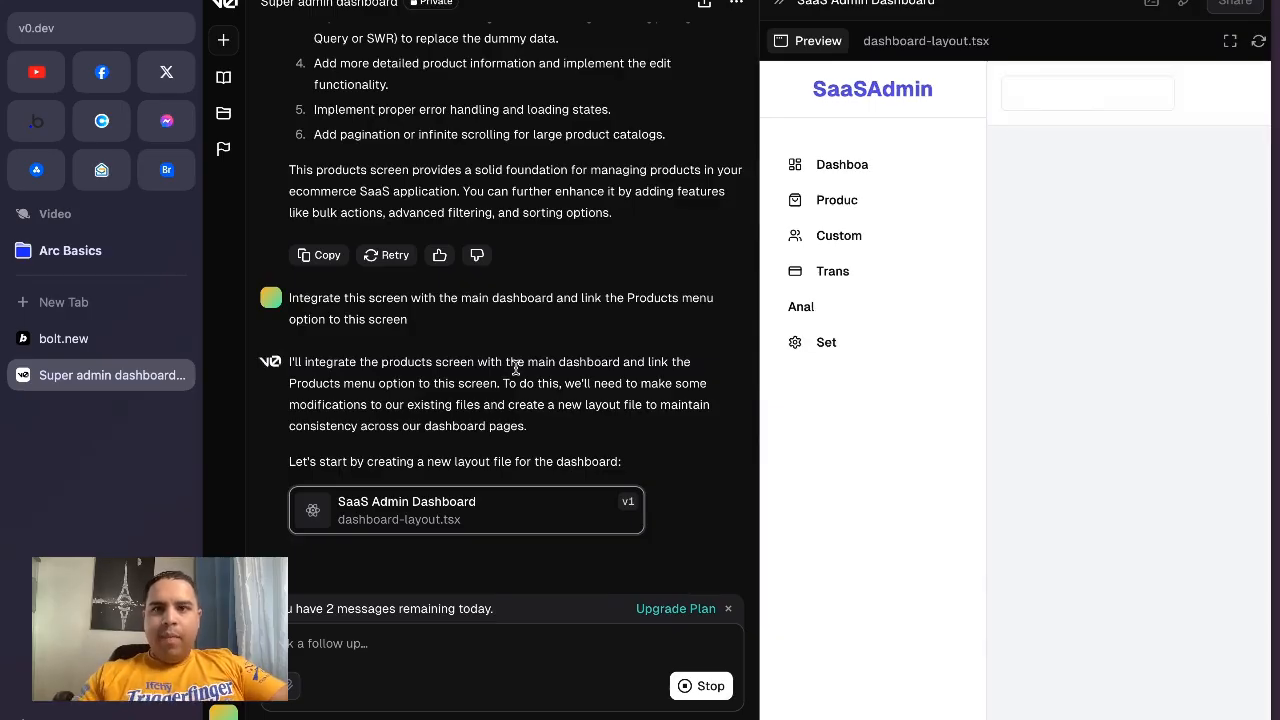
Step: Review the new dashboard-layout.tsx code and load the updated admin-dashboard v2
click(925, 41)
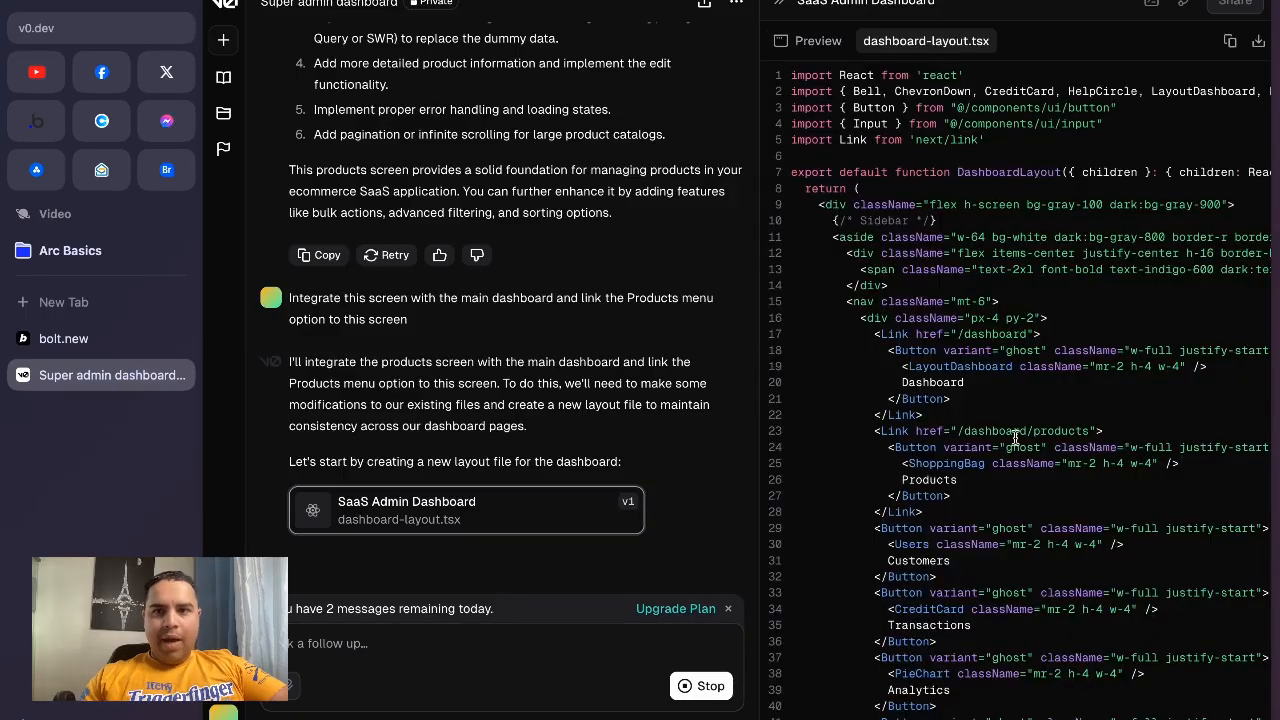
scroll(down, 3)
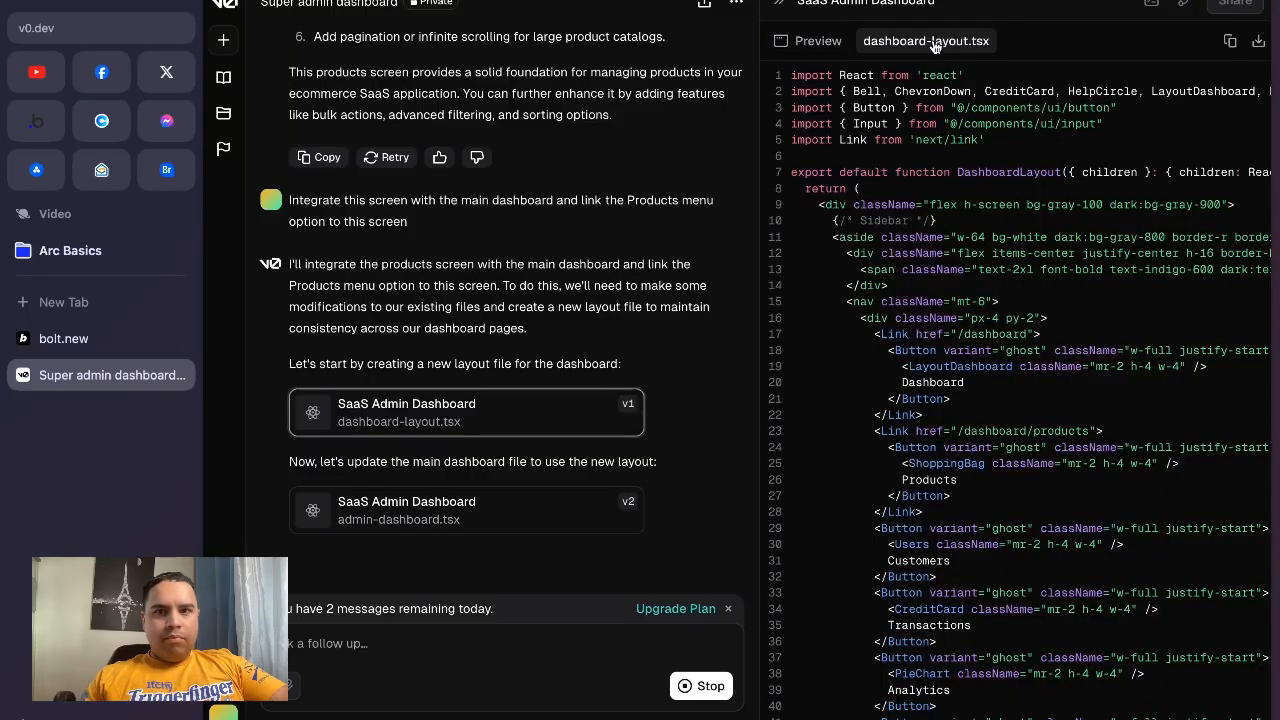
scroll(down, 3)
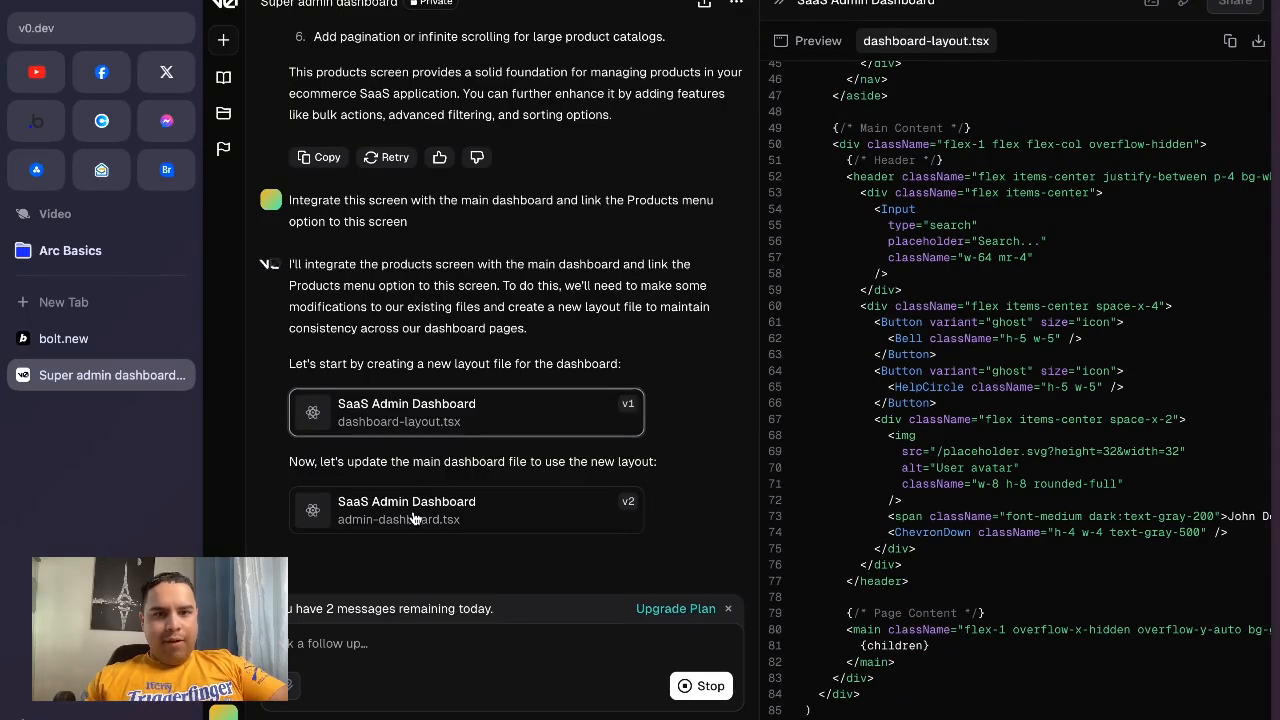
click(465, 510)
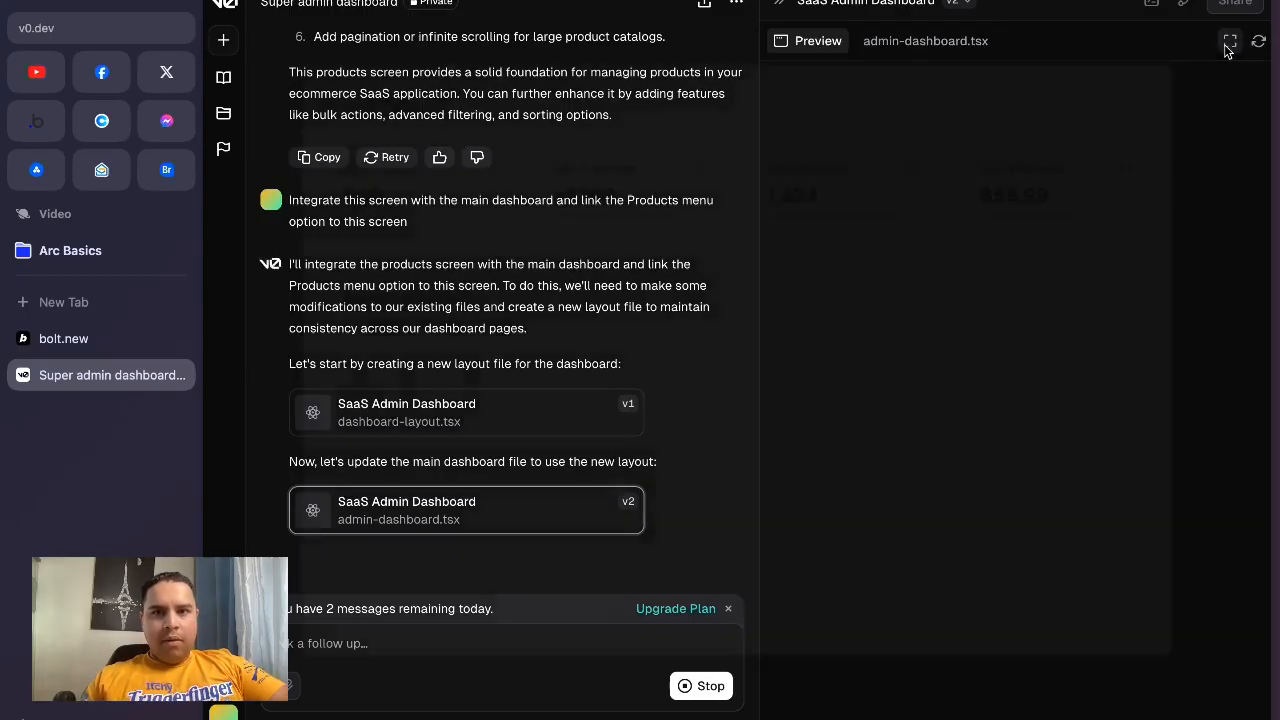
Step: View the integrated dashboard fullscreen and try the Products link in its sidebar
click(1229, 41)
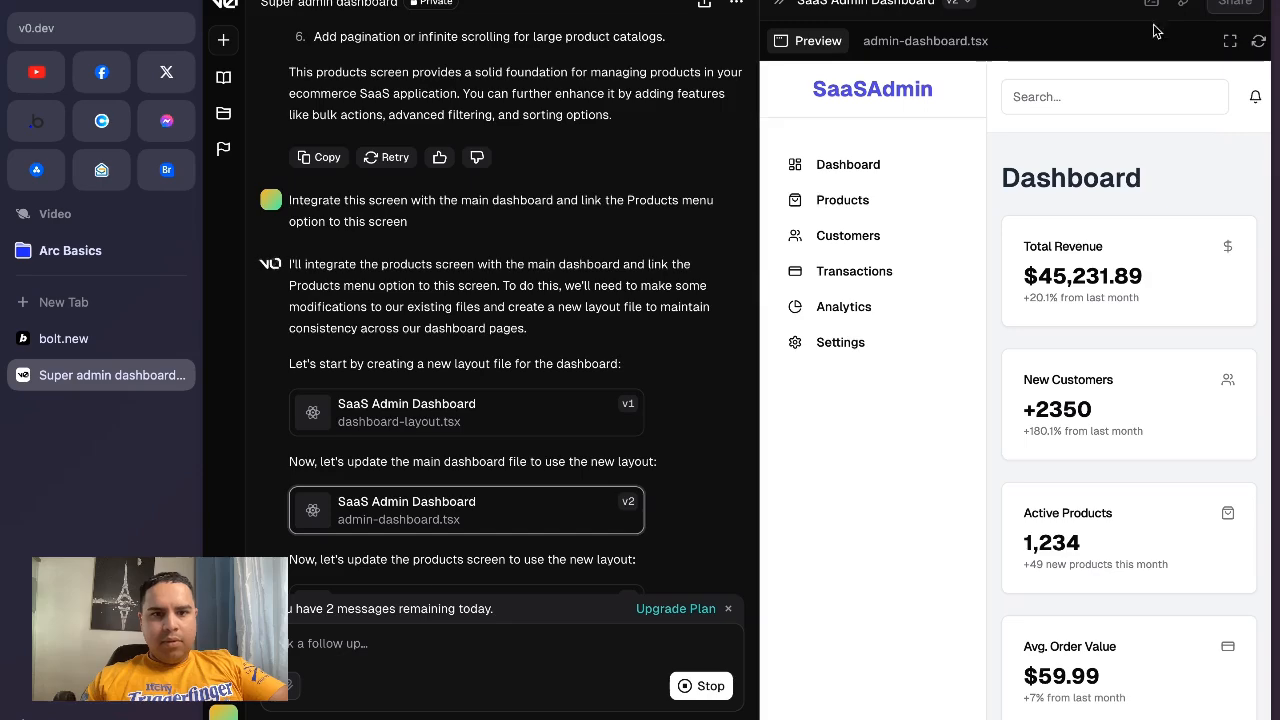
scroll(down, 3)
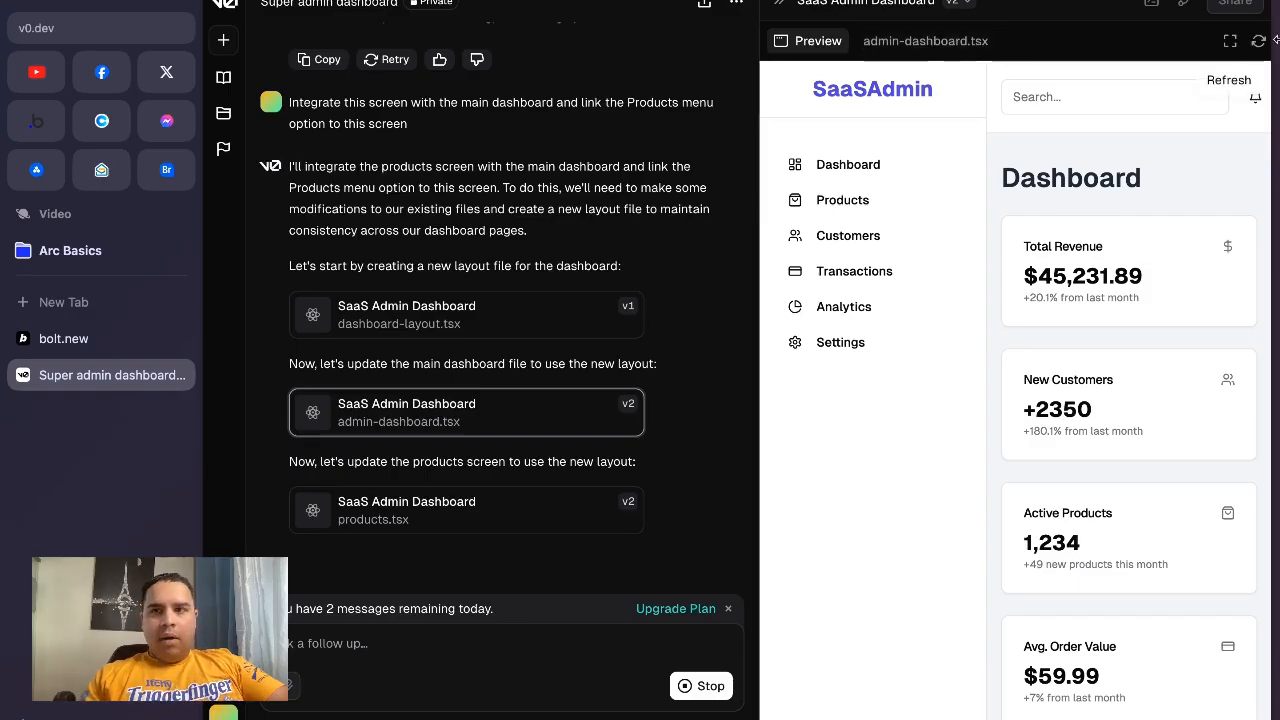
click(1230, 40)
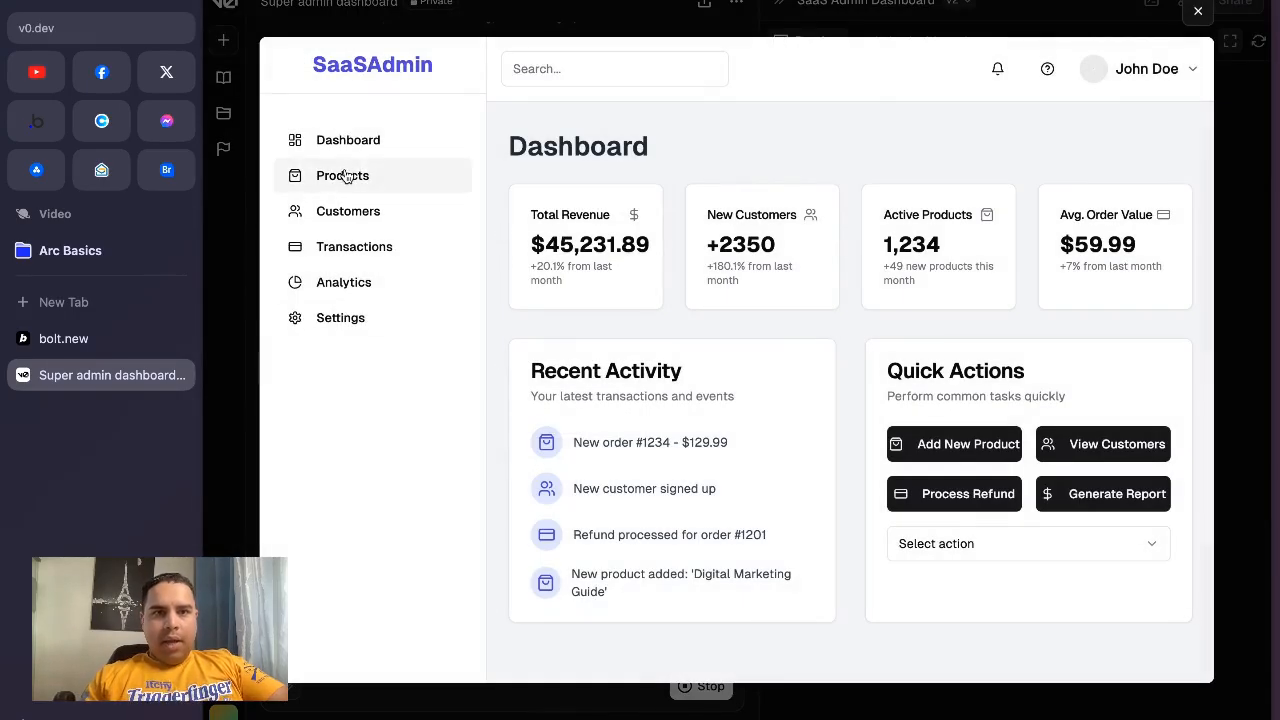
click(348, 139)
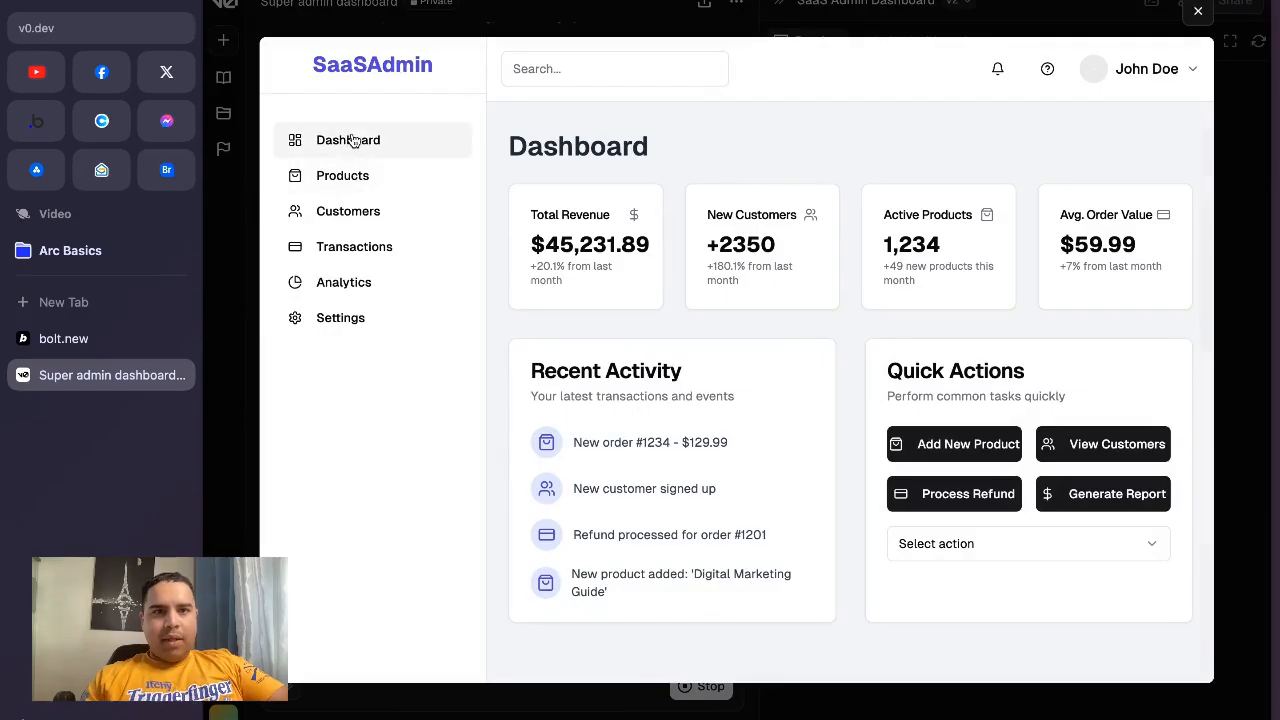
mouse_move(354, 246)
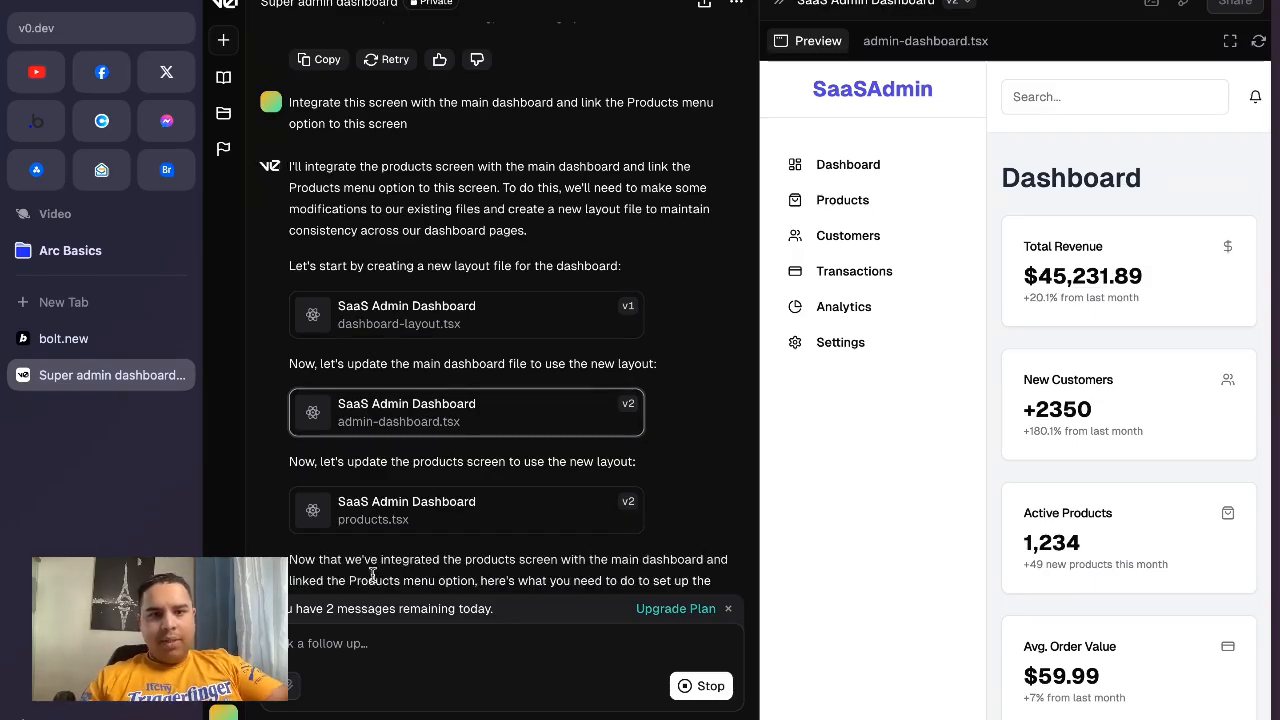
Step: Read v0's Next.js routing instructions for /dashboard and /dashboard/products, then show the dashboard fullscreen
scroll(down, 3)
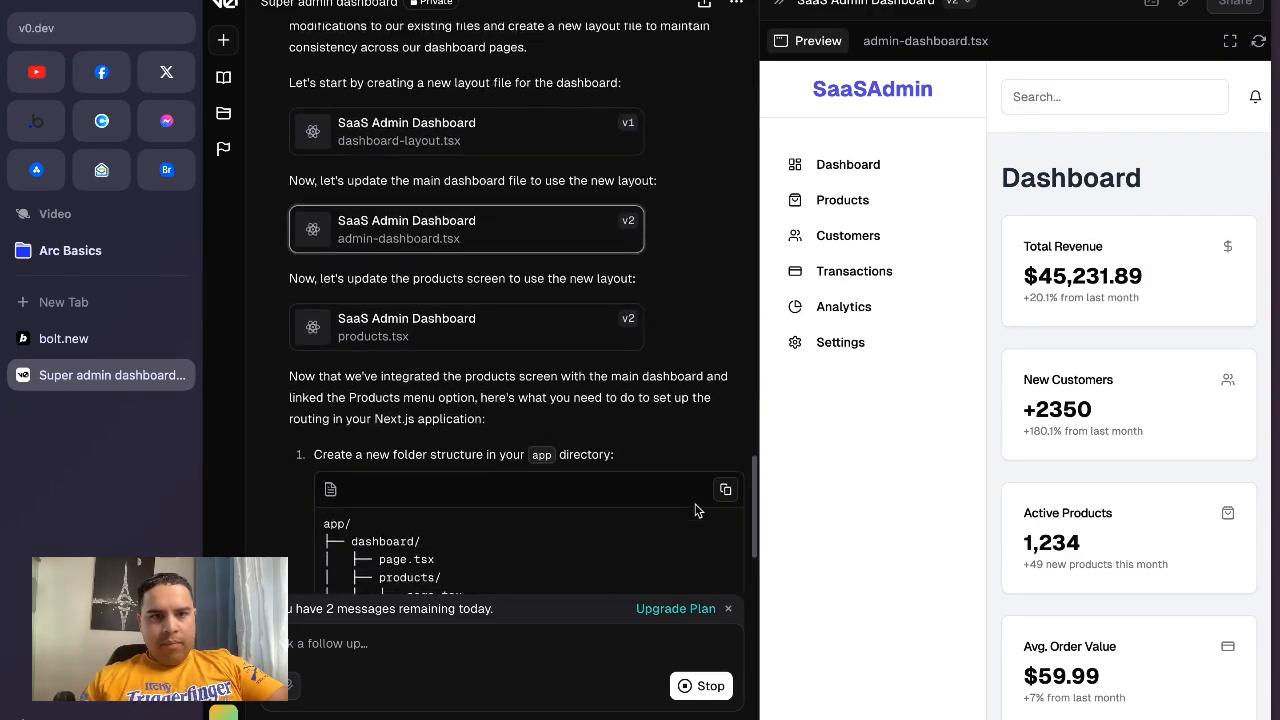
scroll(down, 3)
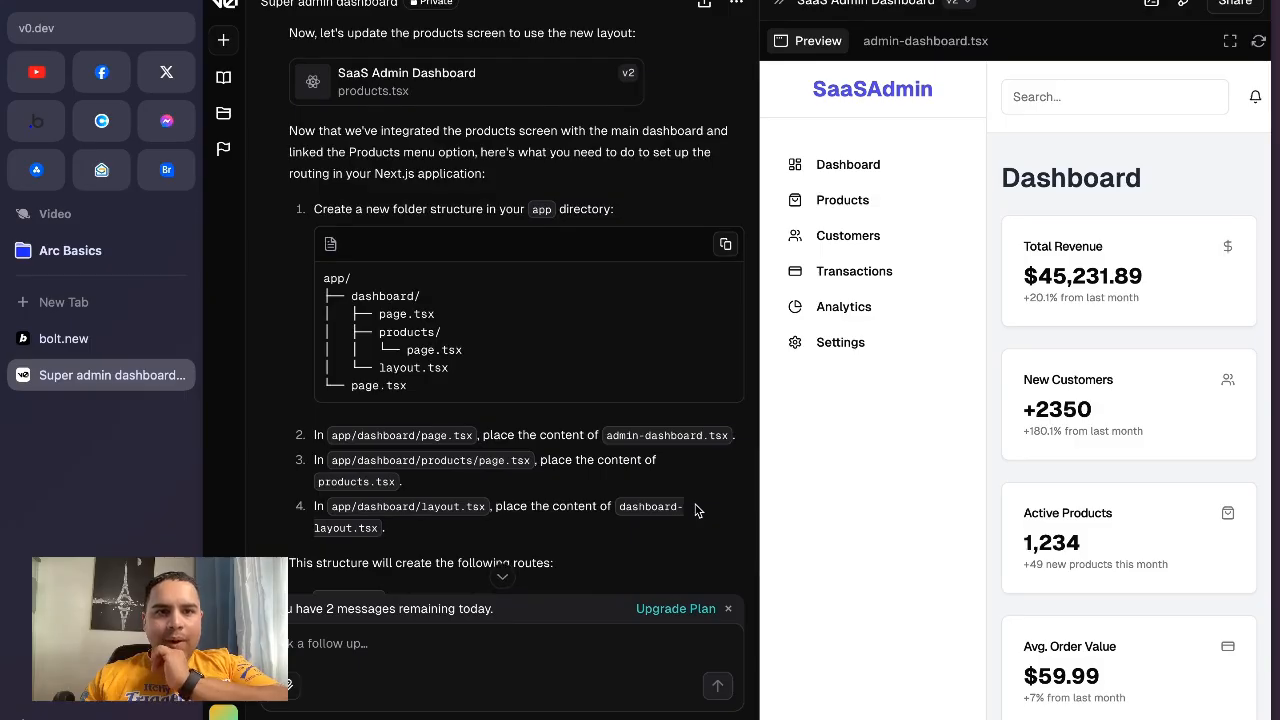
mouse_move(533, 223)
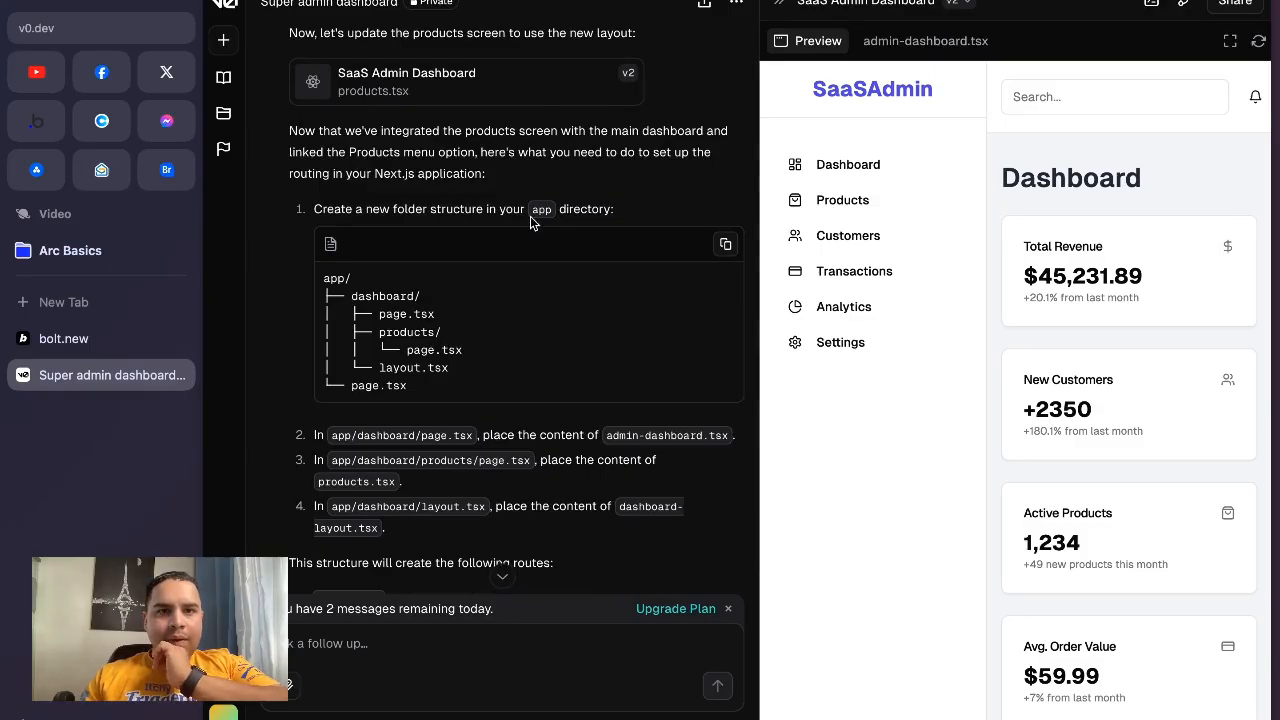
scroll(down, 3)
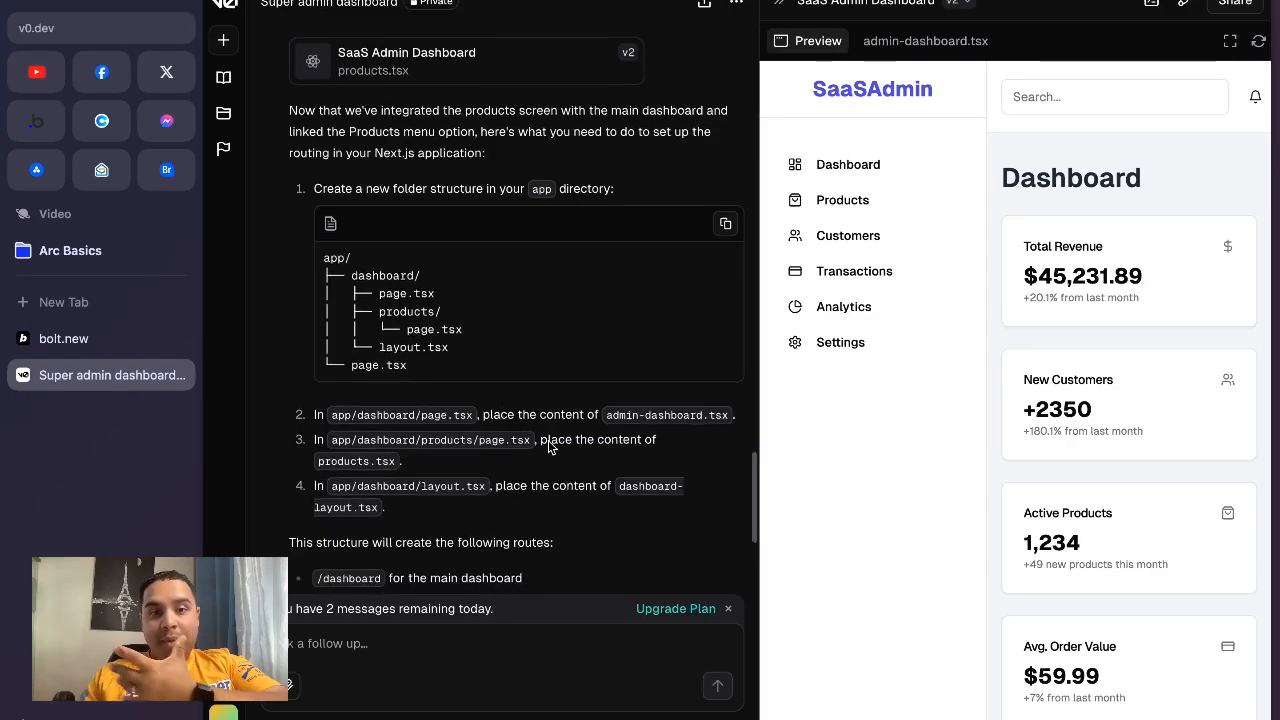
scroll(down, 3)
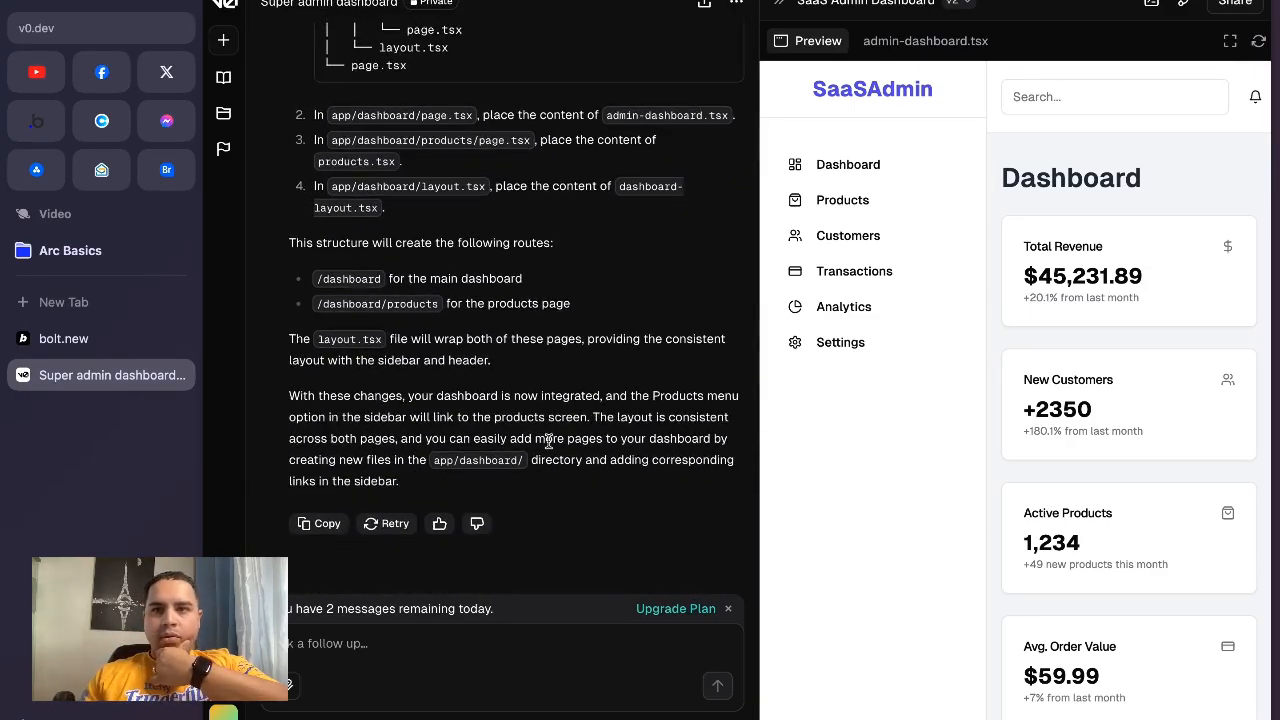
click(1230, 41)
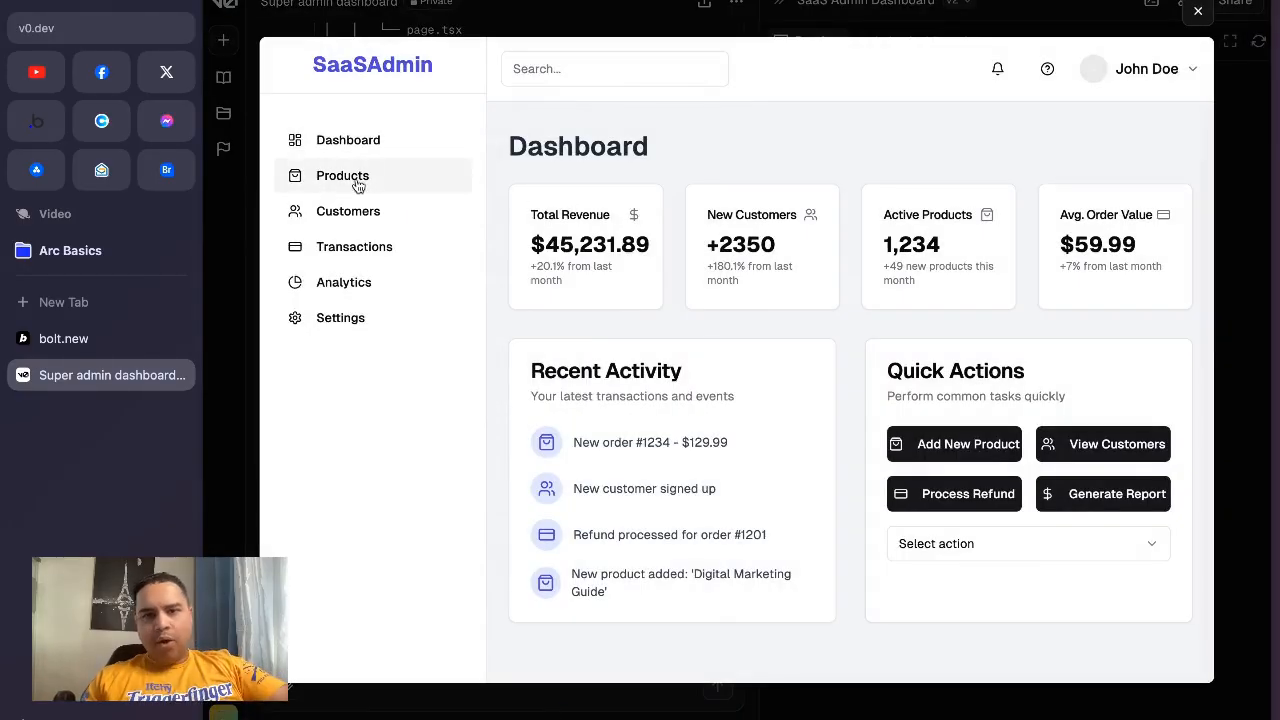
Step: Try the Products page, glance at the bolt.new tab, and return to the fullscreen SaaSAdmin dashboard preview
click(348, 140)
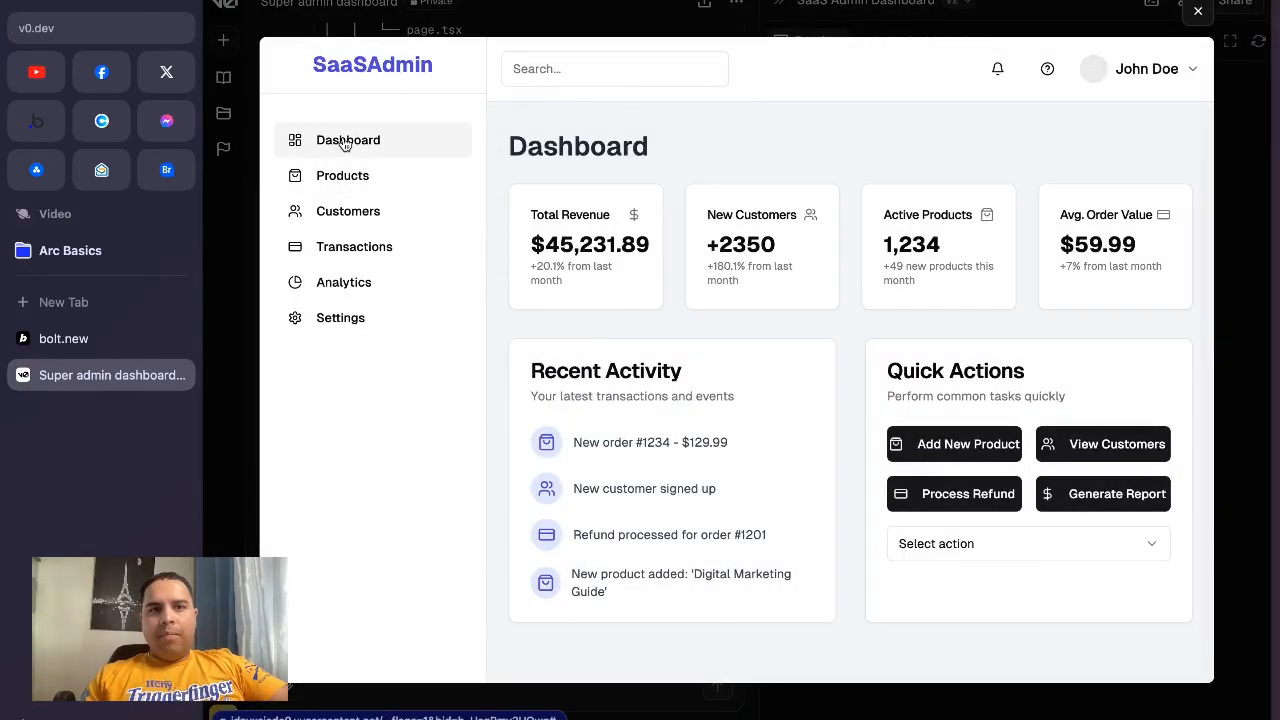
mouse_move(947, 340)
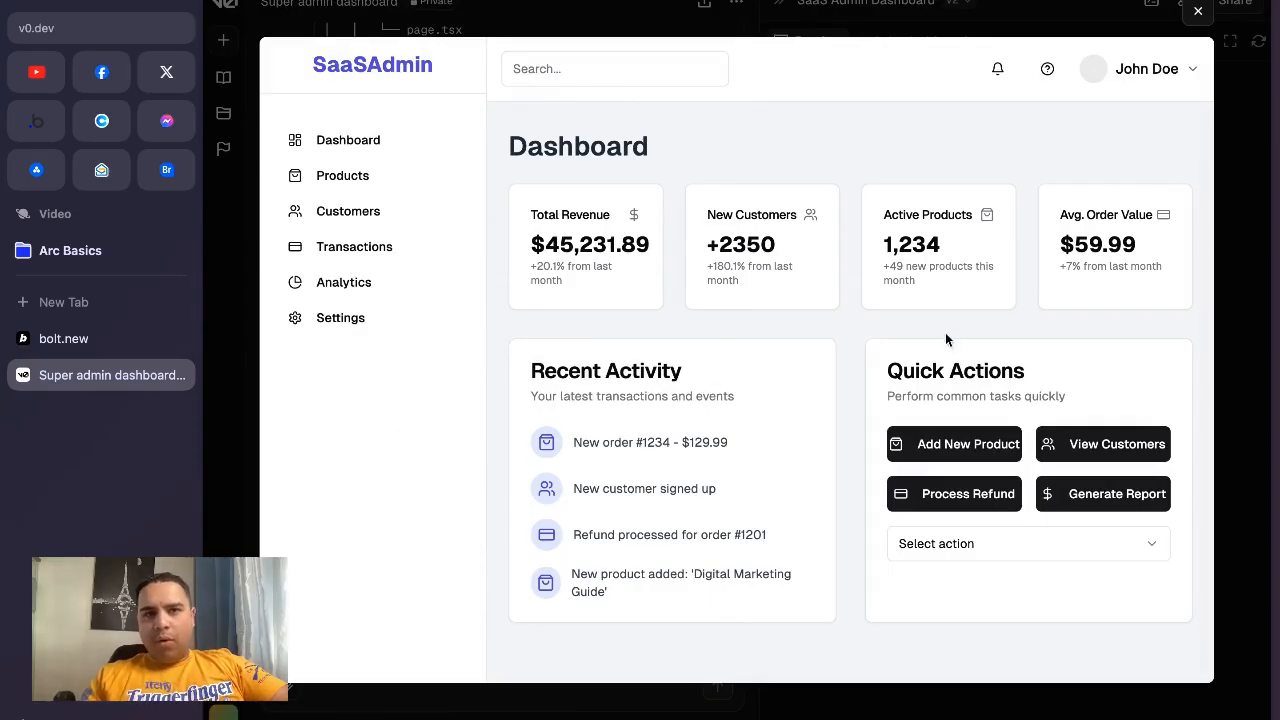
mouse_move(1197, 12)
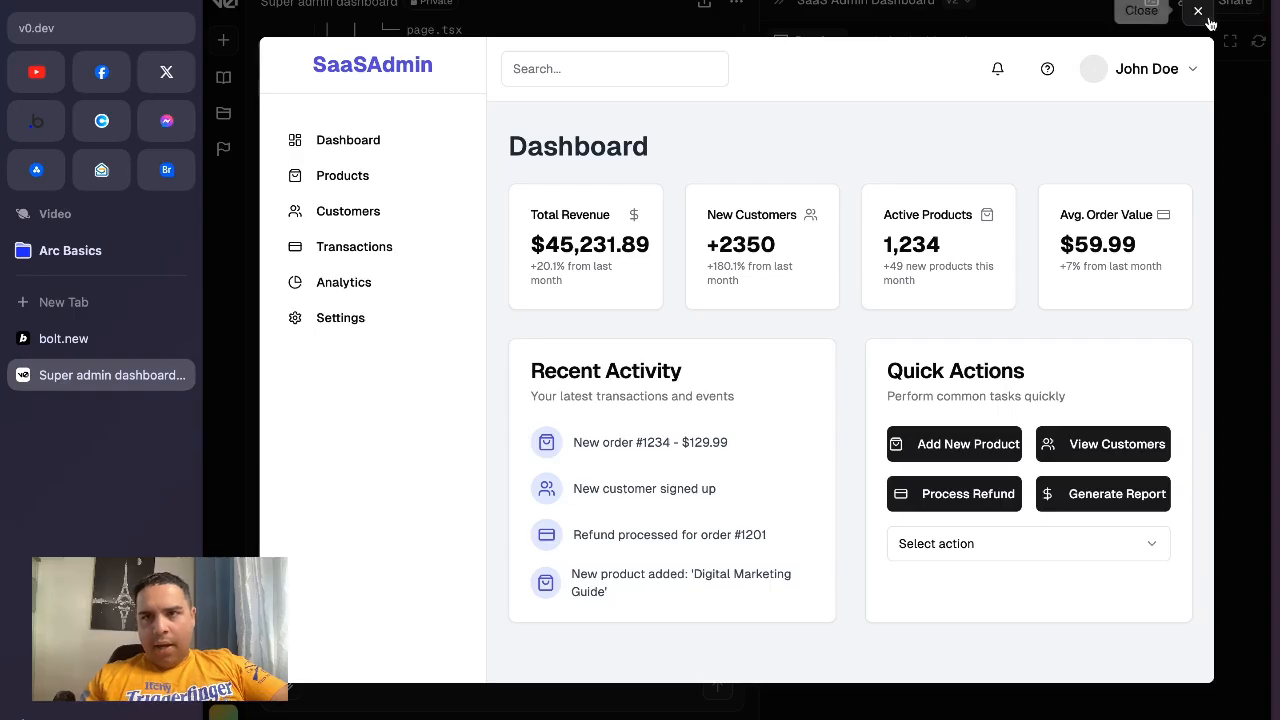
click(1197, 11)
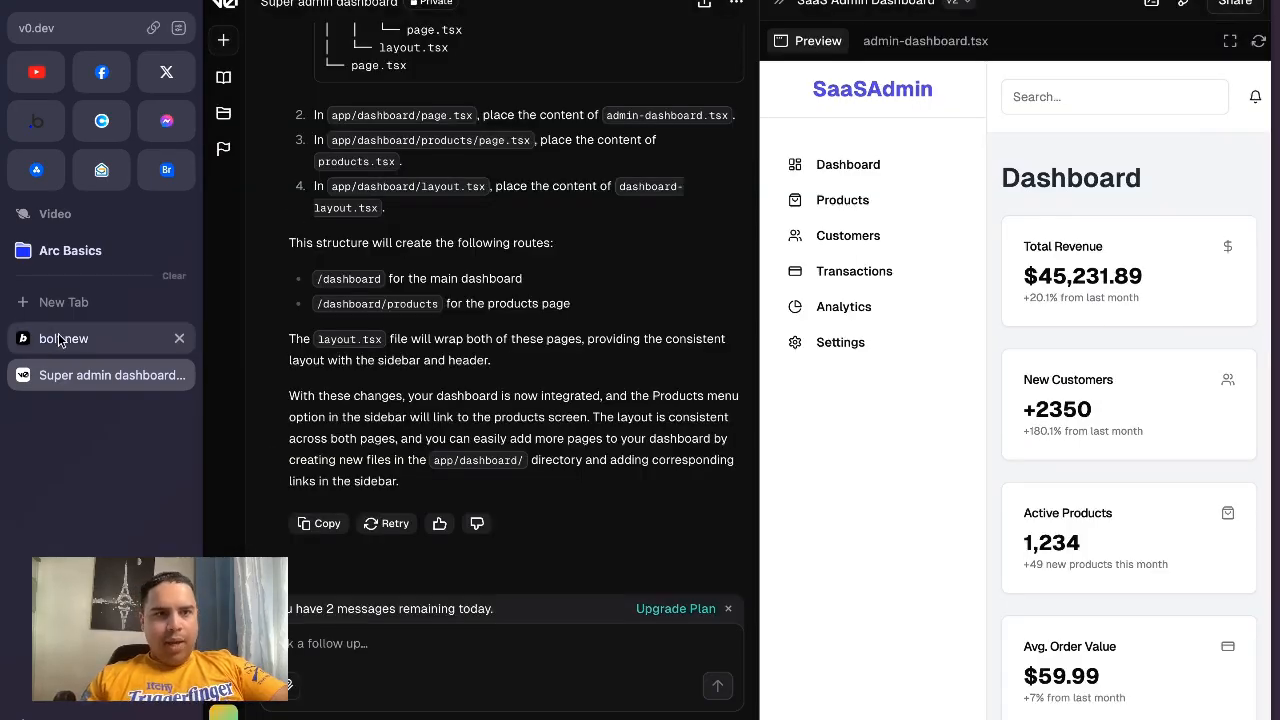
click(64, 338)
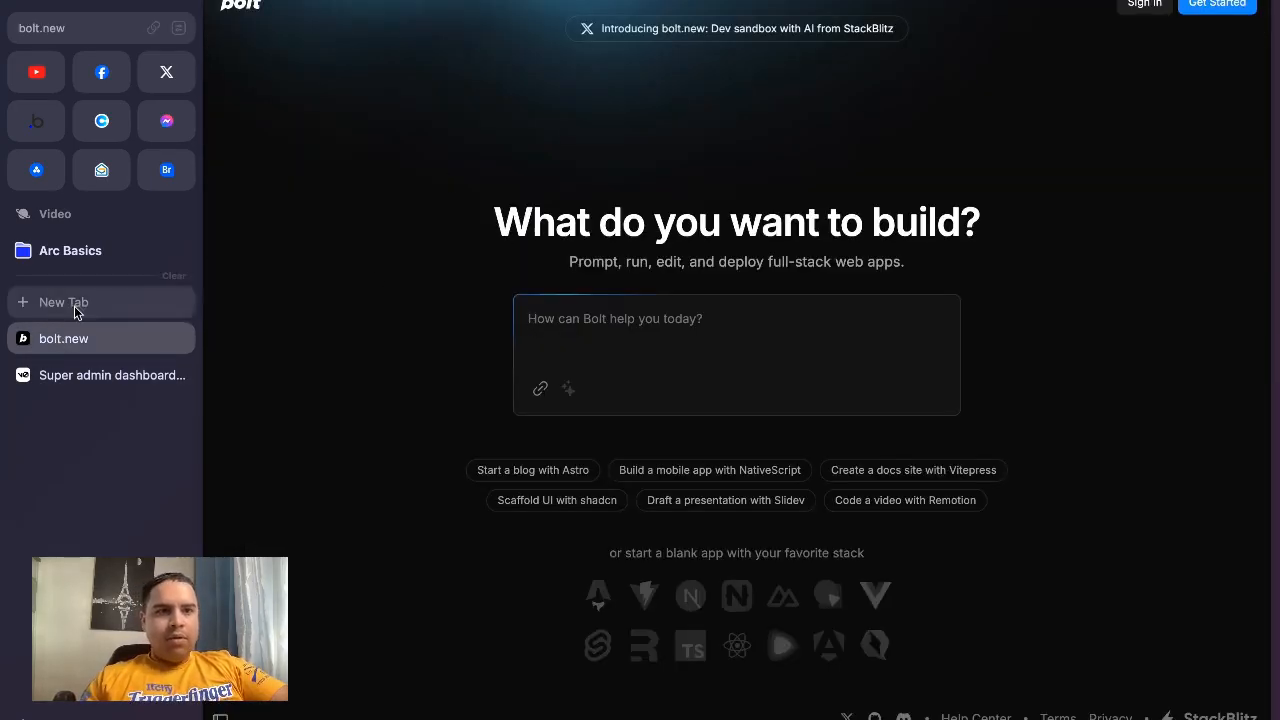
click(112, 374)
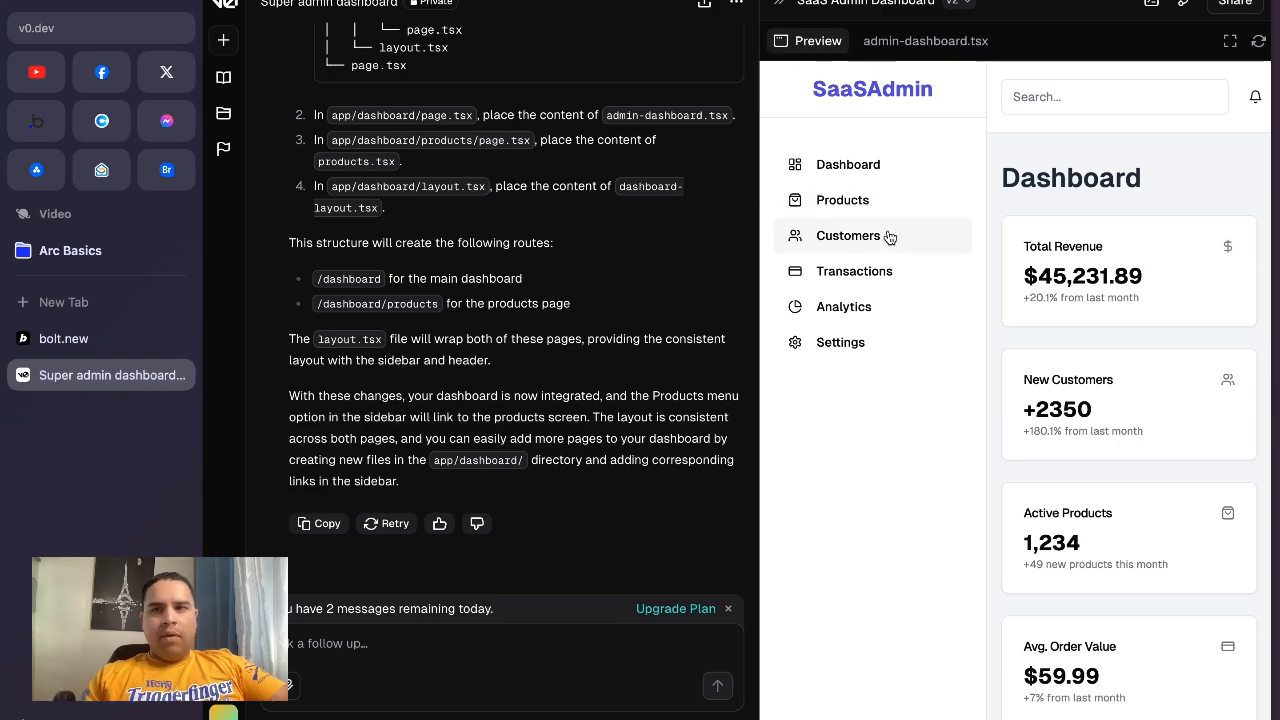
click(1230, 41)
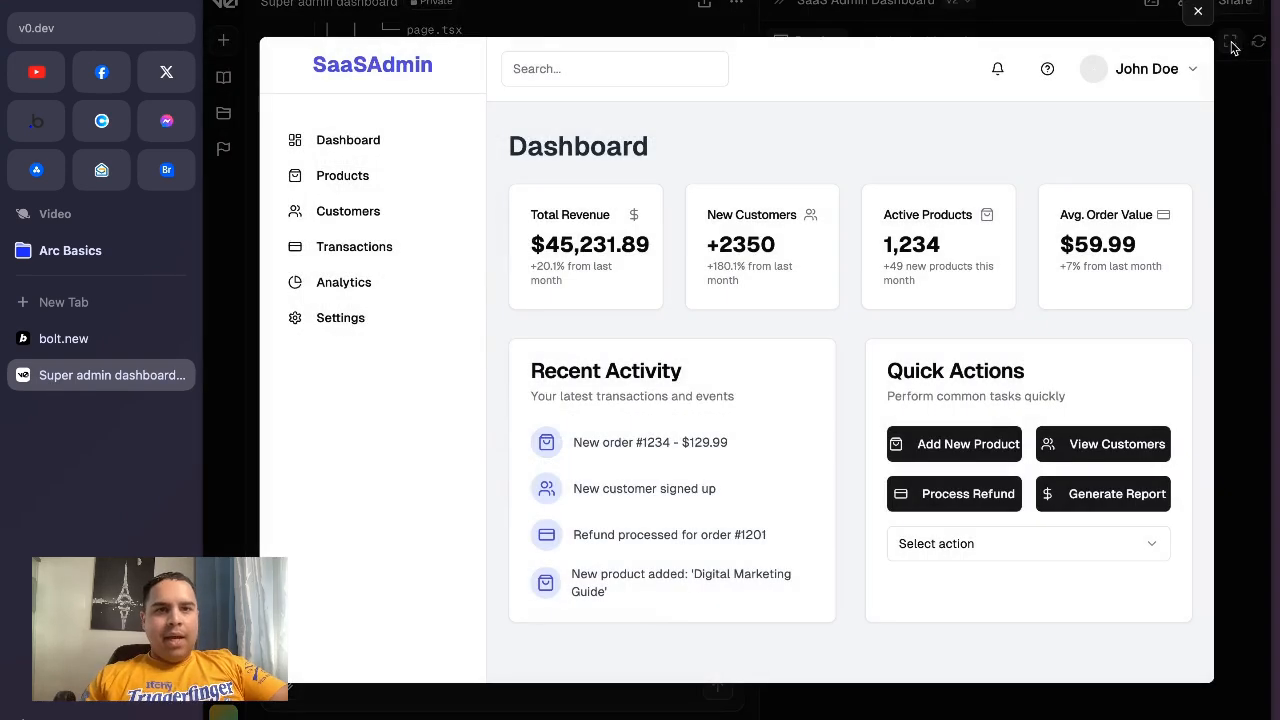
mouse_move(792, 208)
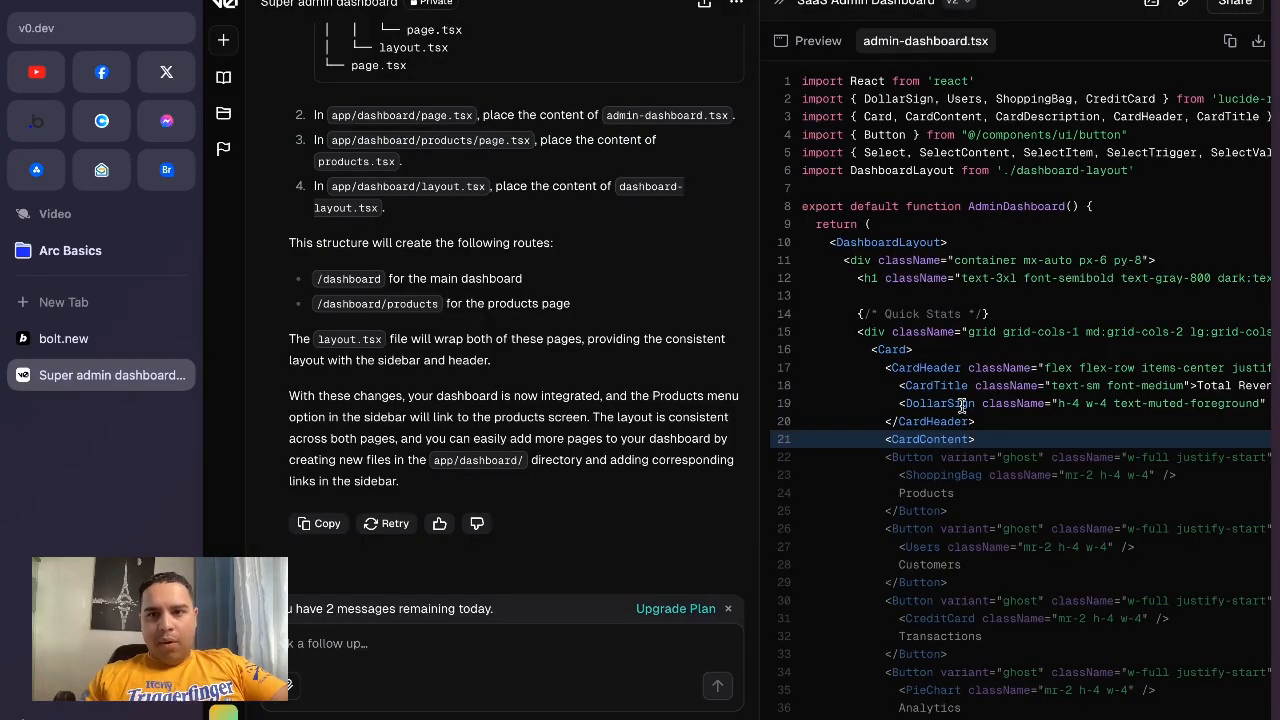
Step: Scroll through the chat beside the admin-dashboard.tsx code and switch back to the live preview
scroll(down, 3)
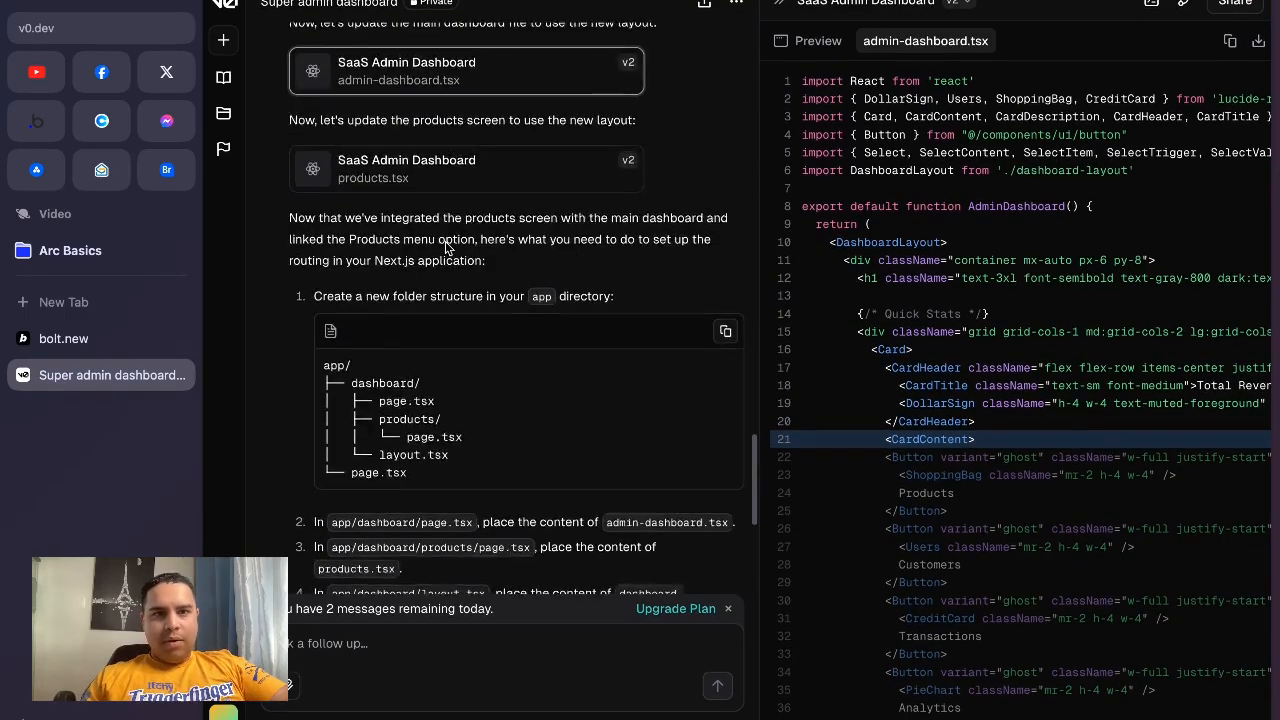
scroll(down, 3)
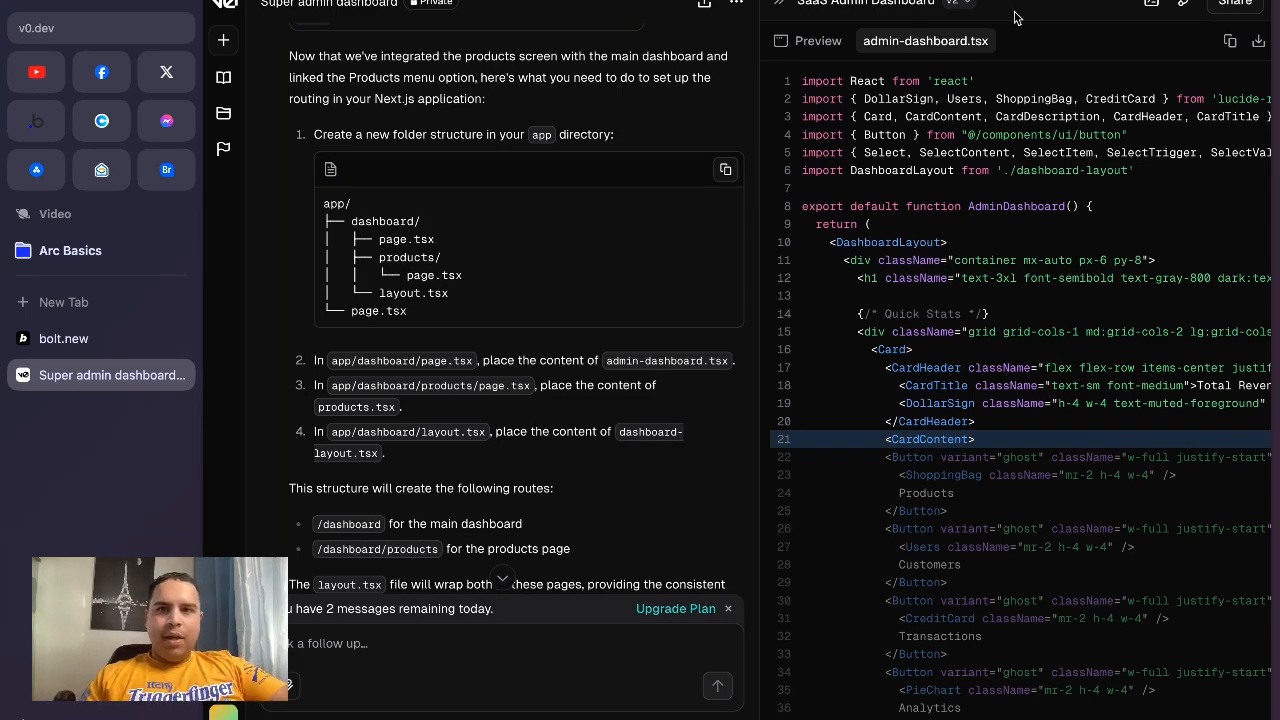
click(819, 40)
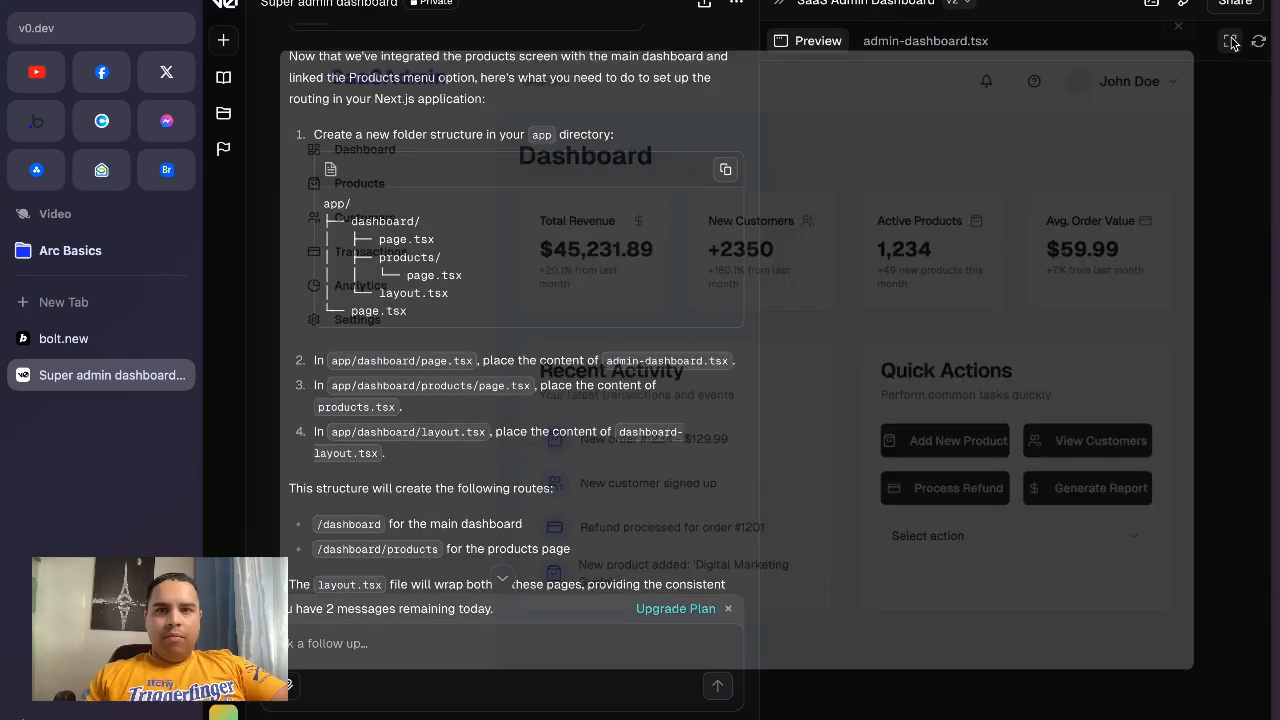
Step: On the fullscreen Products page, open and dismiss the Add New Product form and check a product's actions
click(1231, 40)
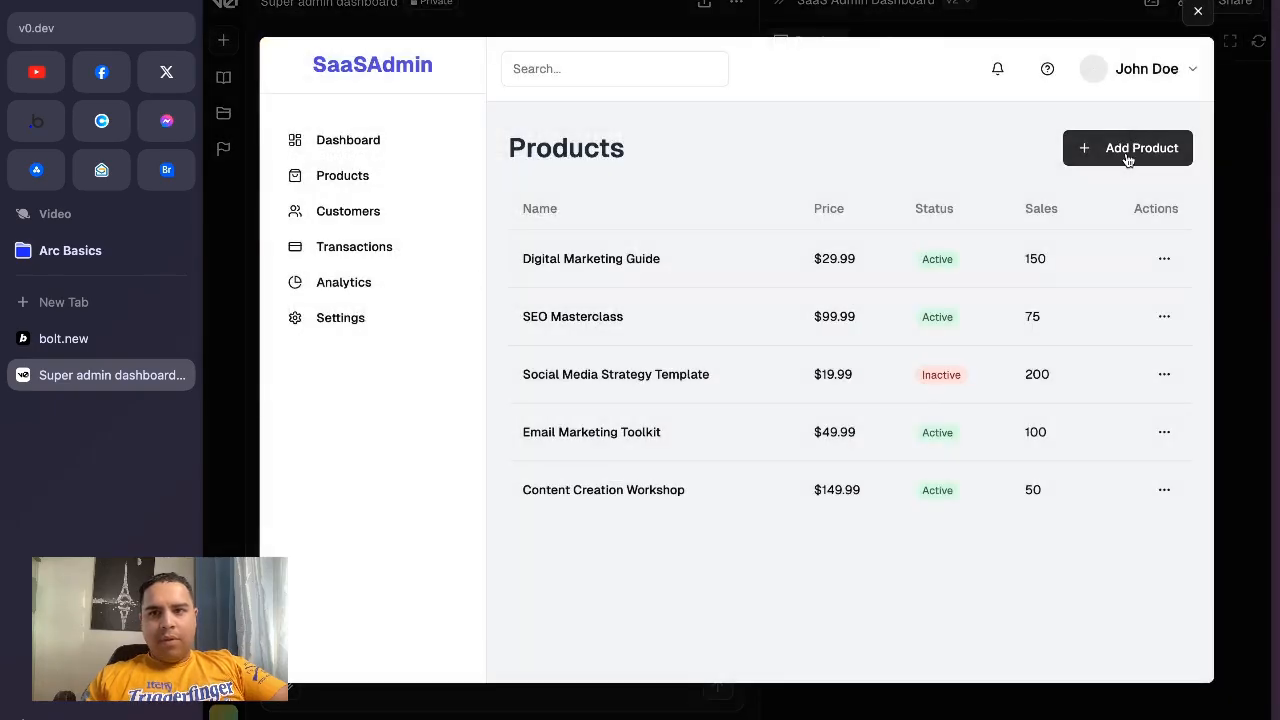
click(1128, 148)
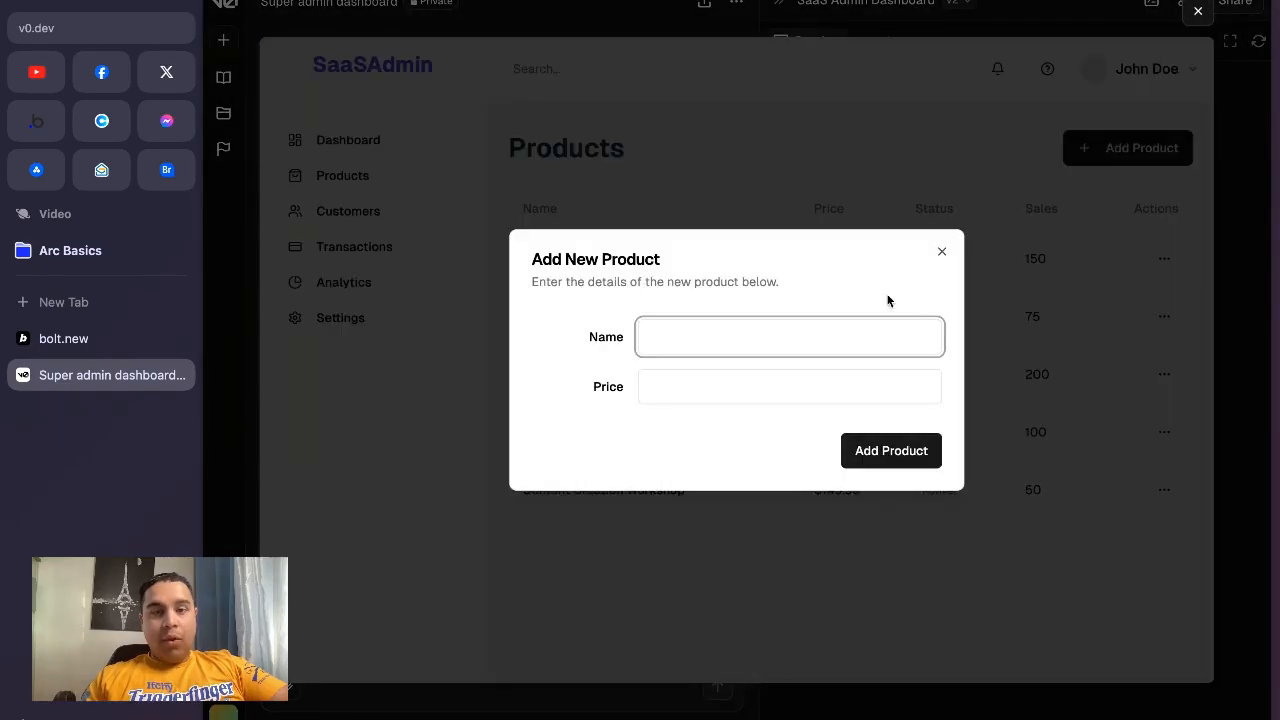
click(941, 251)
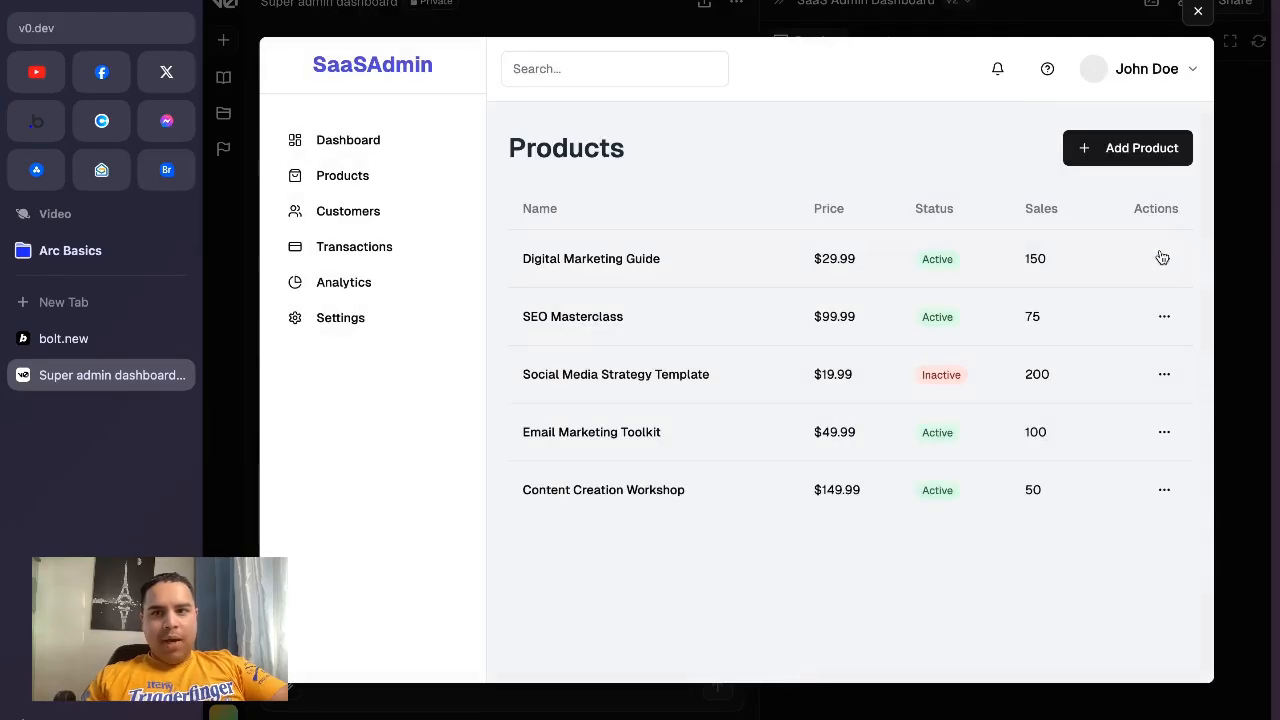
click(1164, 258)
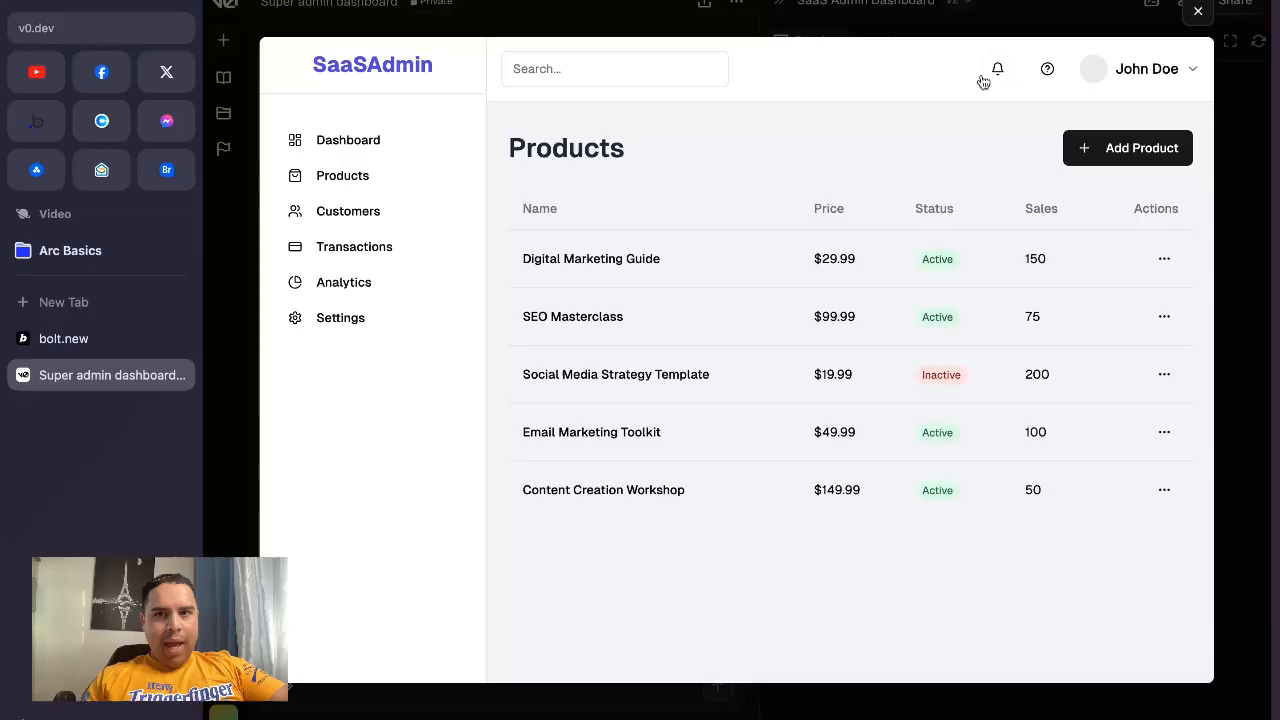
mouse_move(716, 147)
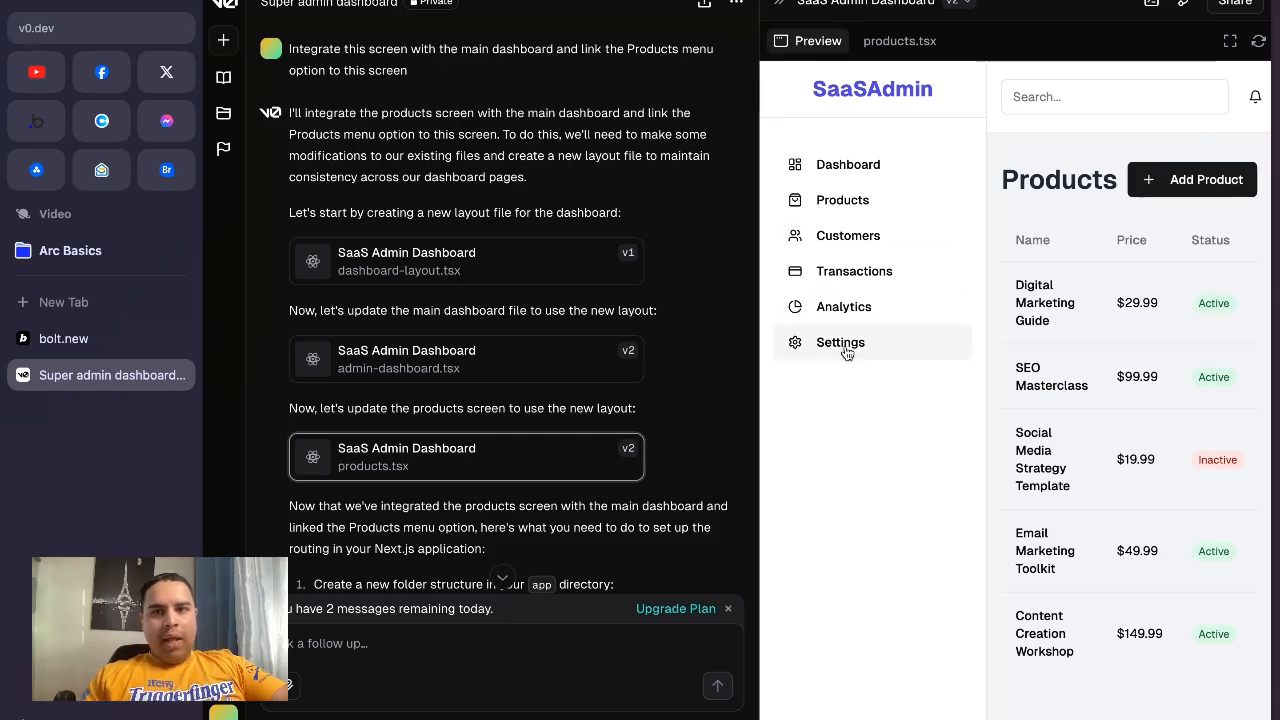
click(1230, 41)
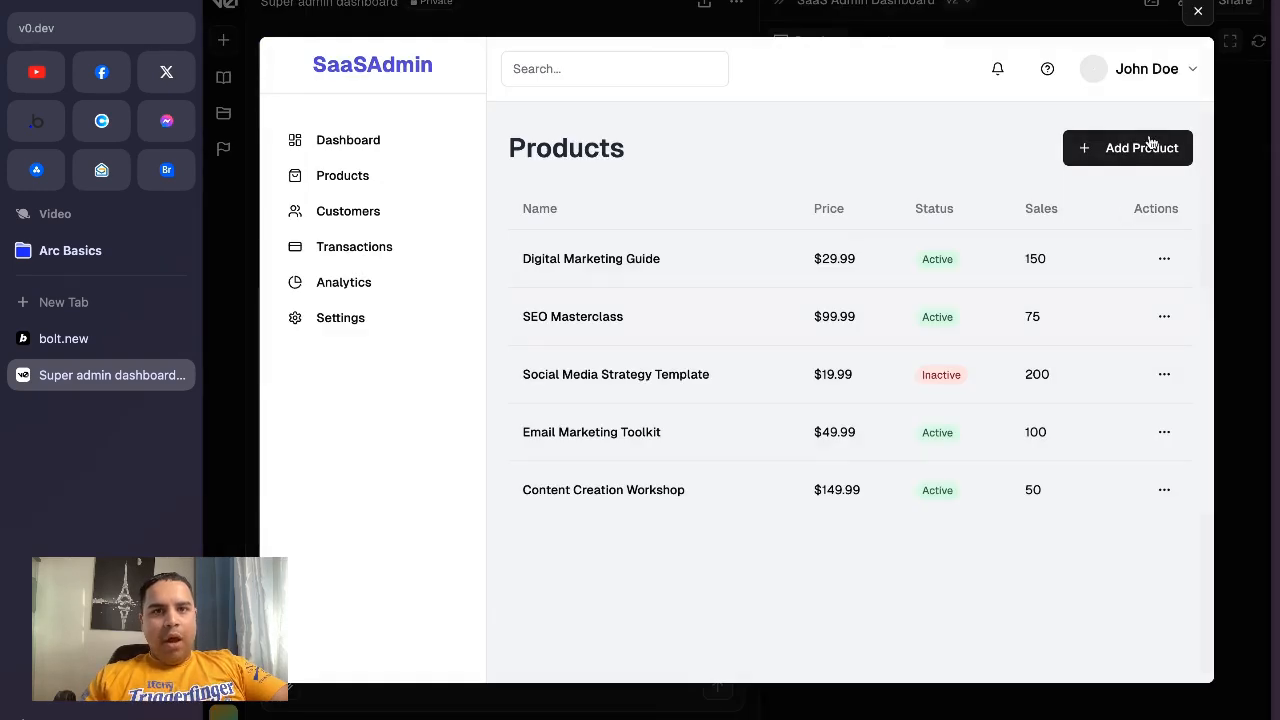
mouse_move(647, 555)
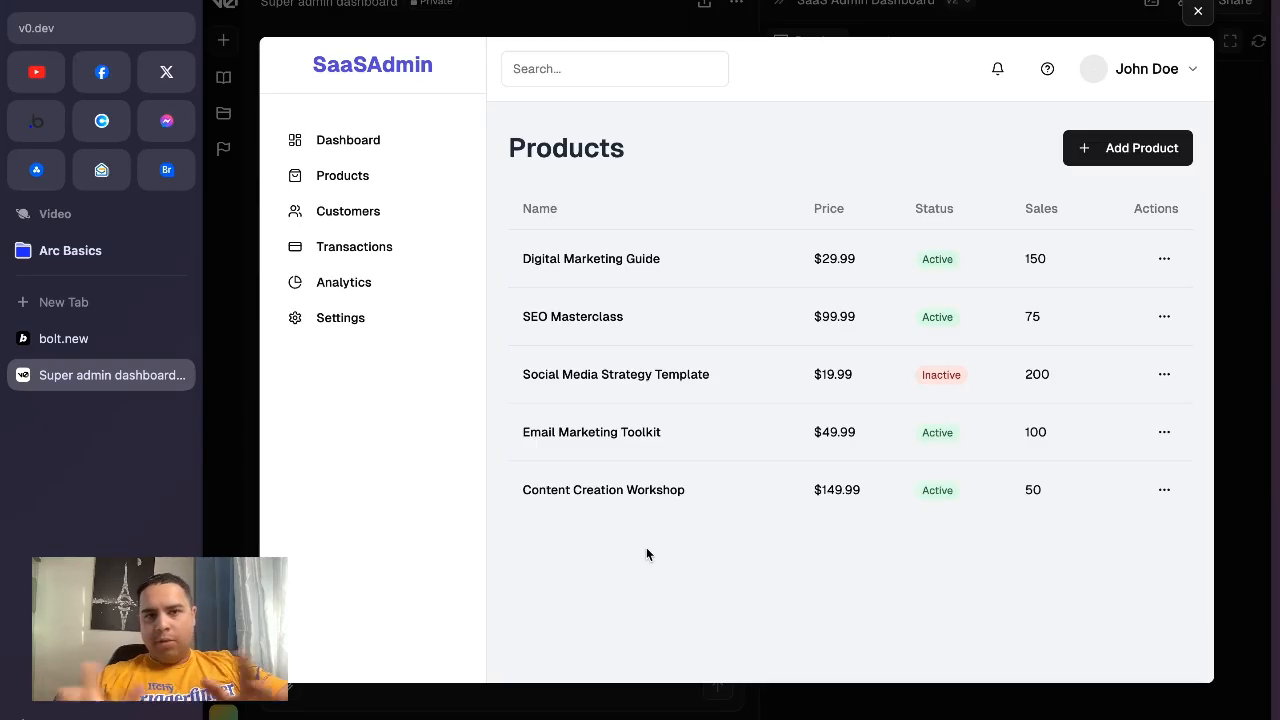
mouse_move(1013, 260)
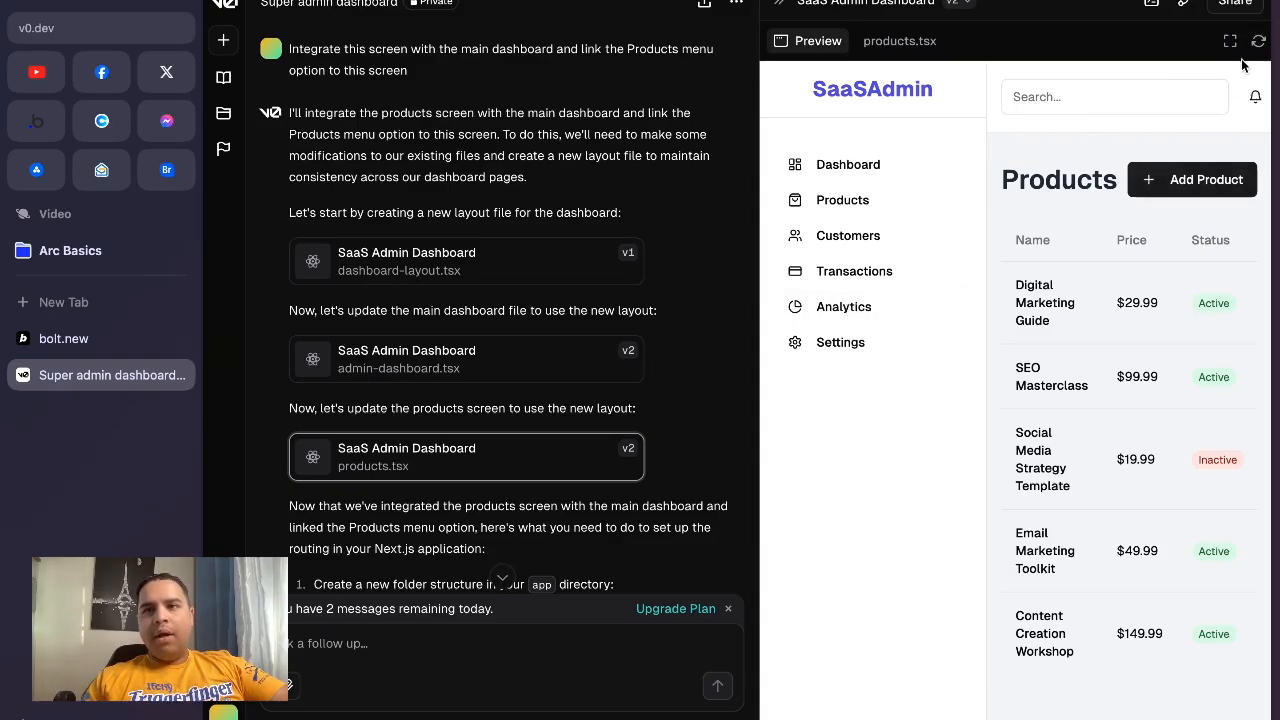
mouse_move(1230, 41)
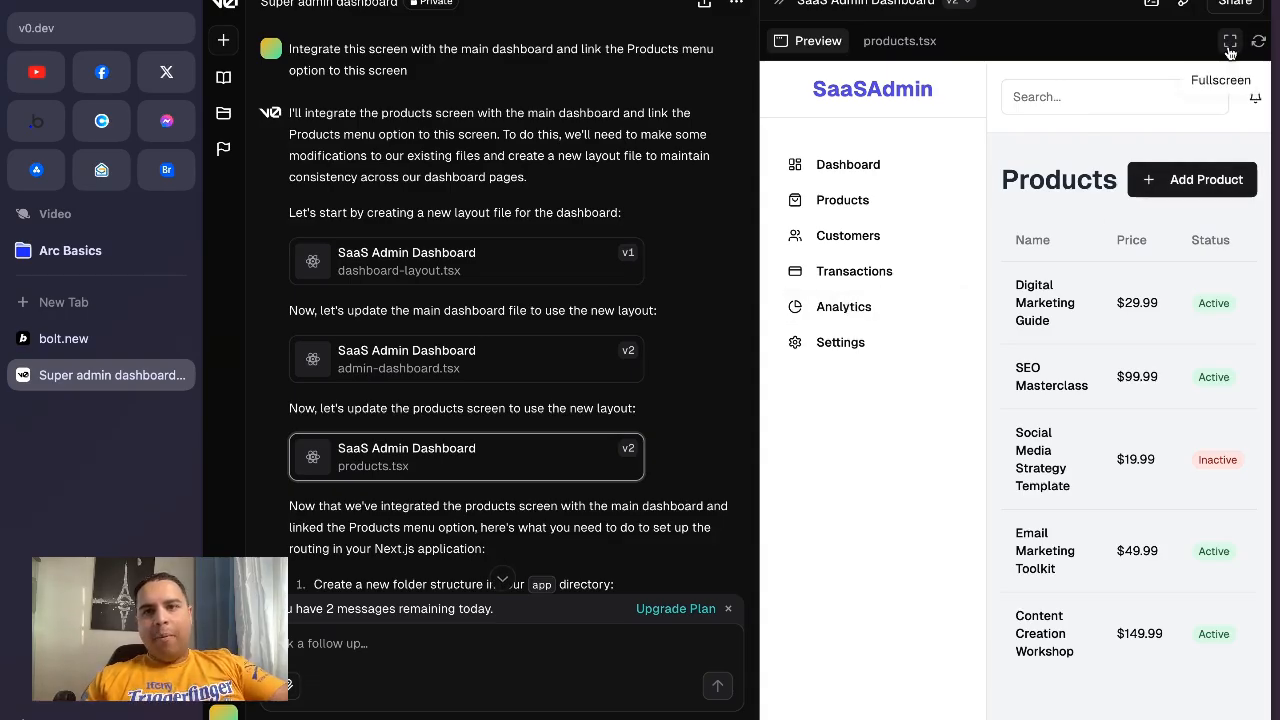
mouse_move(895, 534)
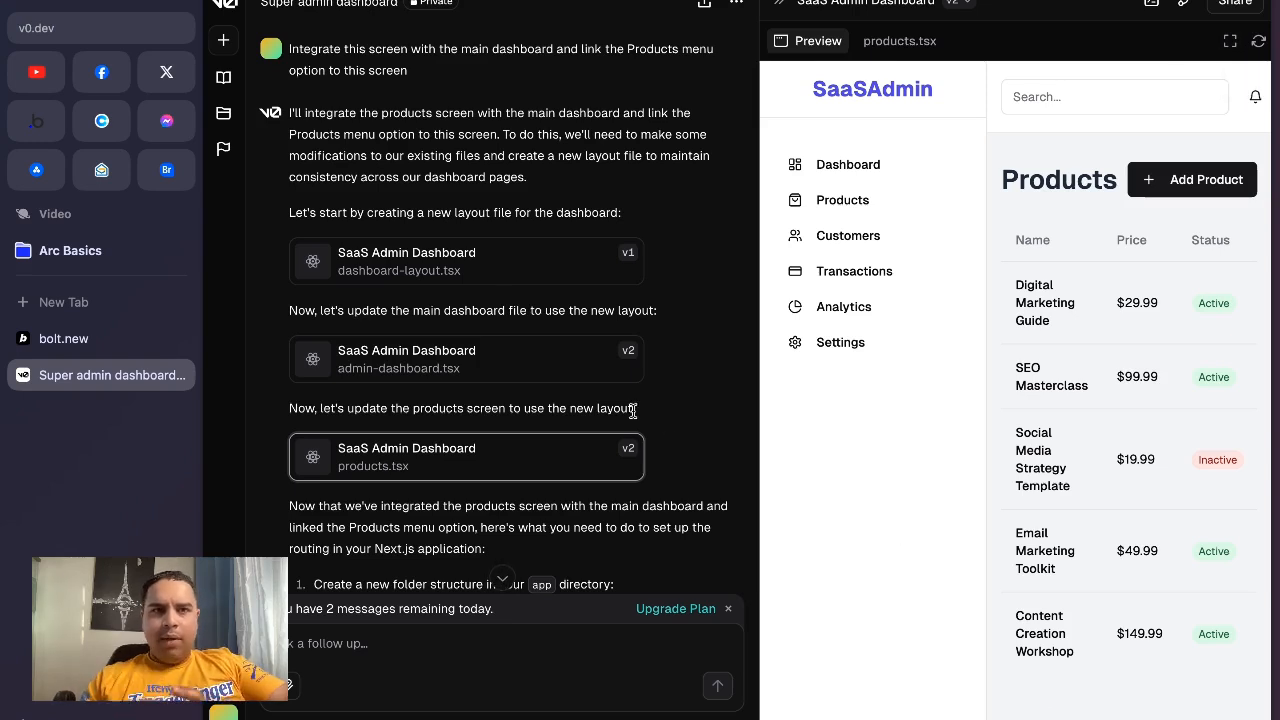
mouse_move(630, 268)
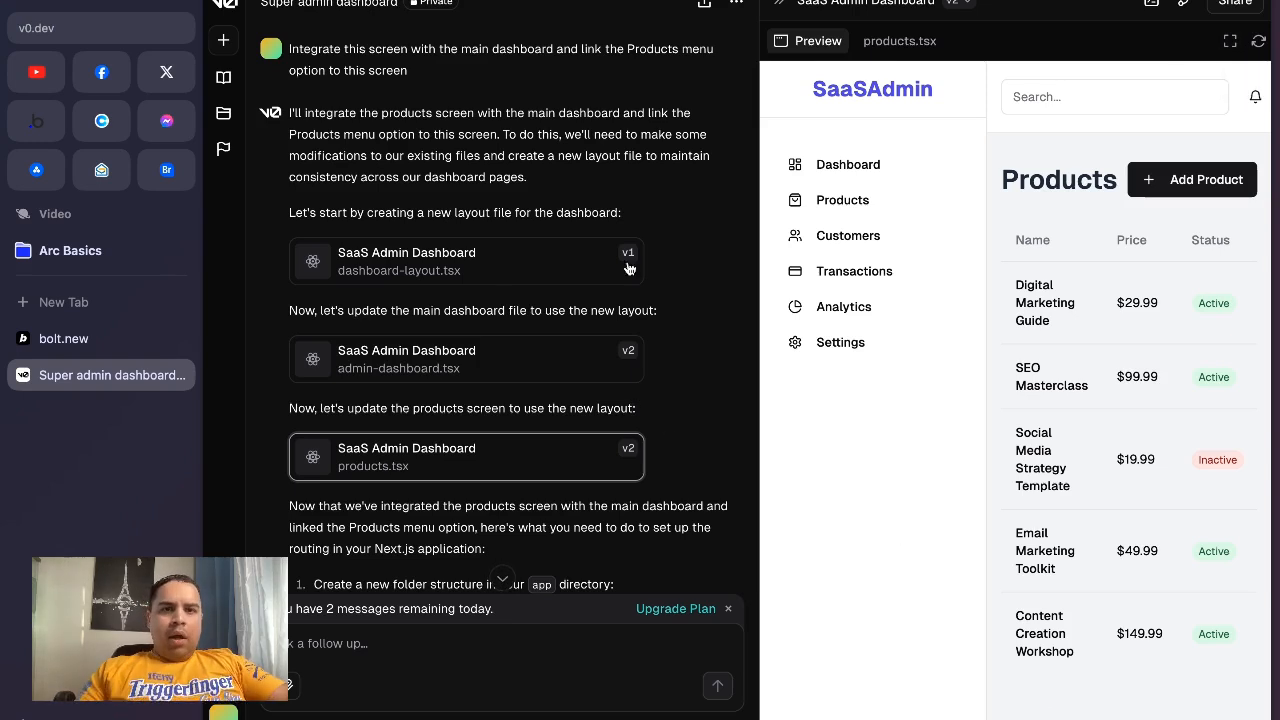
Step: Show the products.tsx source code beside the chat's original dashboard prompt
scroll(down, 3)
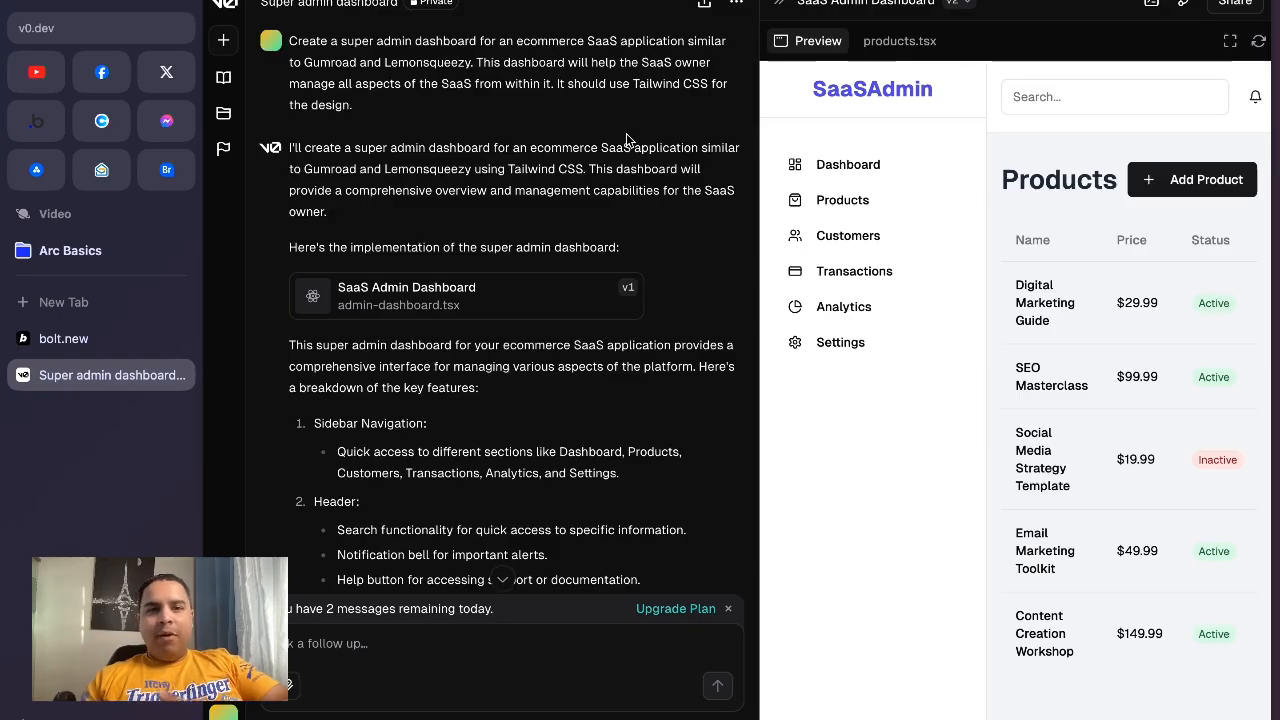
click(898, 40)
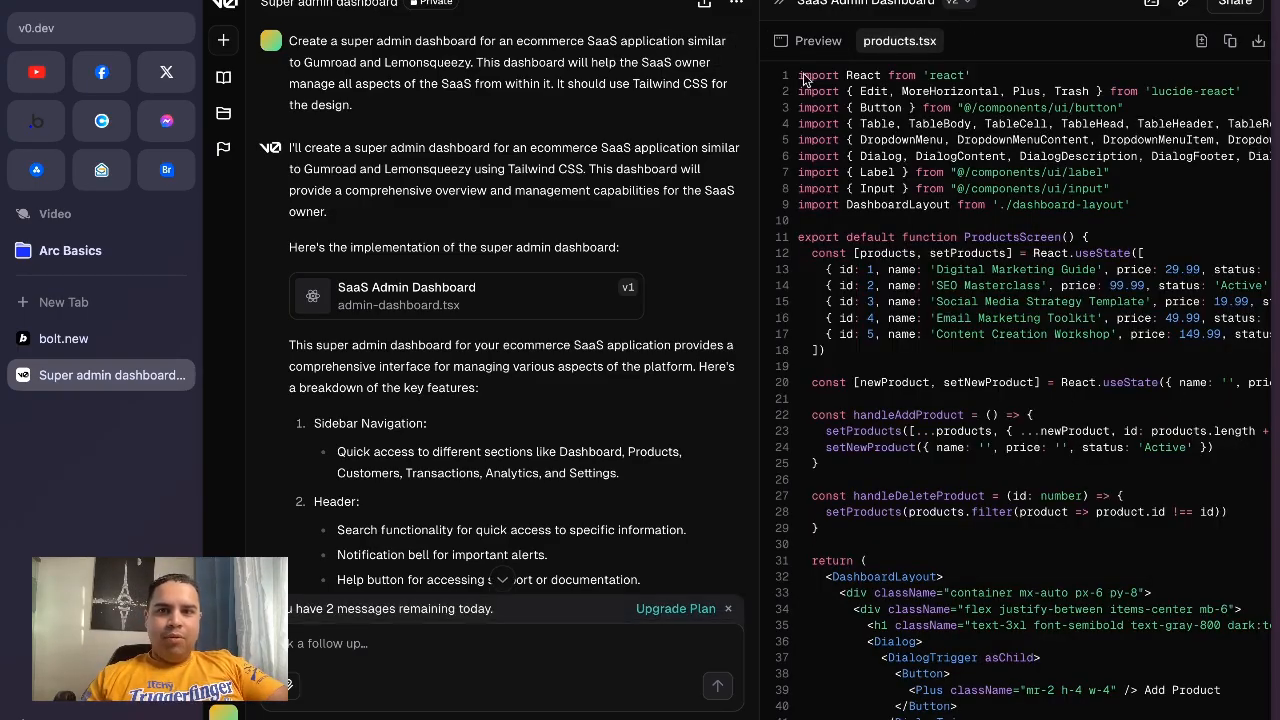
scroll(down, 3)
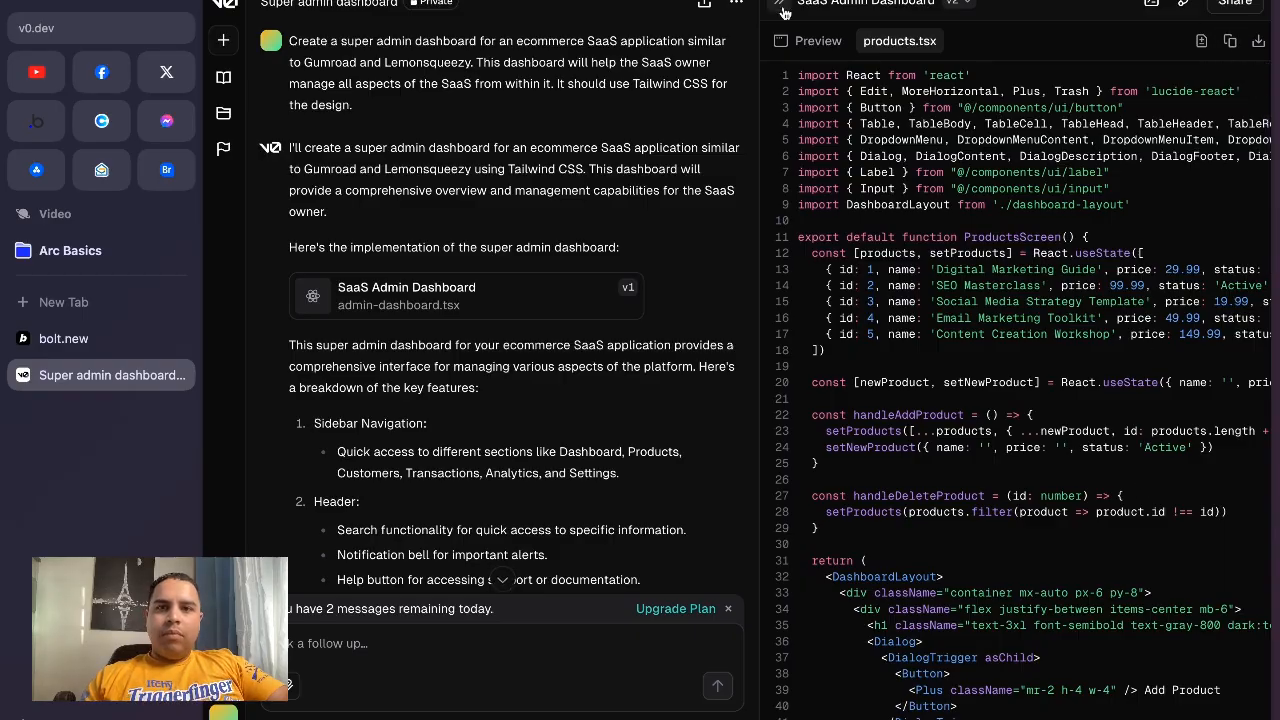
mouse_move(551, 322)
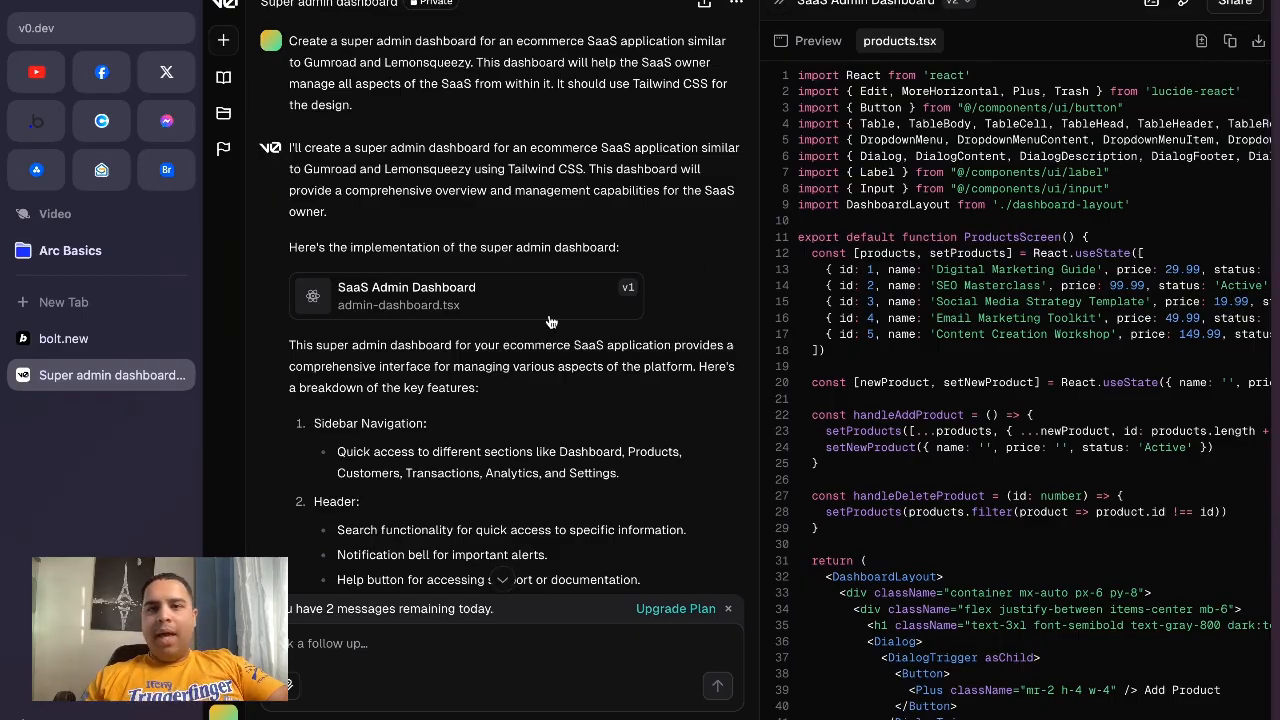